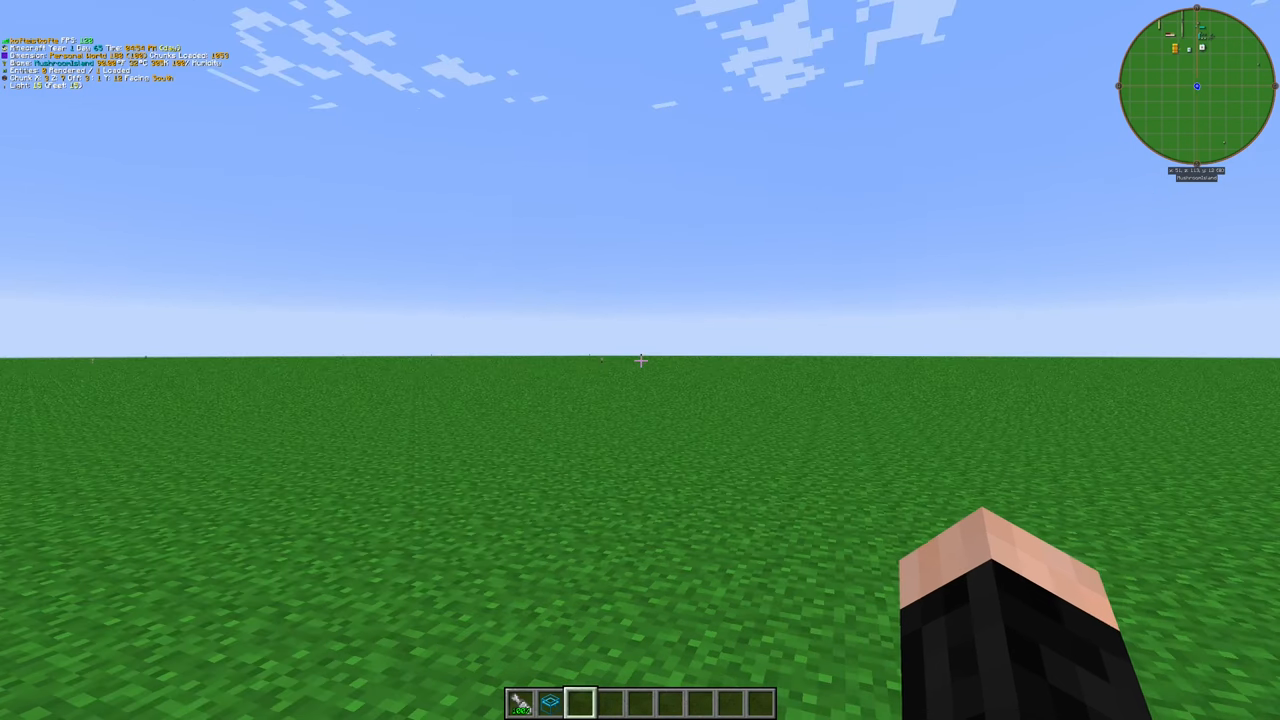
mouse_move(640, 360)
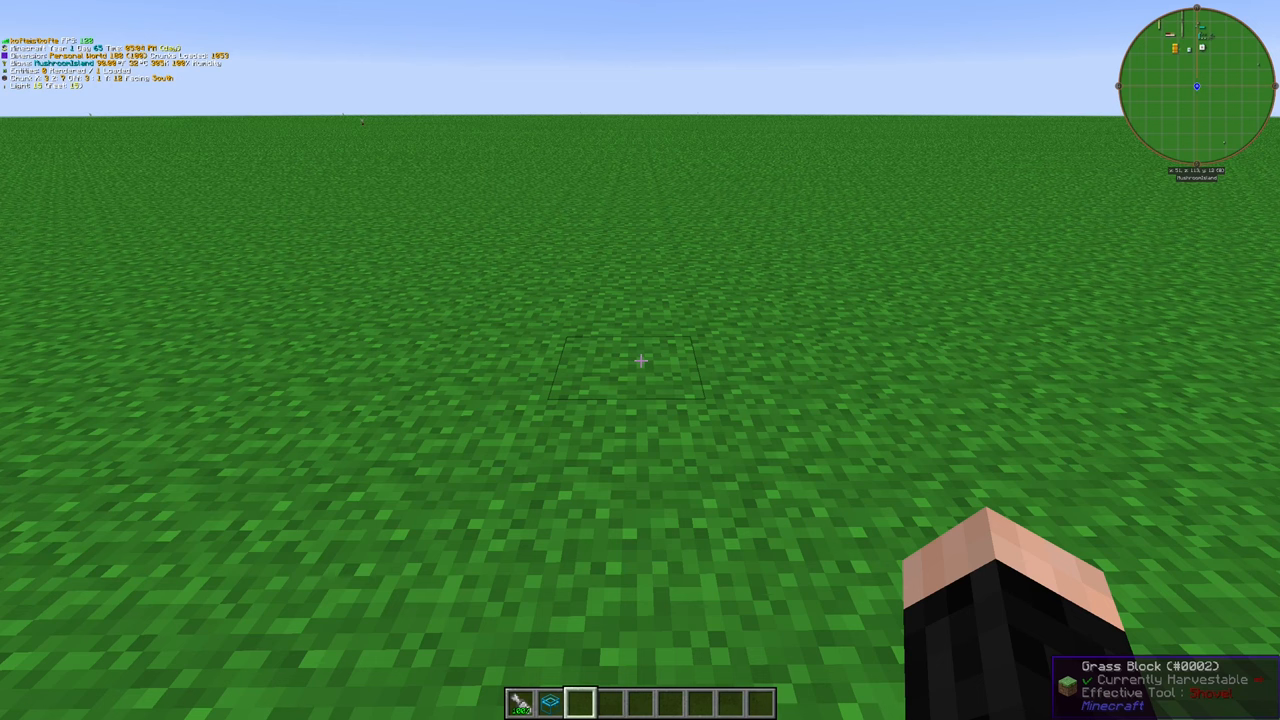
Place the Logistics Power Junction and insert the Creative Buffer into its energy slot
key(1)
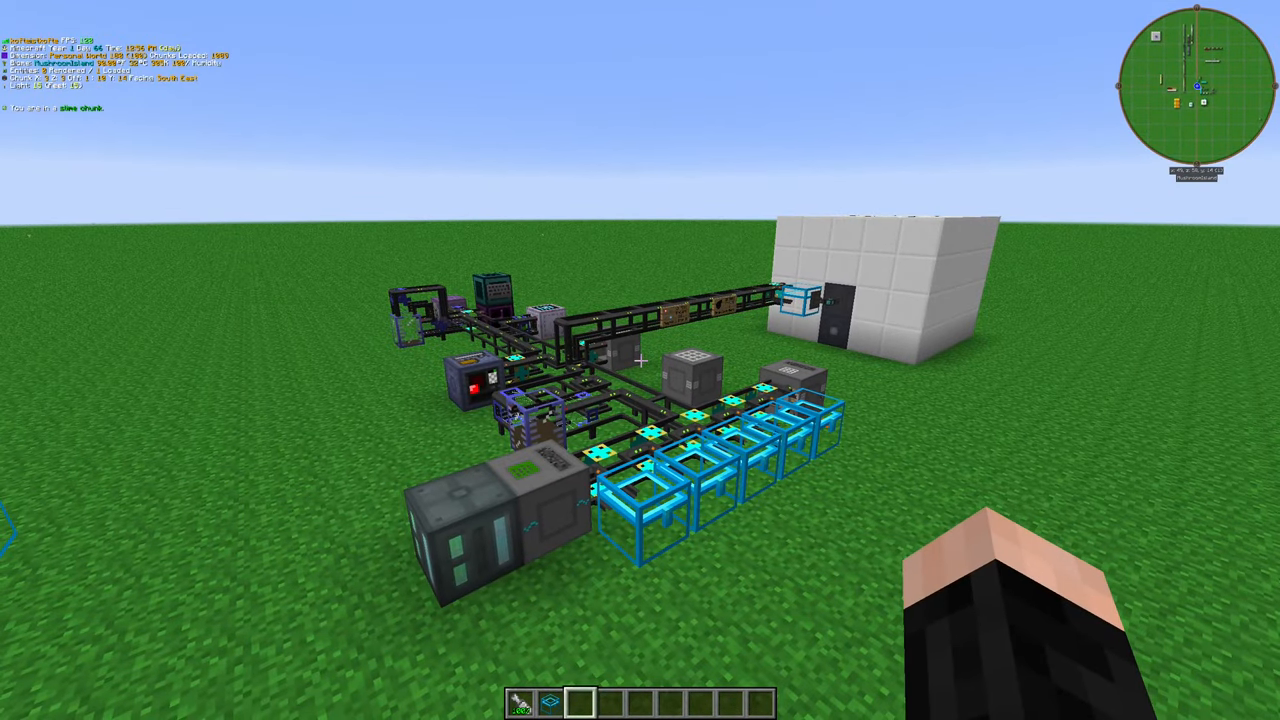
mouse_move(640, 360)
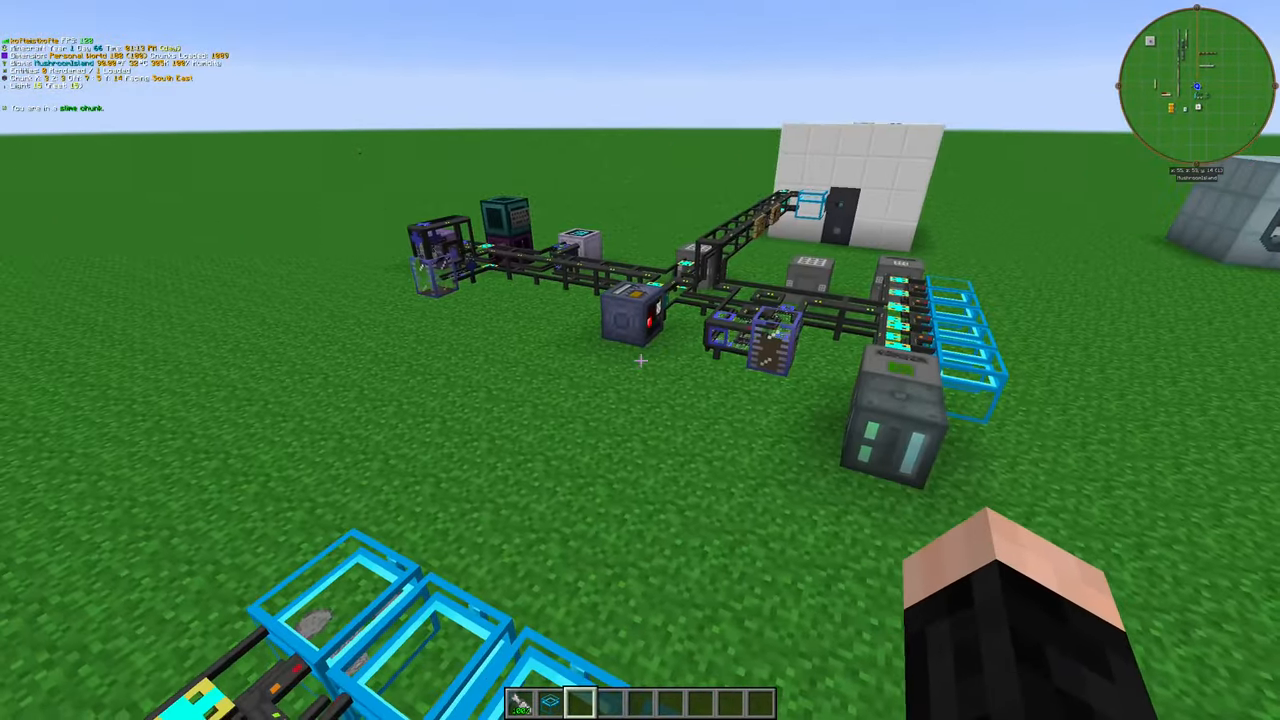
mouse_move(640, 360)
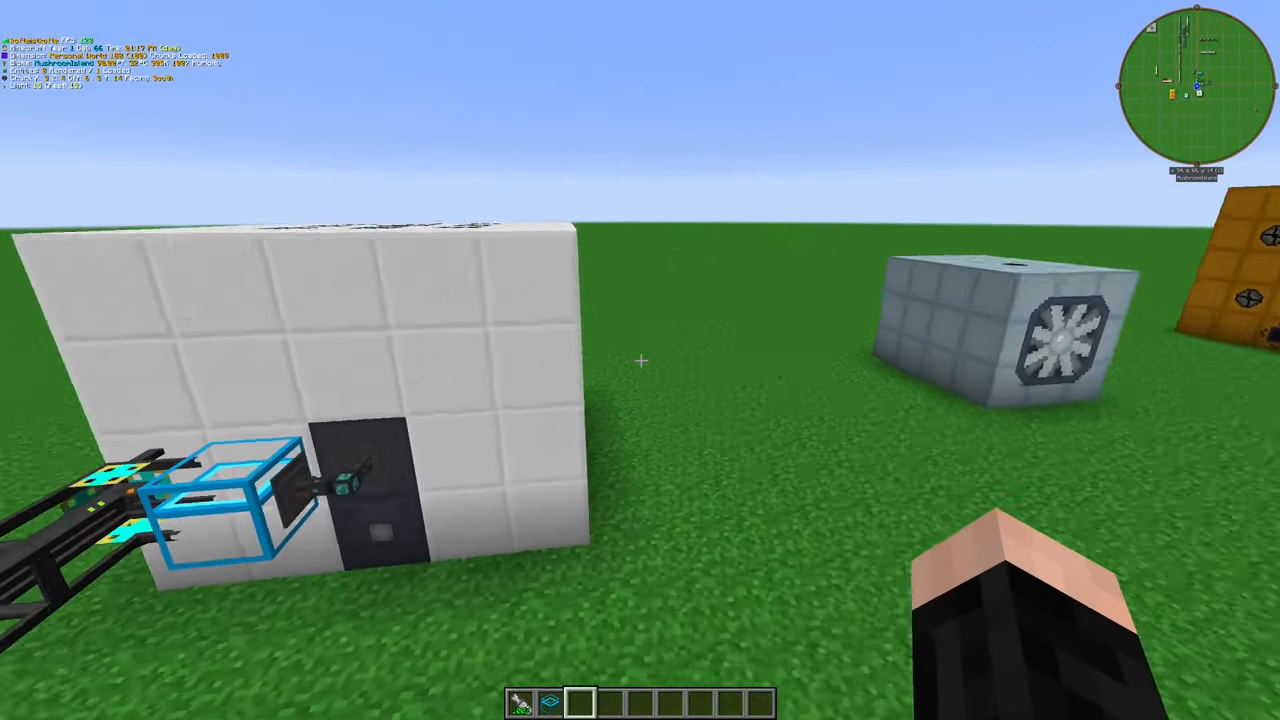
mouse_move(640, 360)
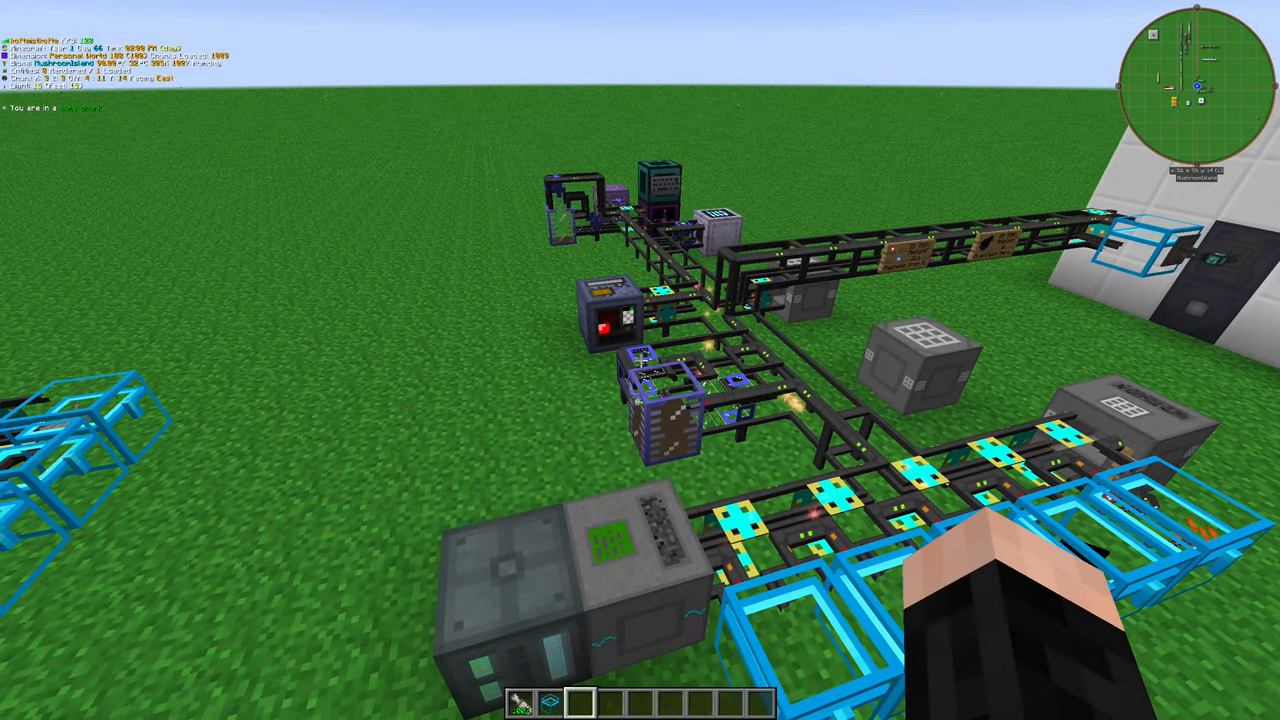
mouse_move(640, 360)
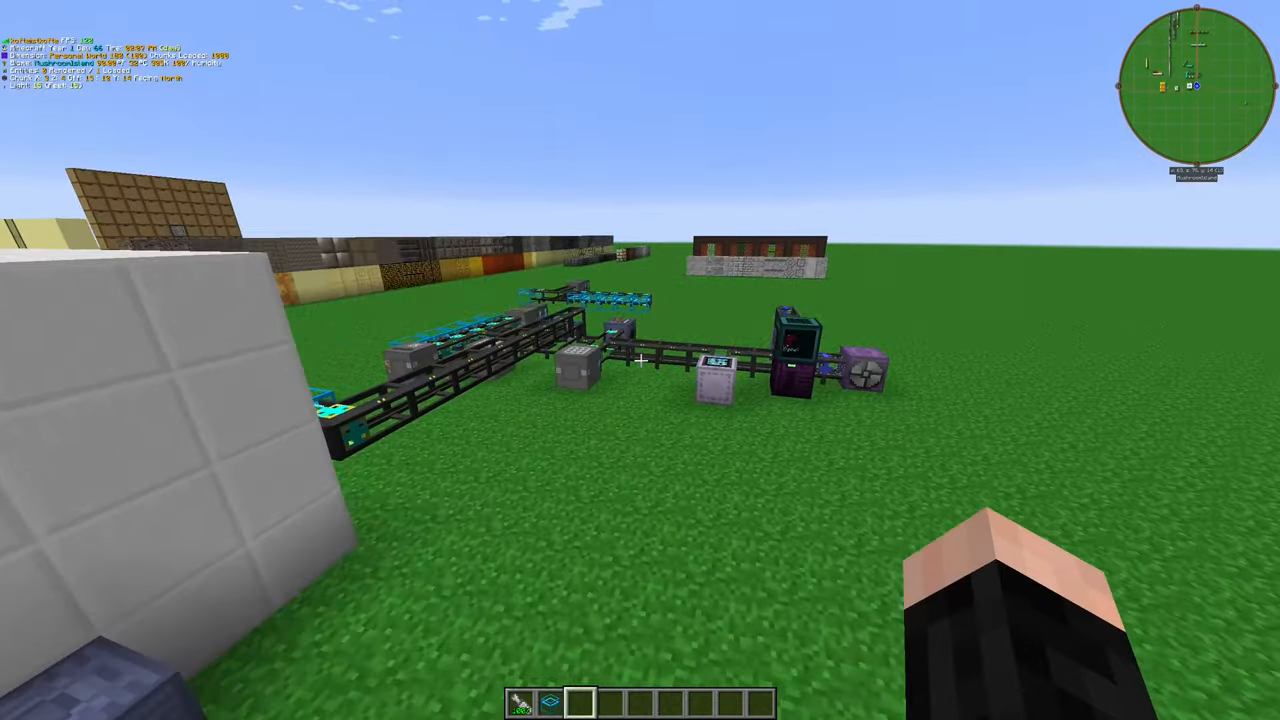
mouse_move(640, 360)
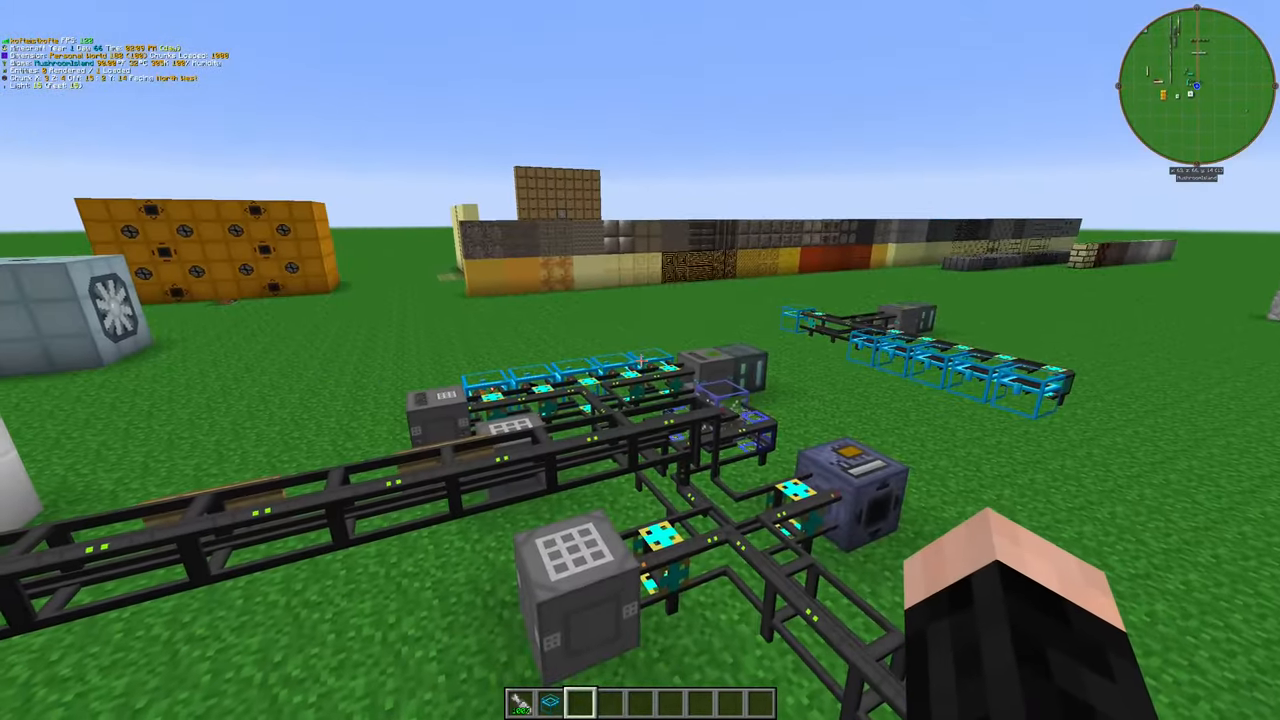
mouse_move(640, 360)
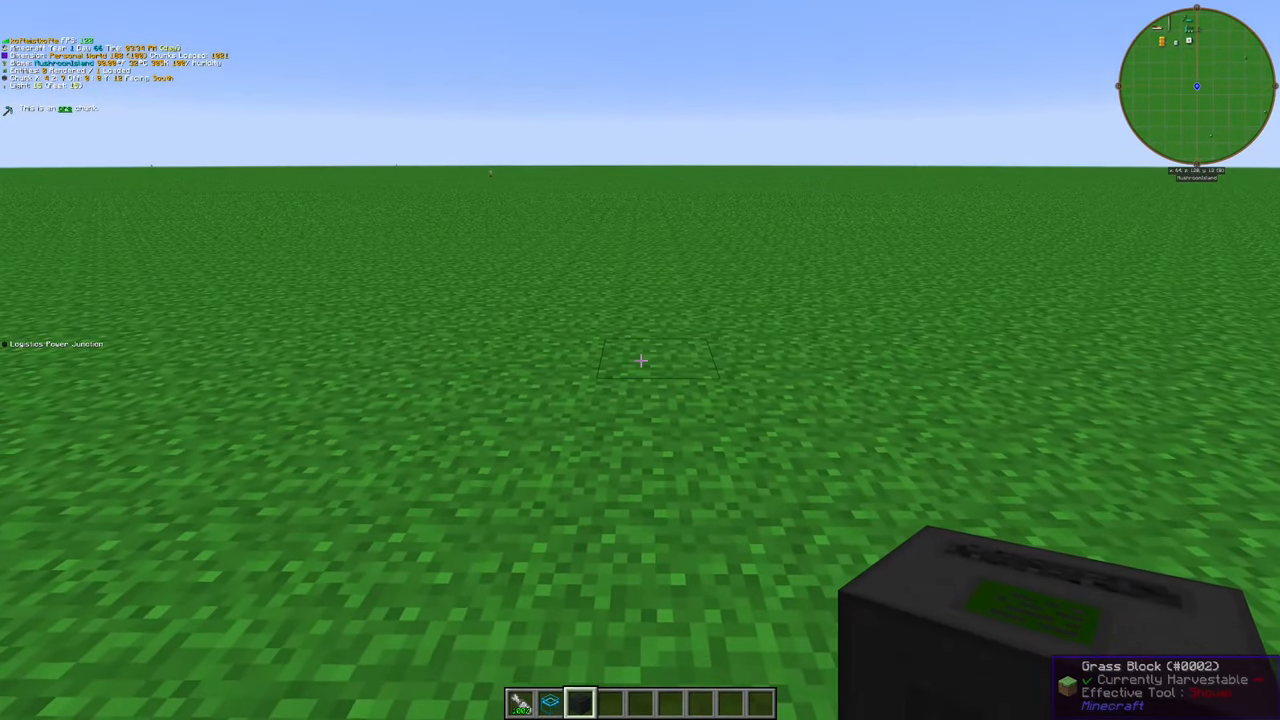
click(640, 360)
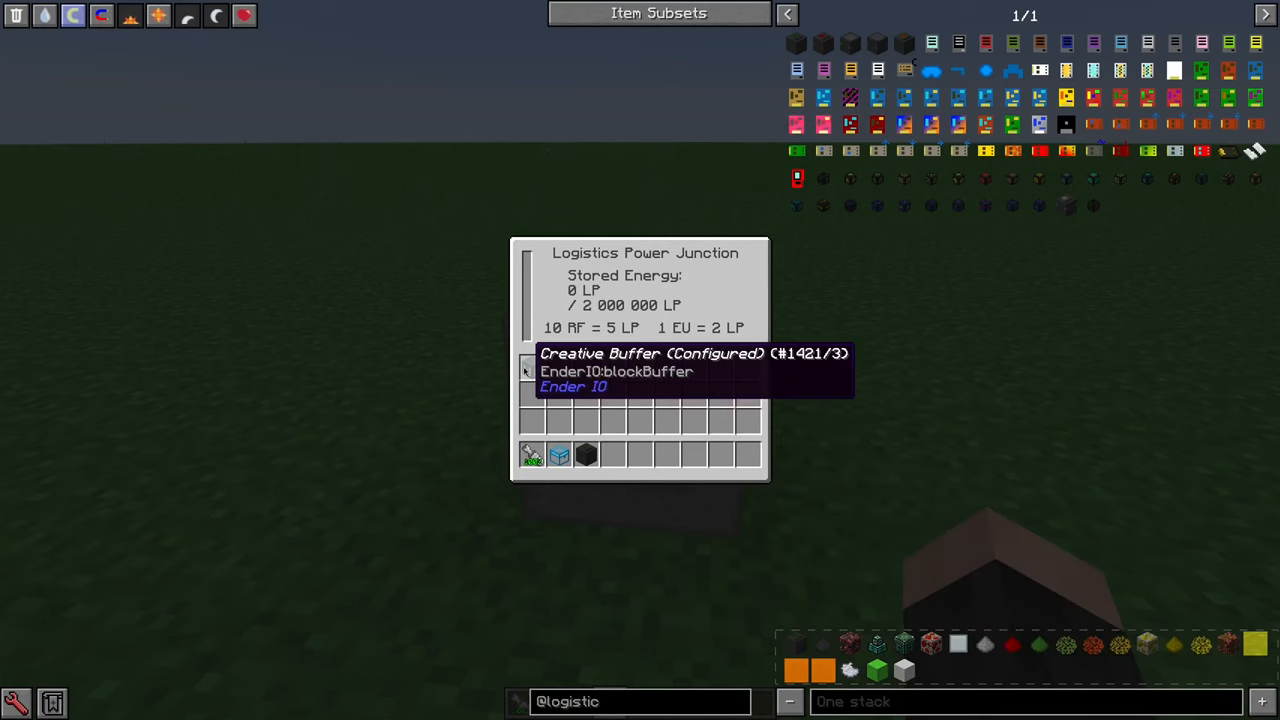
key(Escape)
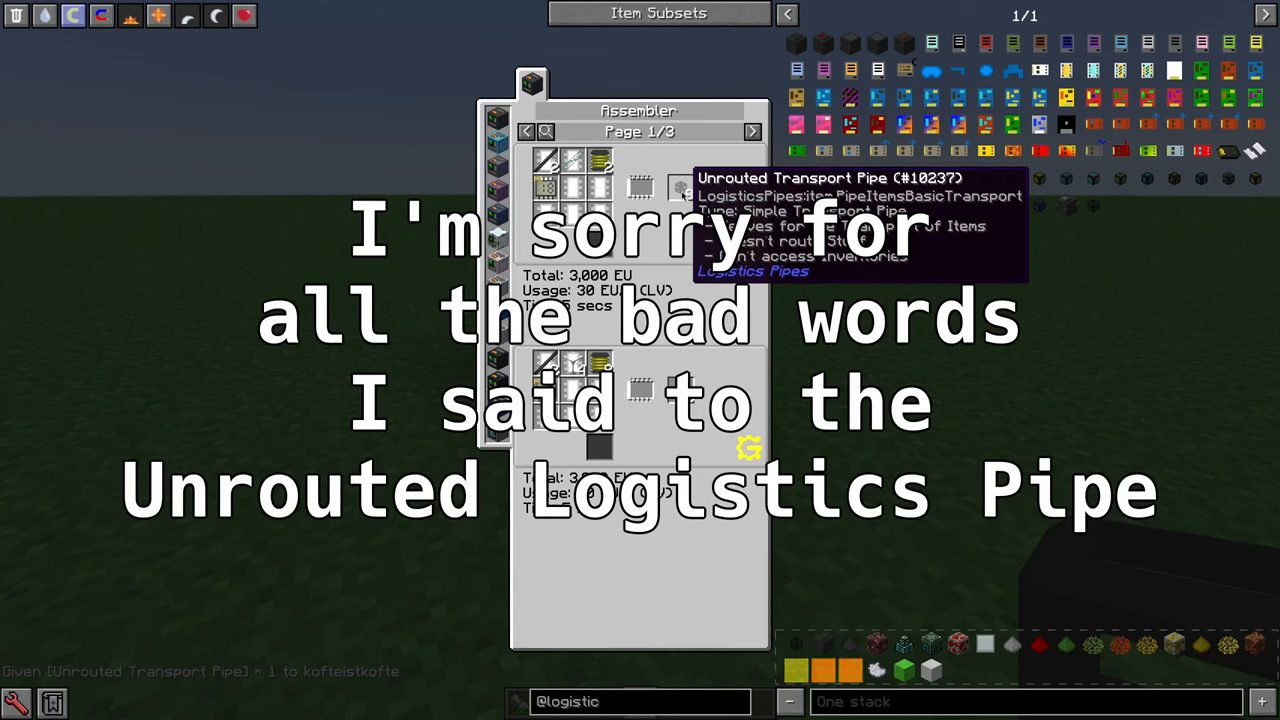
Page through the Unrouted Transport Pipe's Assembler recipes in NEI, then leave the viewer
click(752, 132)
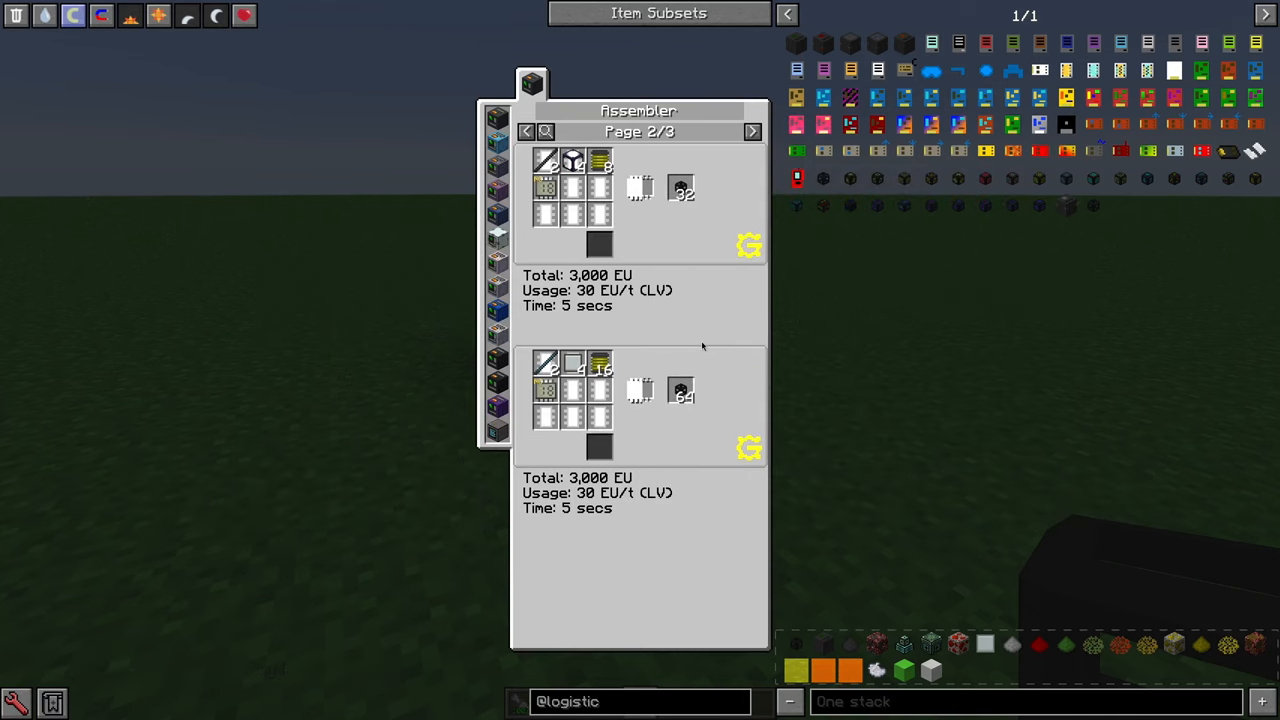
click(528, 132)
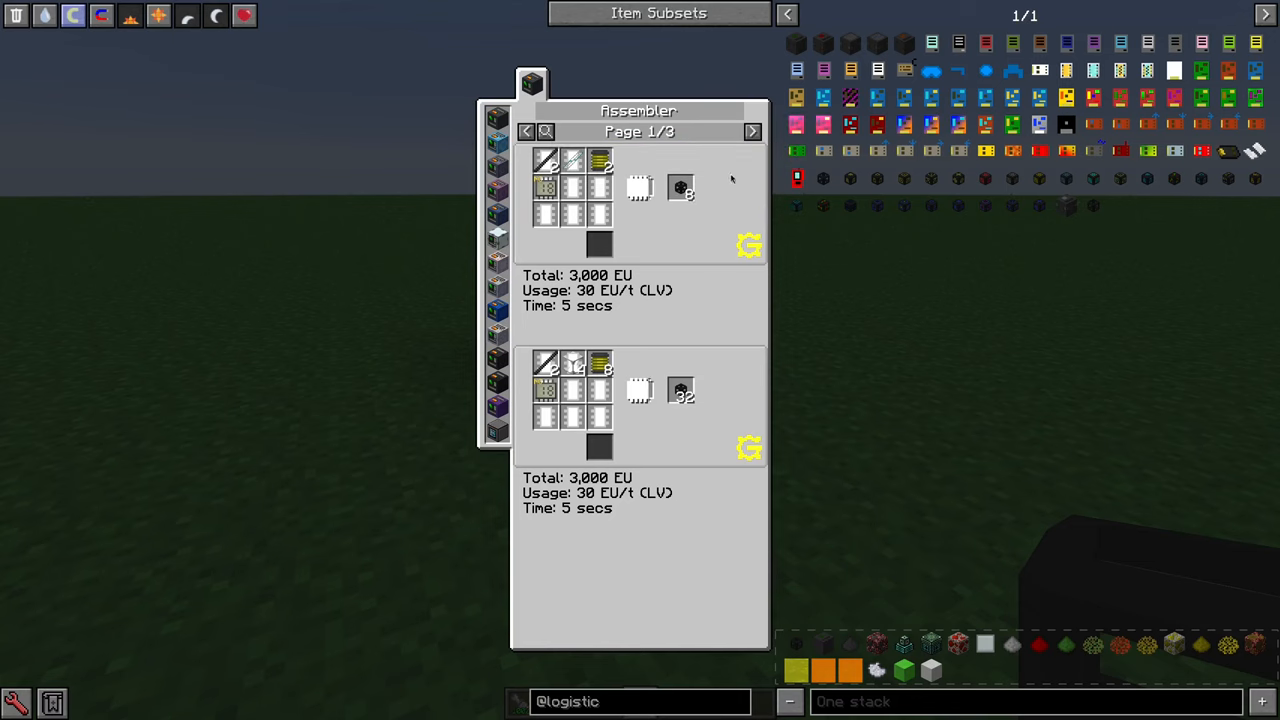
mouse_move(576, 370)
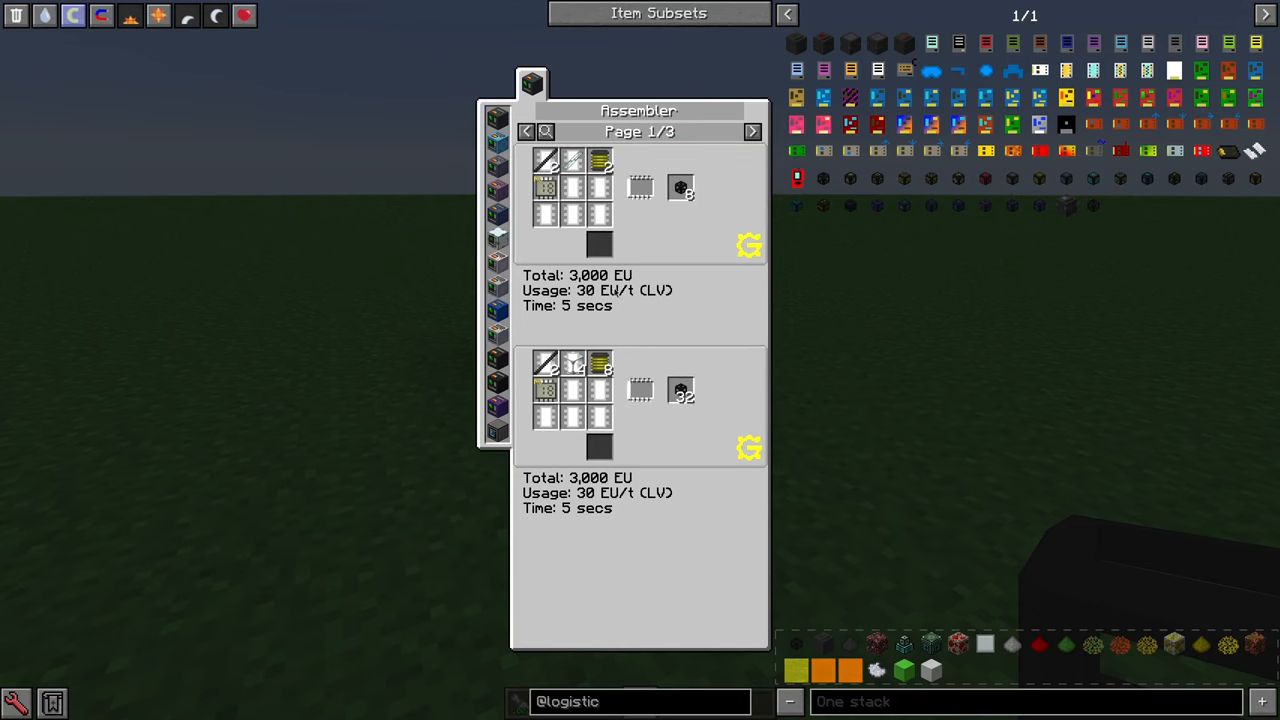
mouse_move(600, 364)
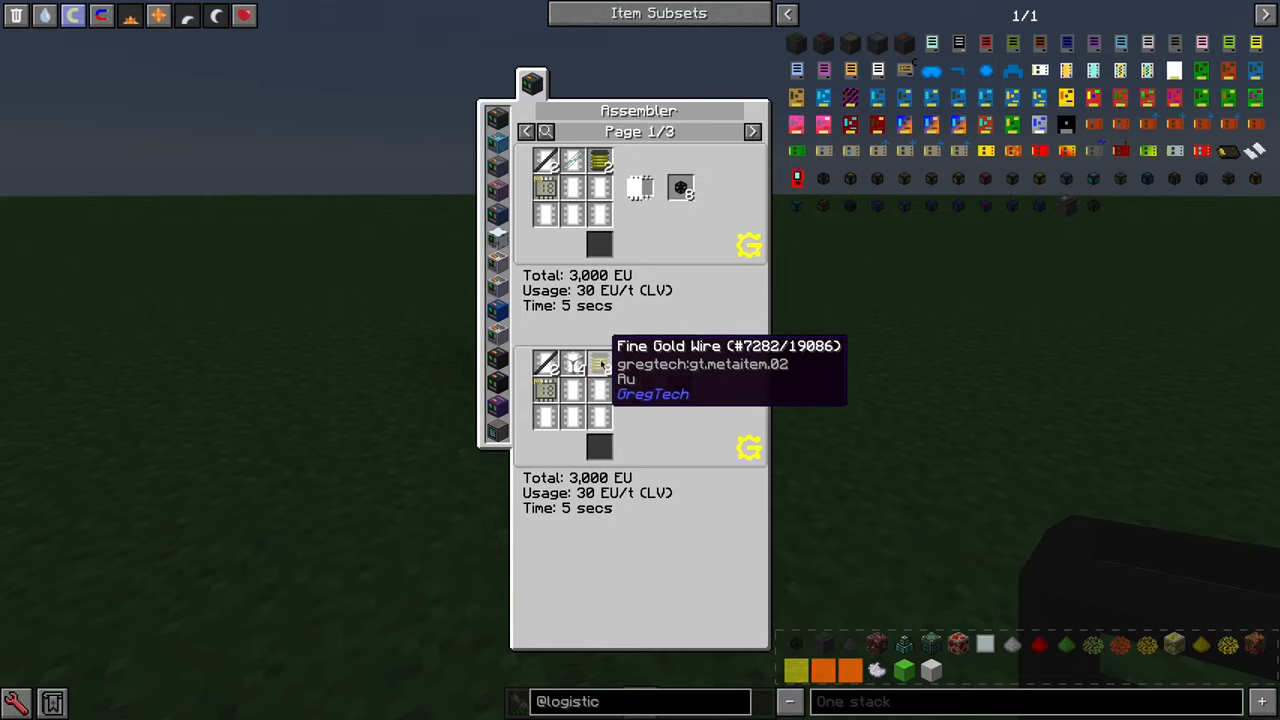
key(Escape)
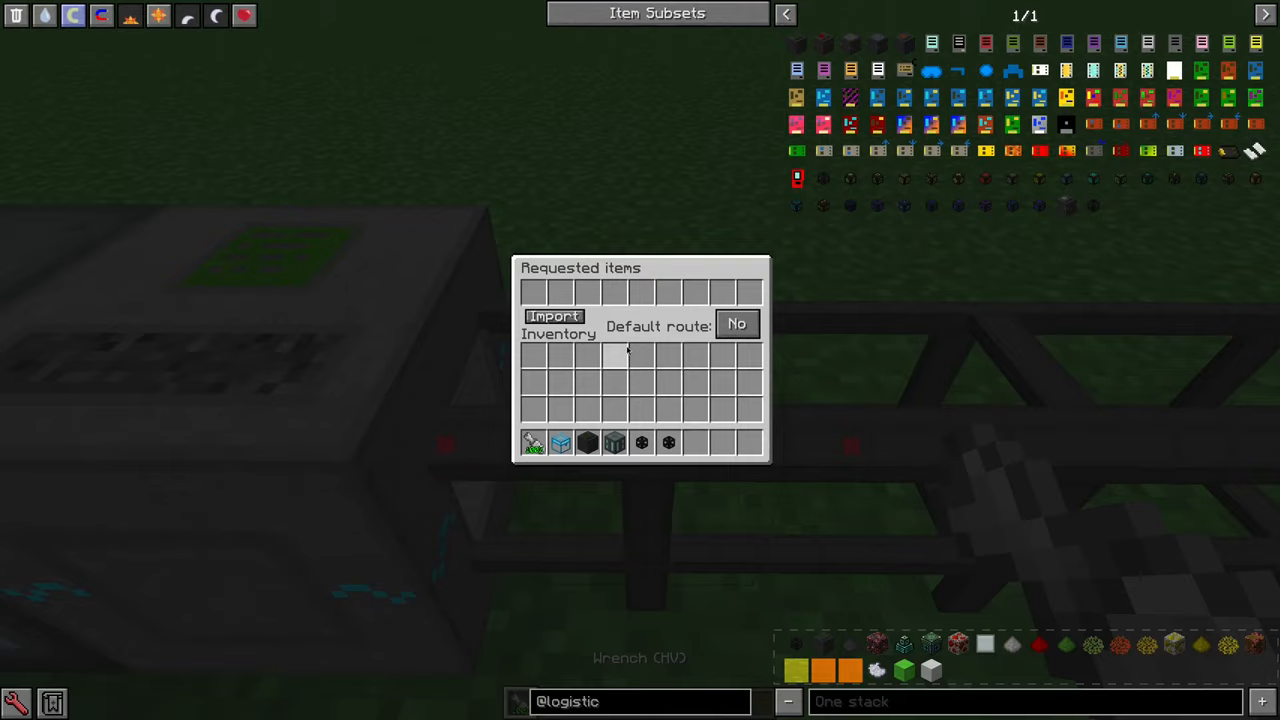
Place a Basic Logistics Pipe at the junction and check its requested-items settings with the wrench
key(Escape)
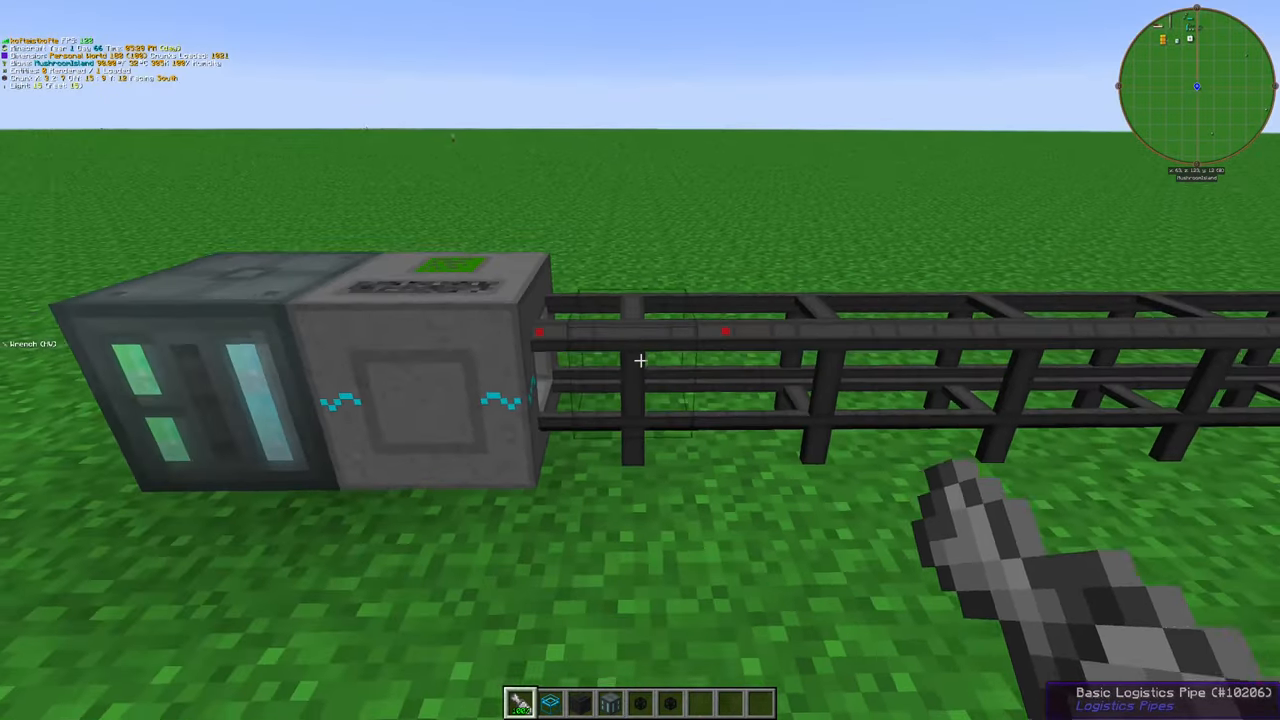
key(e)
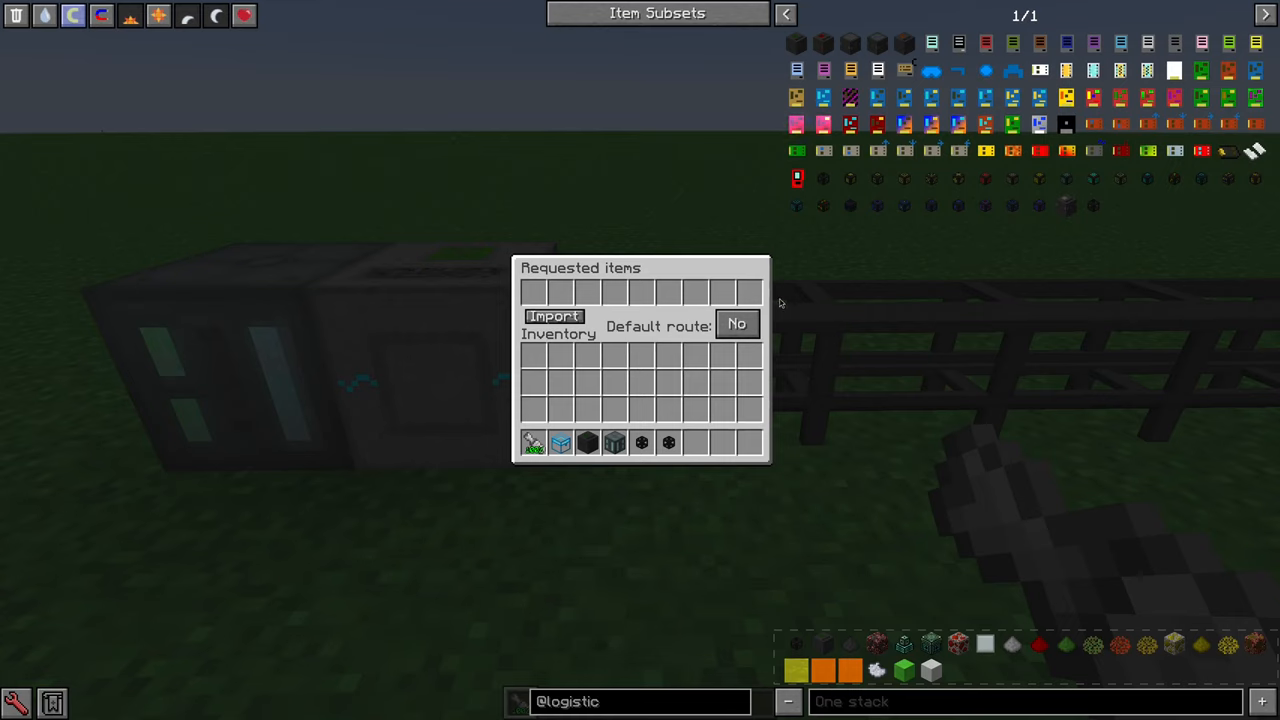
key(Escape)
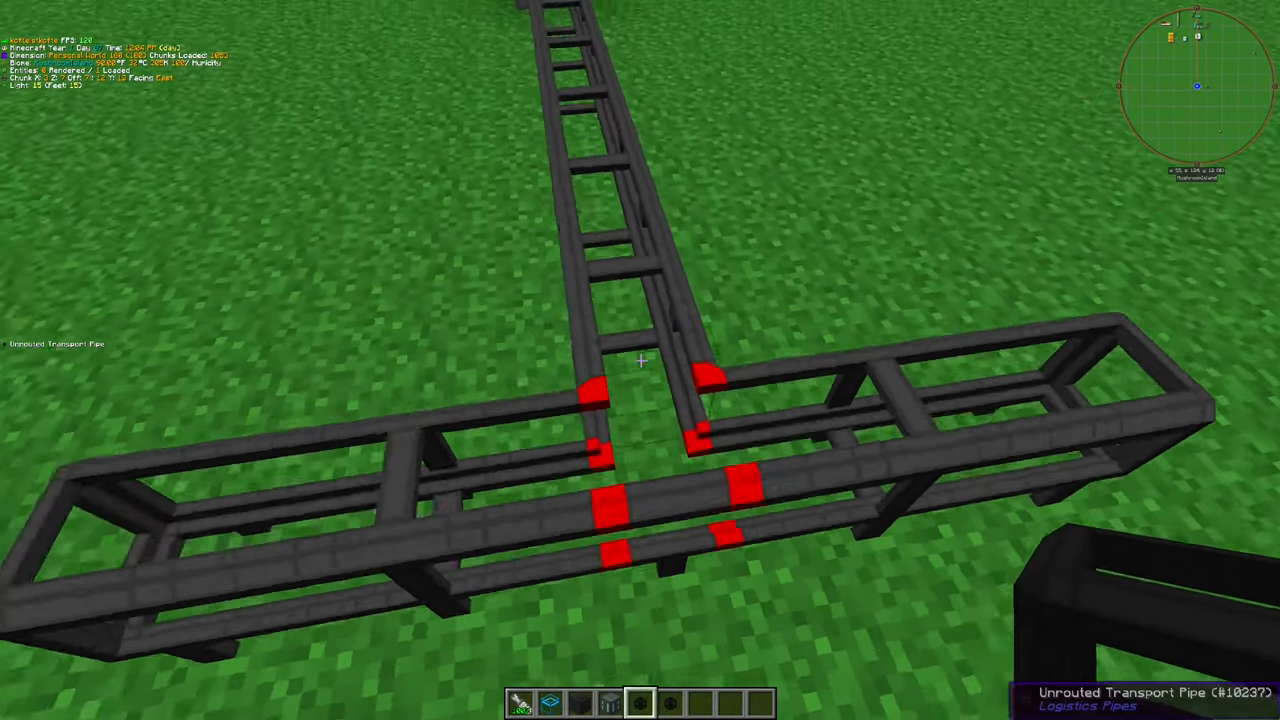
mouse_move(640, 360)
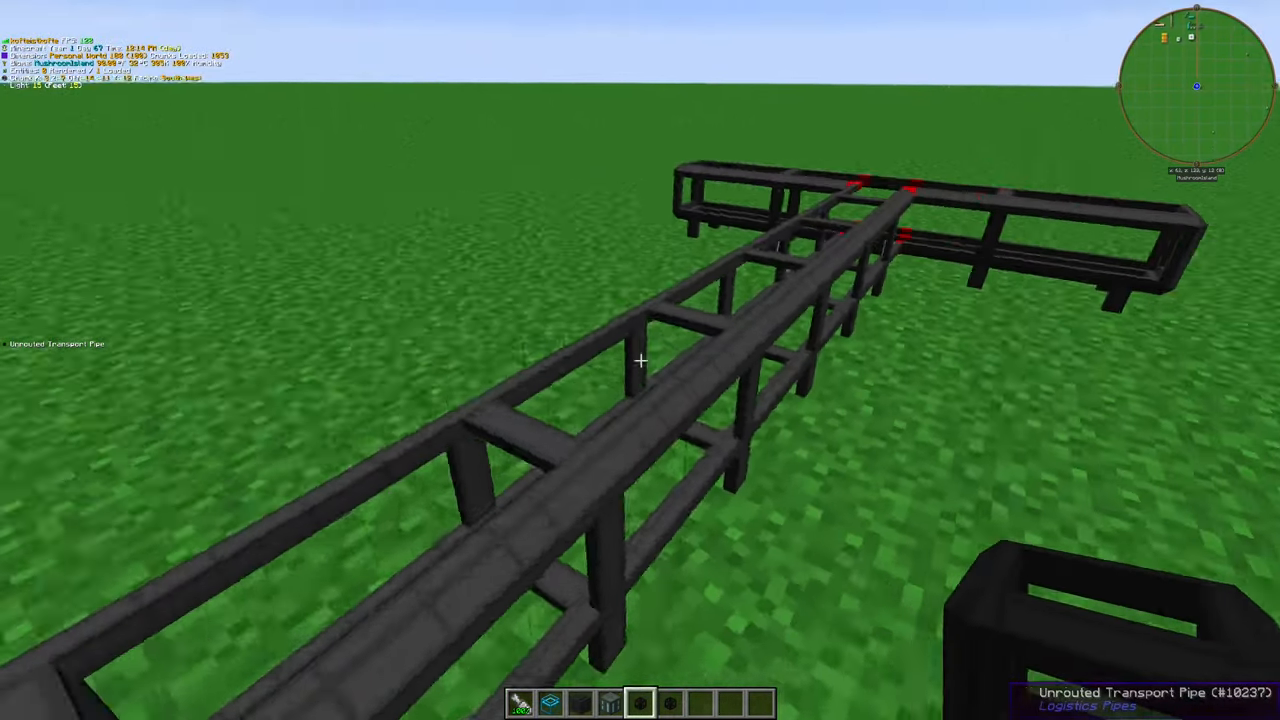
mouse_move(640, 360)
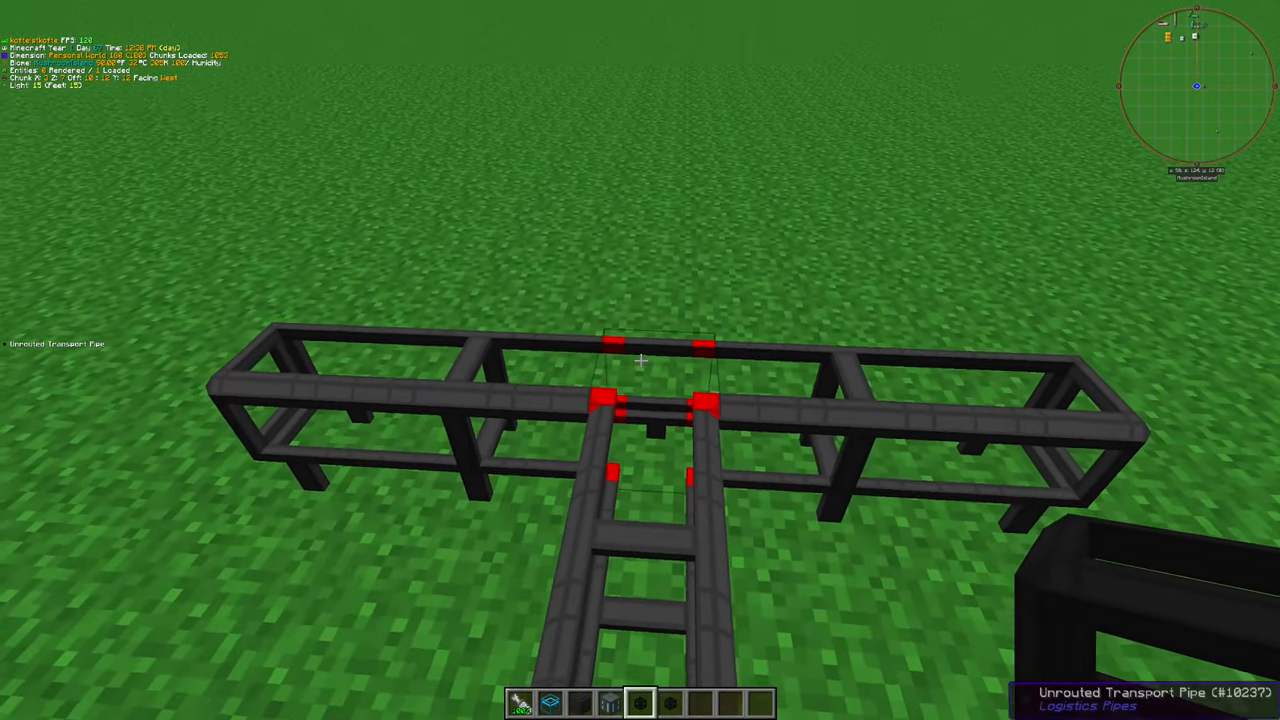
mouse_move(640, 360)
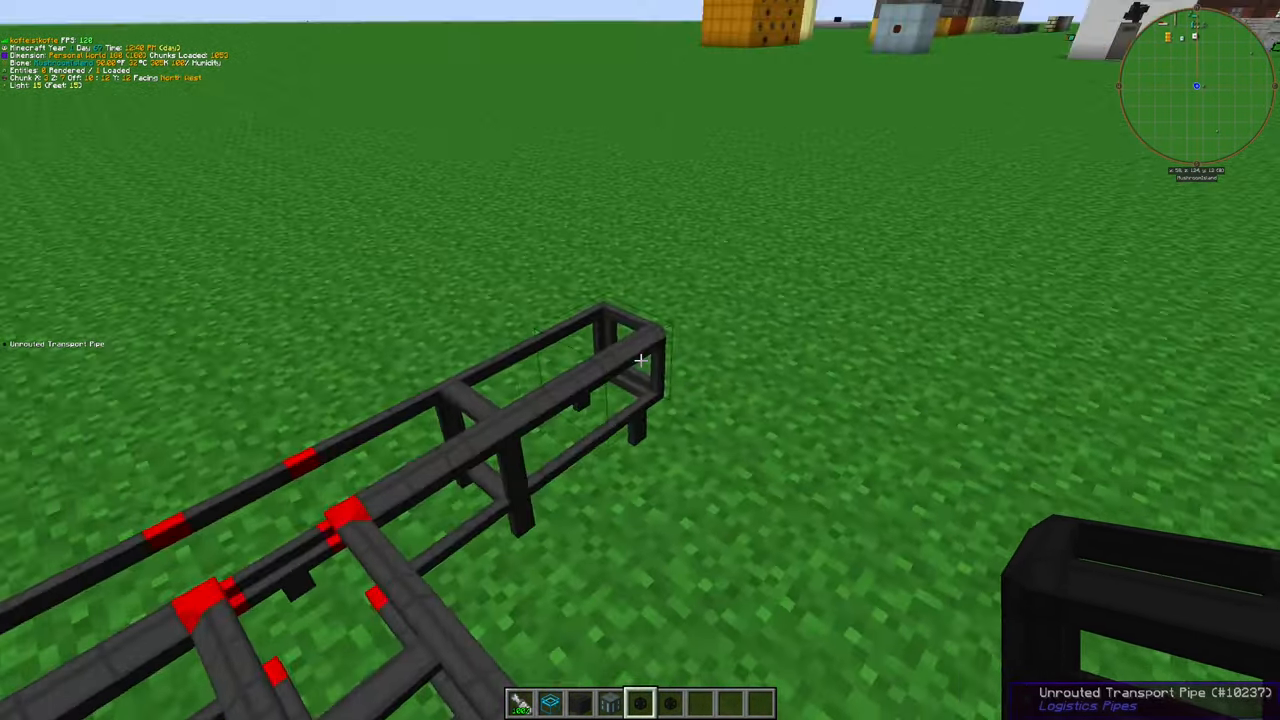
mouse_move(640, 360)
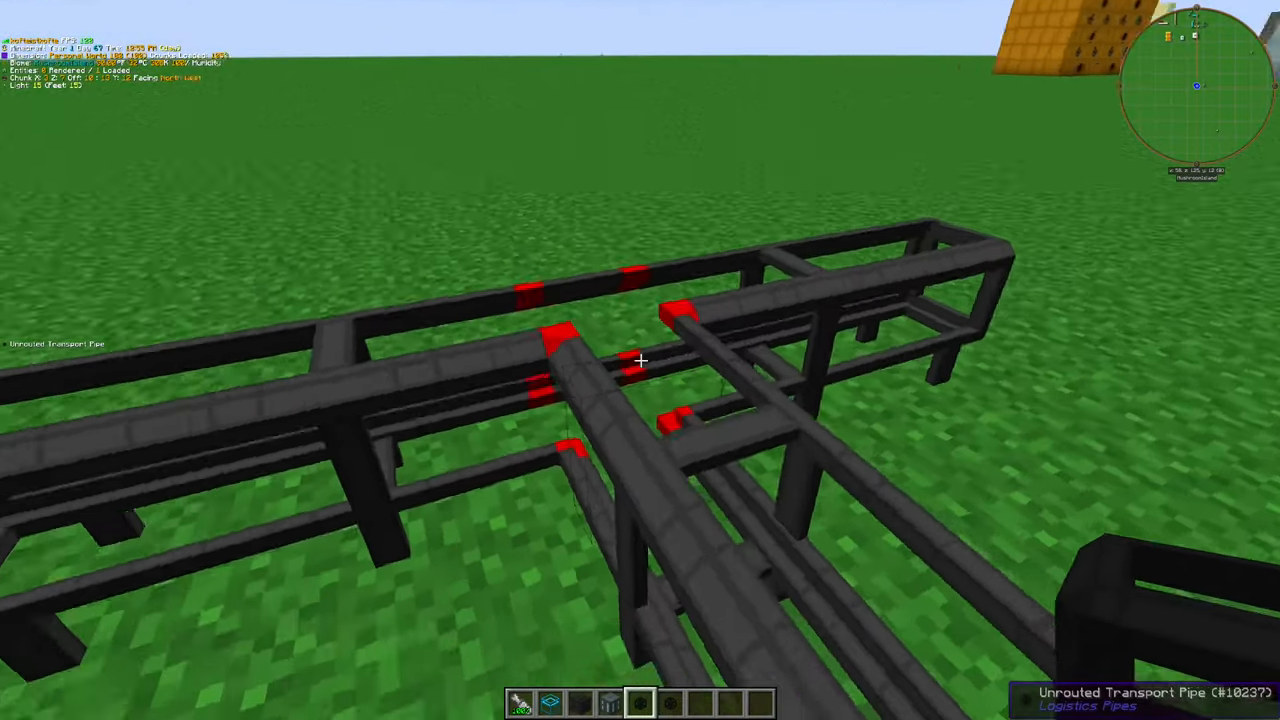
mouse_move(640, 360)
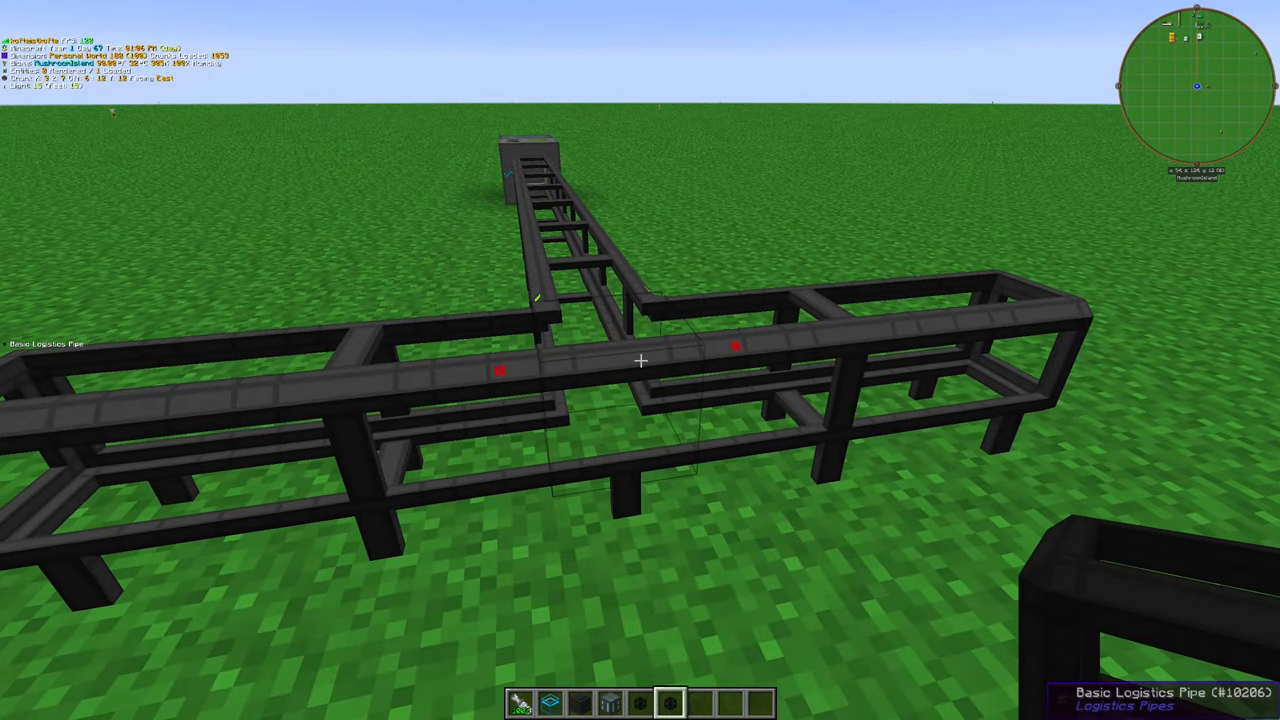
mouse_move(640, 360)
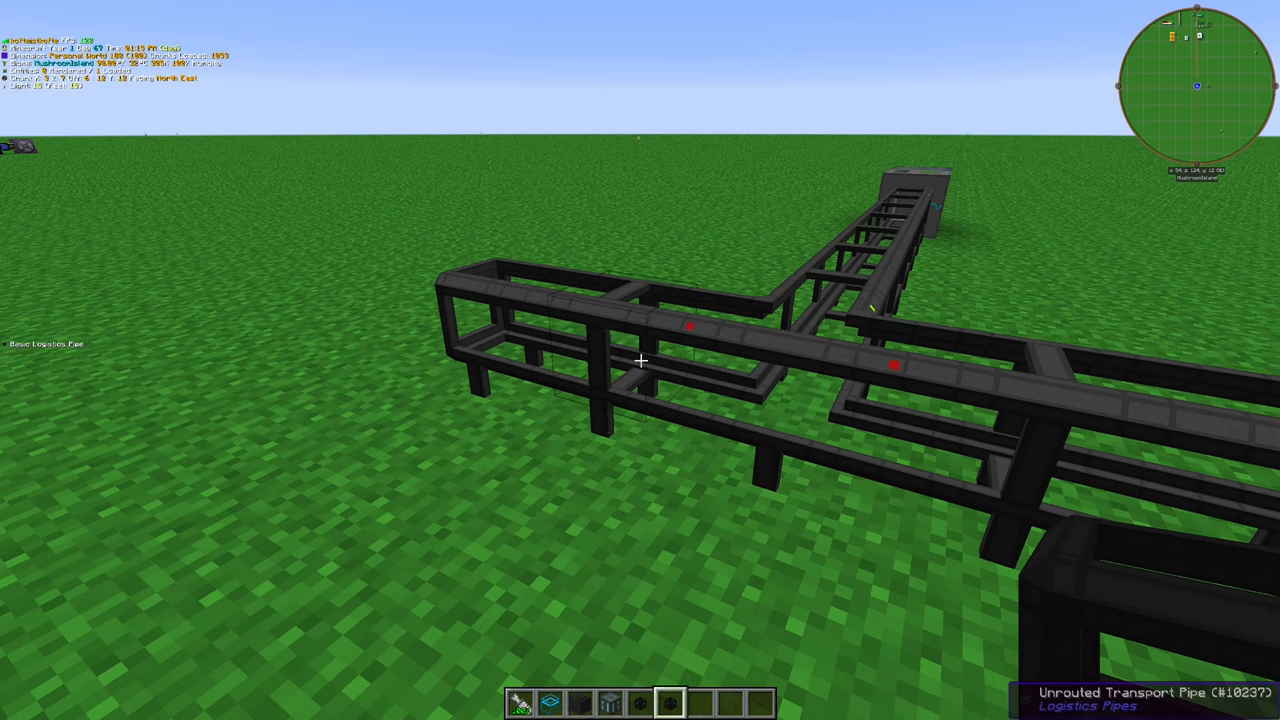
mouse_move(640, 360)
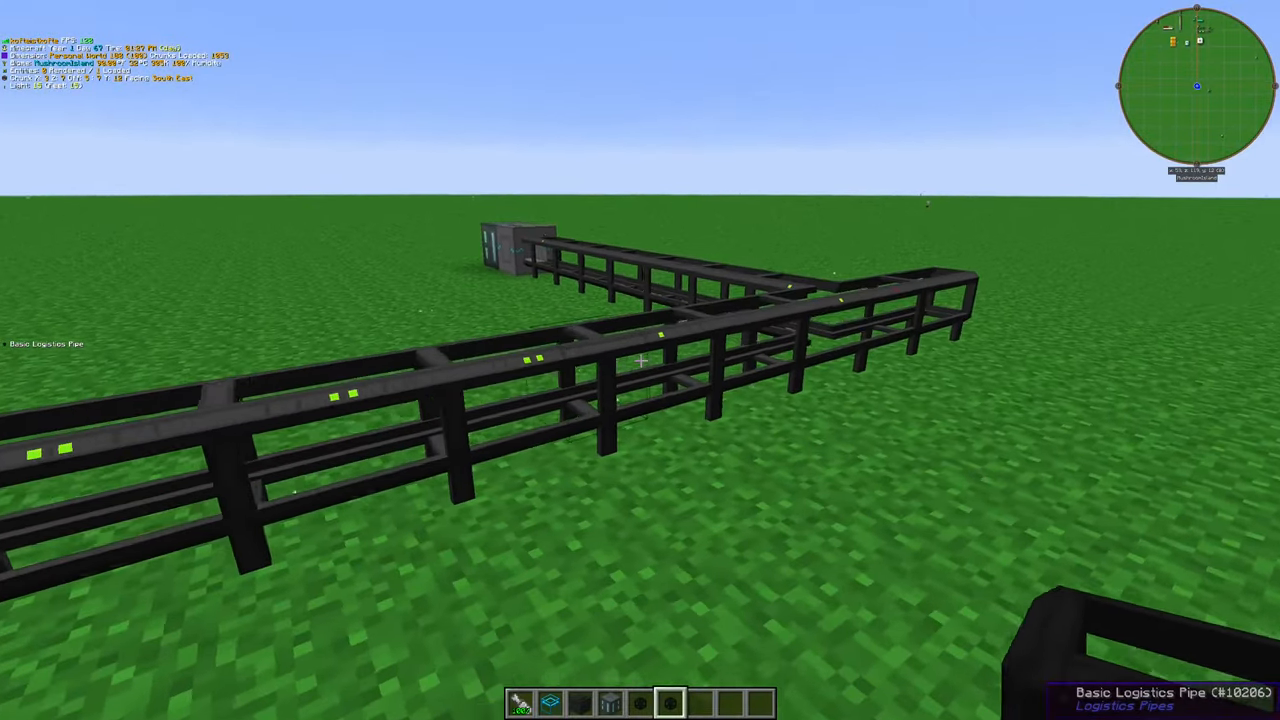
mouse_move(640, 360)
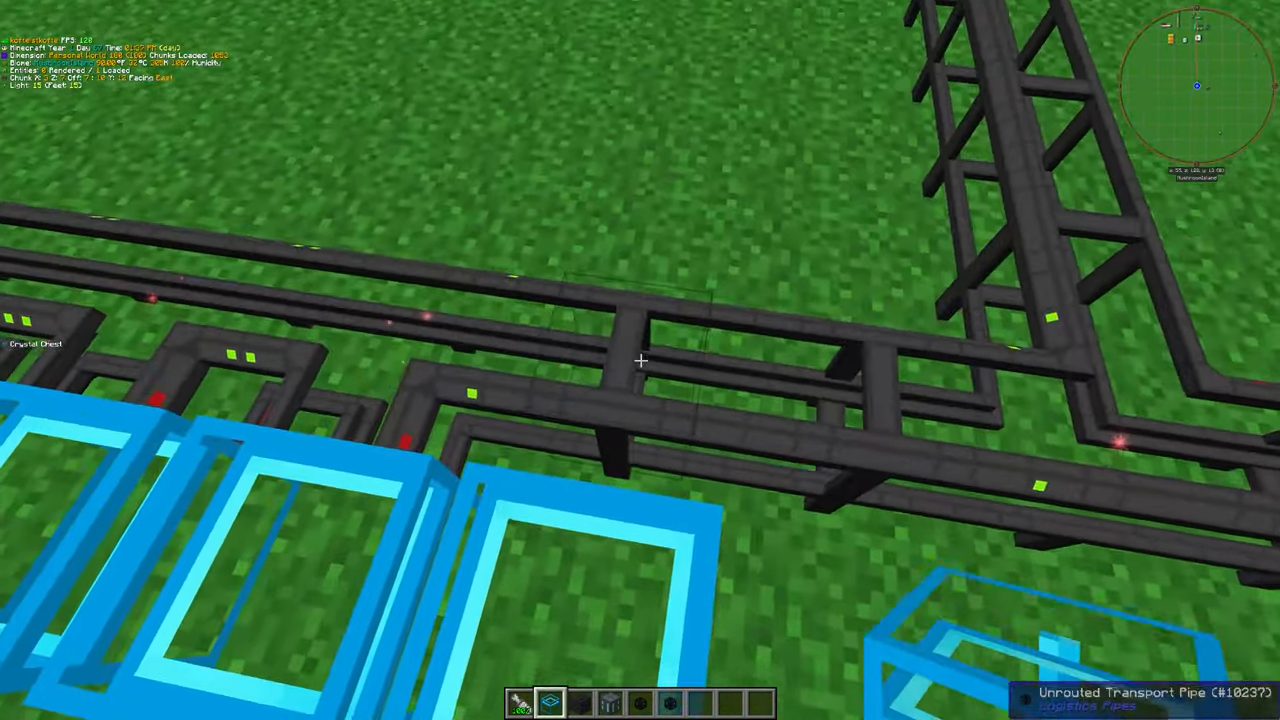
mouse_move(640, 360)
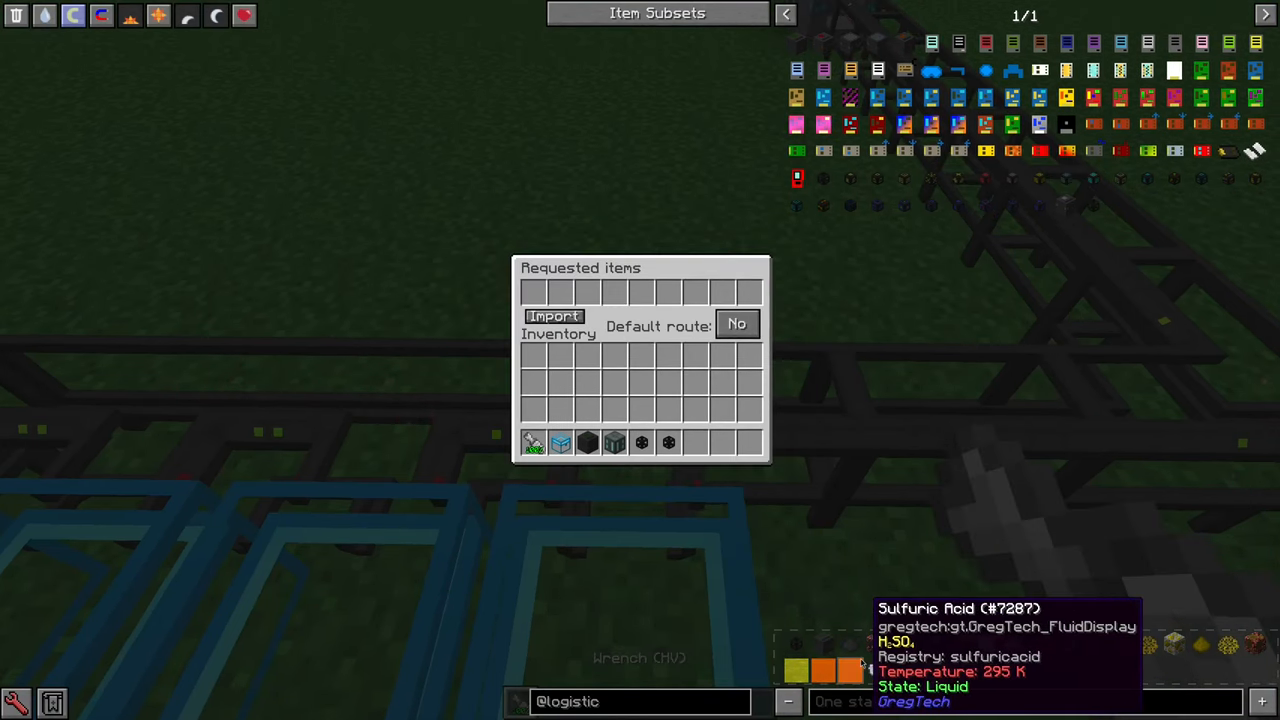
Drop an item into the Basic Logistics Pipe's Requested items slot so it acts as a sink
click(534, 292)
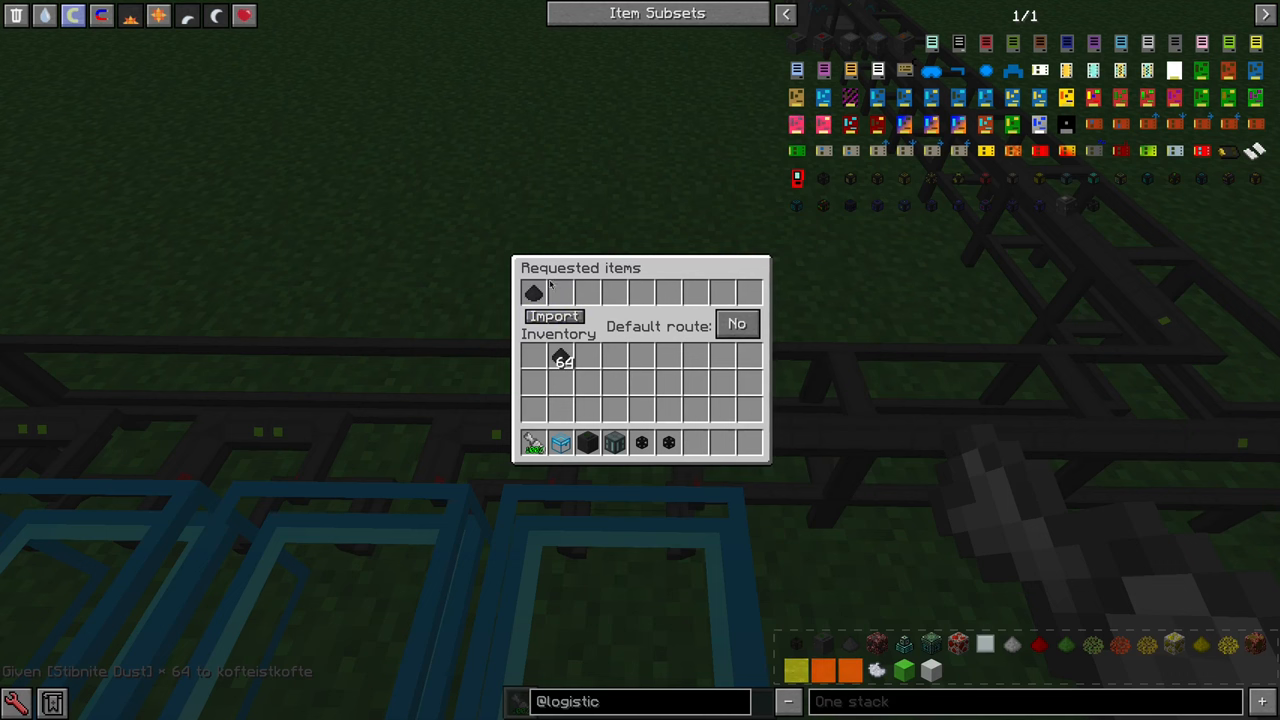
key(Escape)
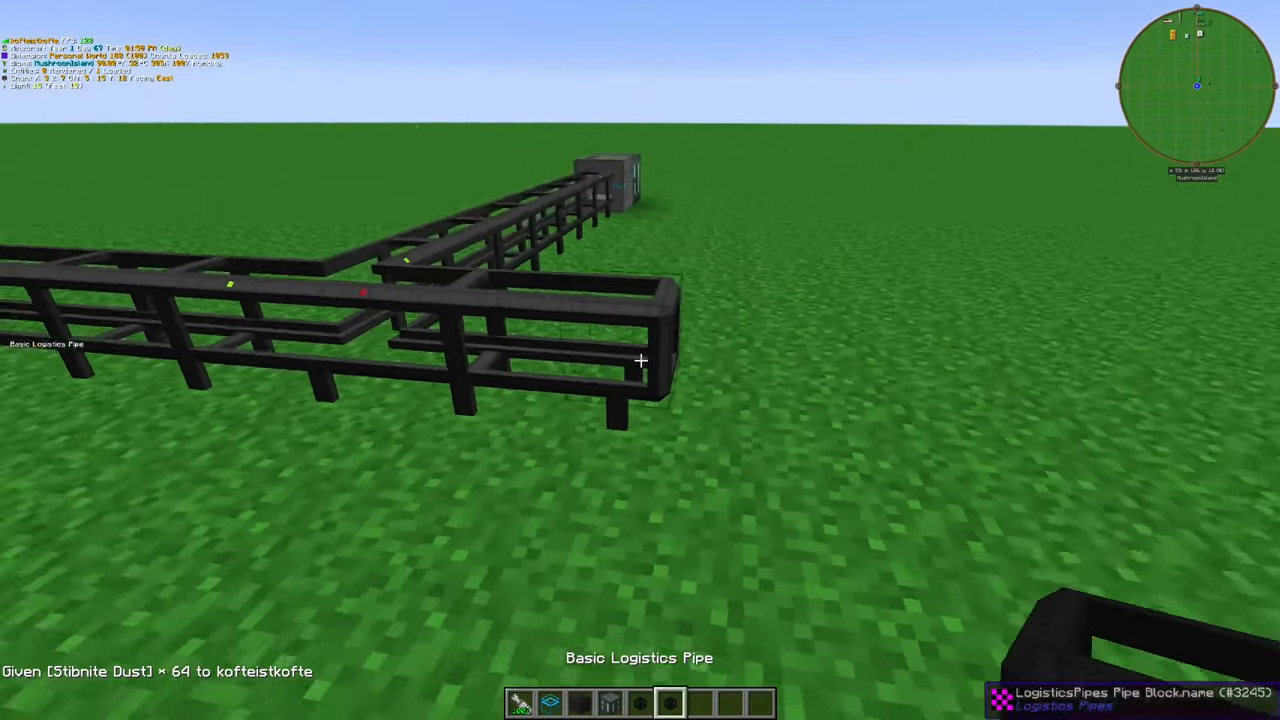
Take chassis pipes and ItemSink/extractor modules from the inventory into the hotbar
key(e)
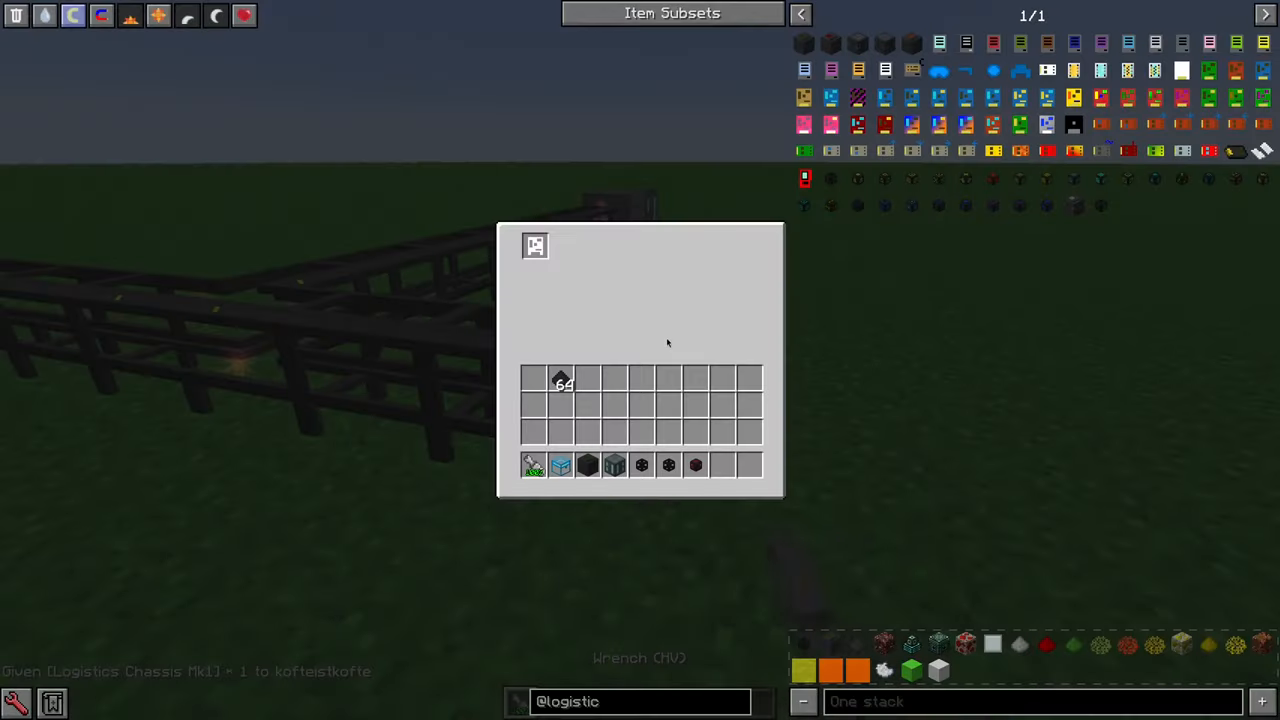
key(Escape)
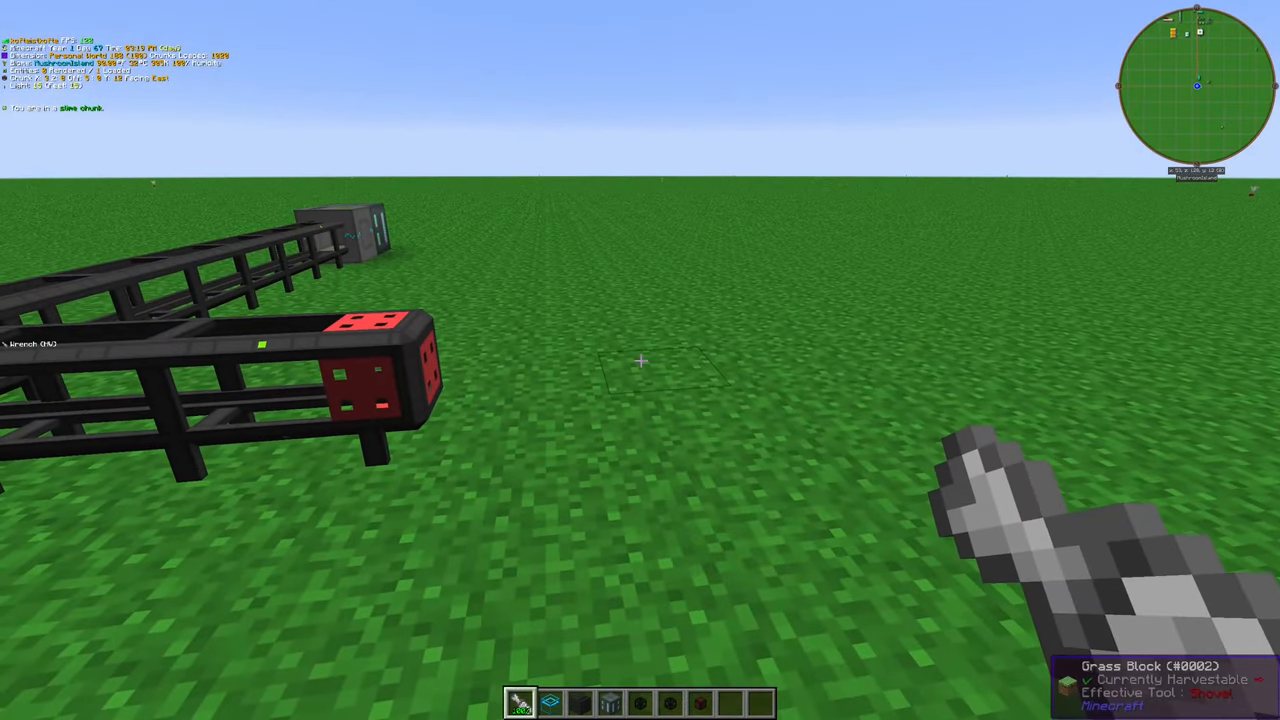
key(e)
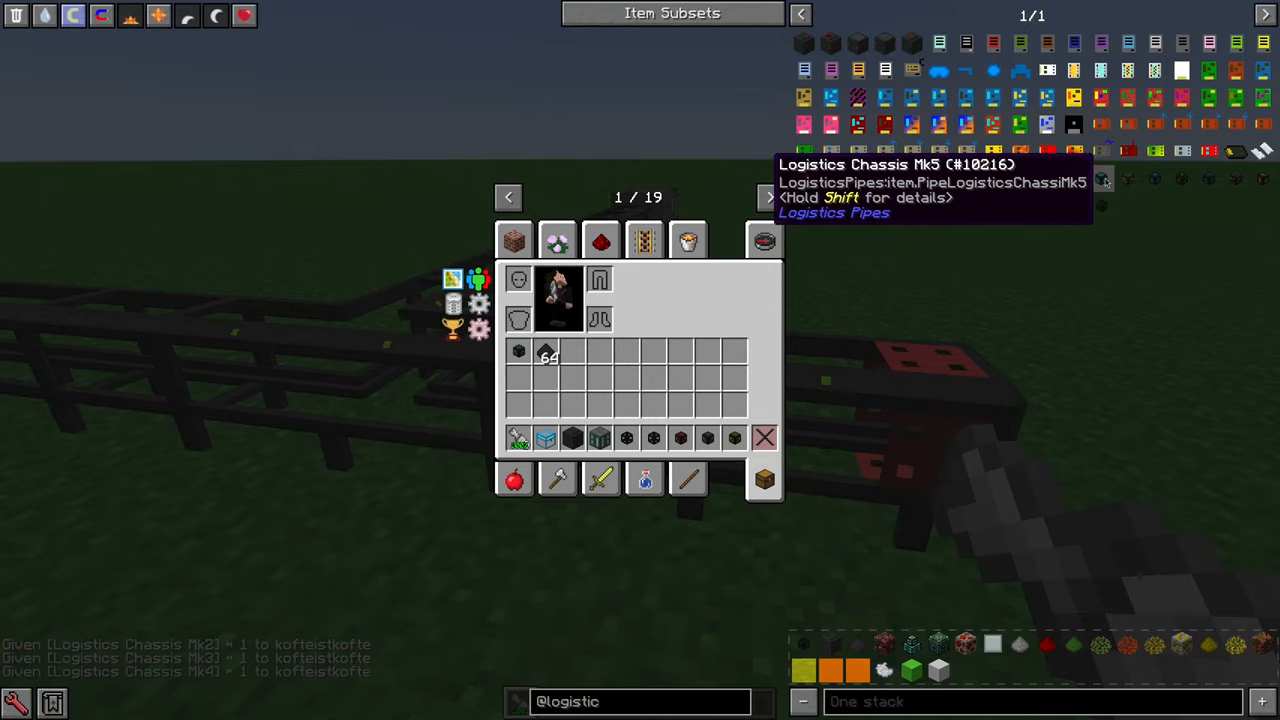
key(Escape)
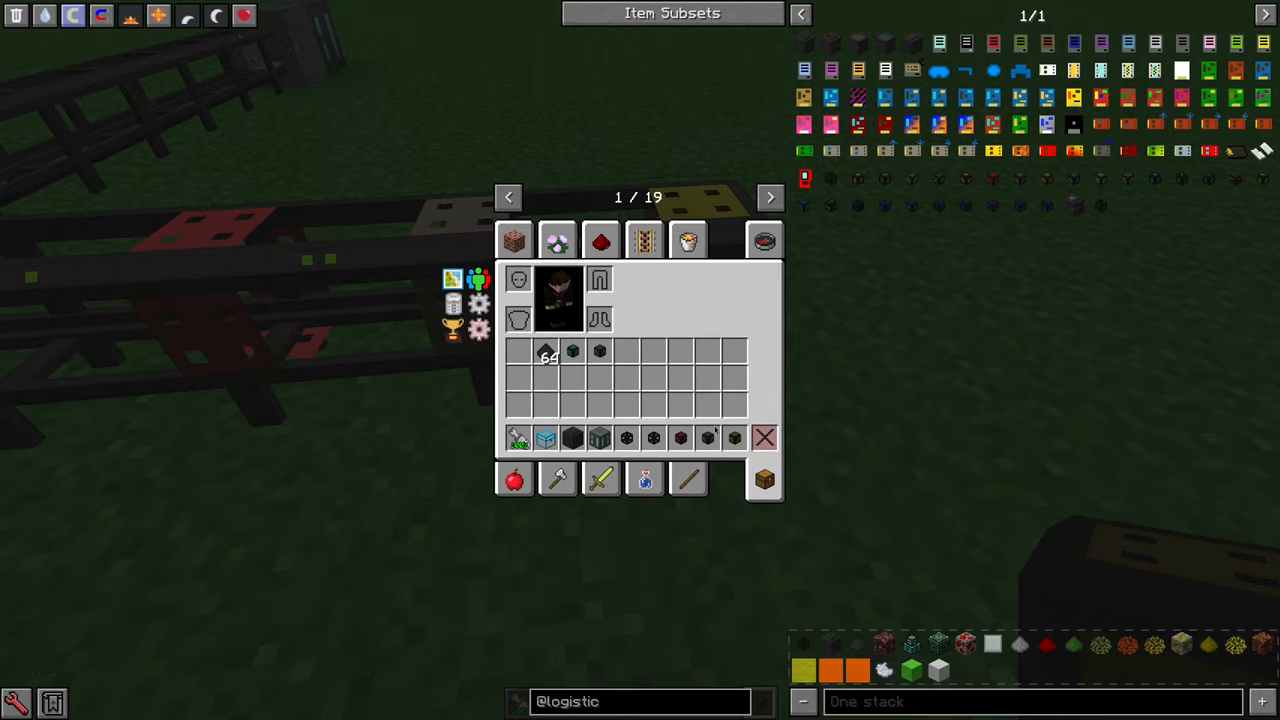
Cap the open pipe ends with a red and a yellow logistics chassis pipe
key(Escape)
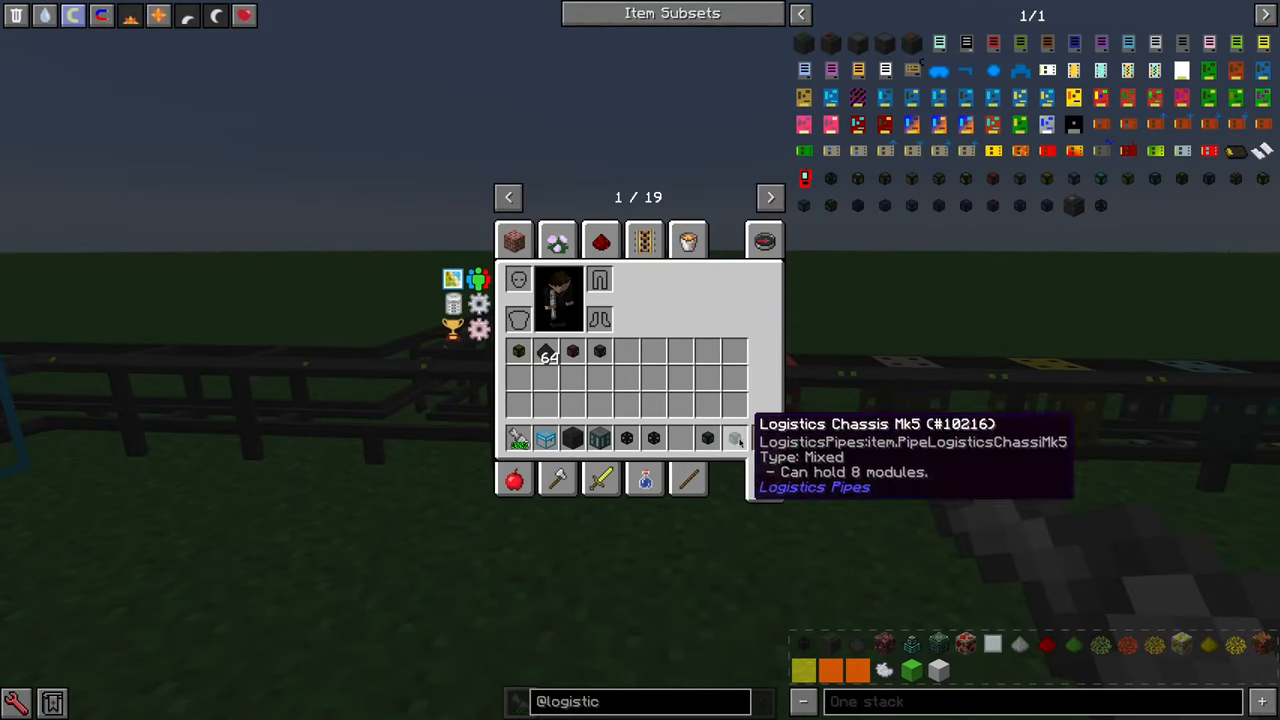
key(Escape)
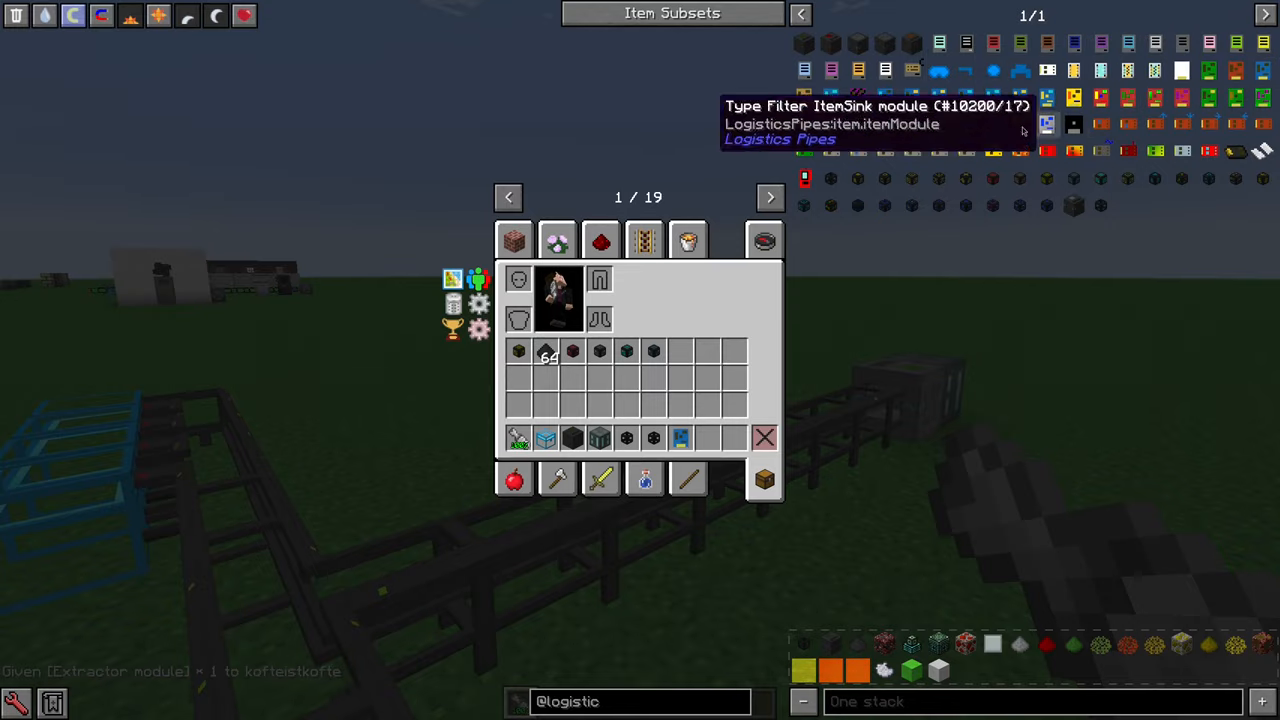
Connect a row of crystal chests to the pipe line so items travel toward them
key(Escape)
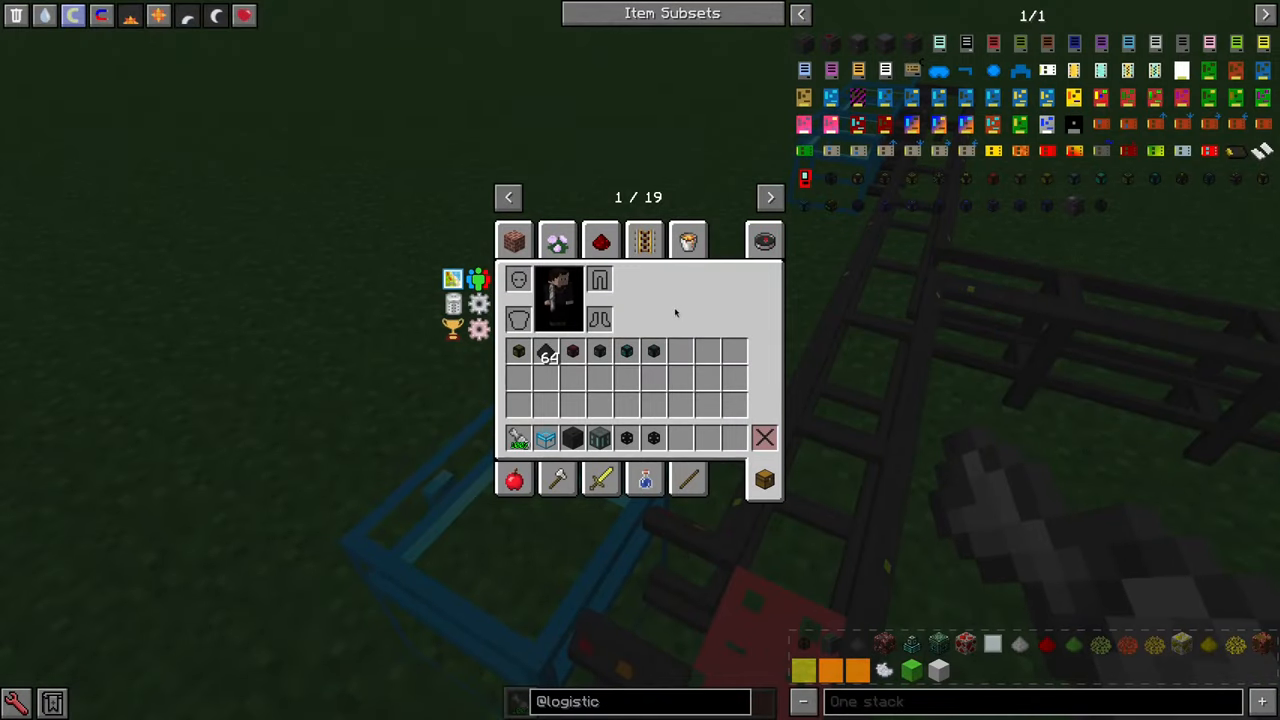
key(Escape)
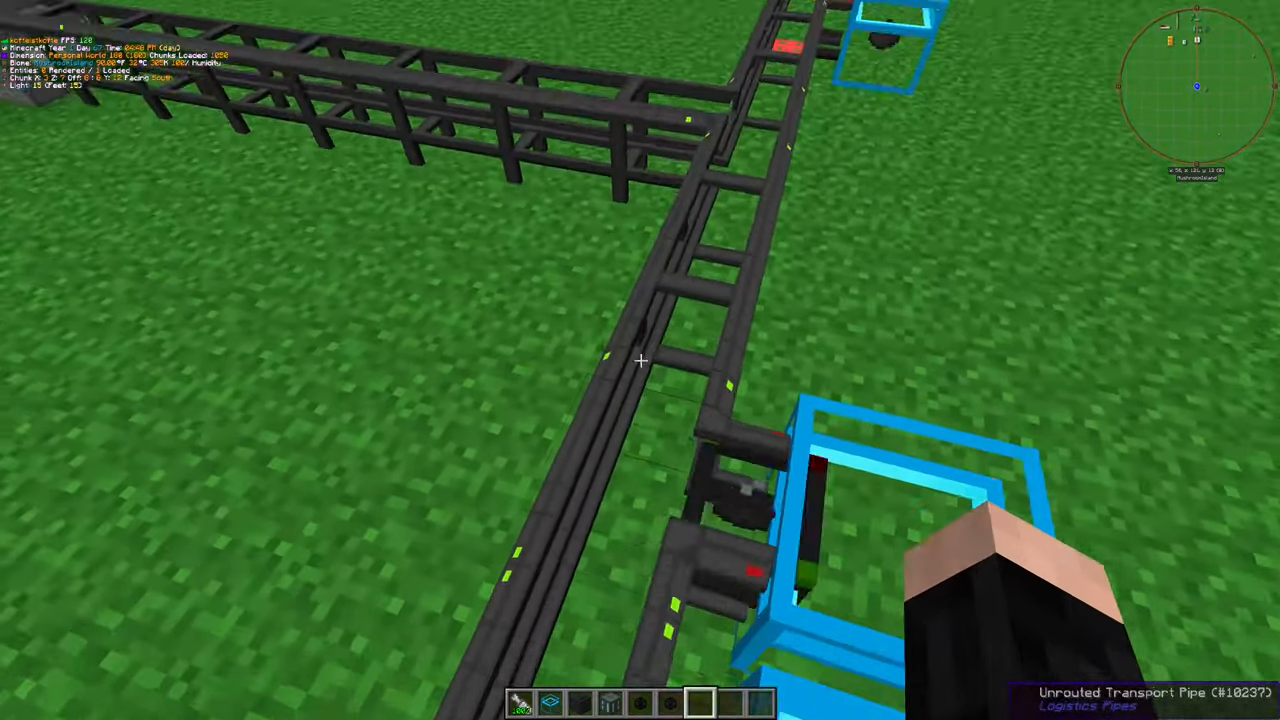
mouse_move(640, 360)
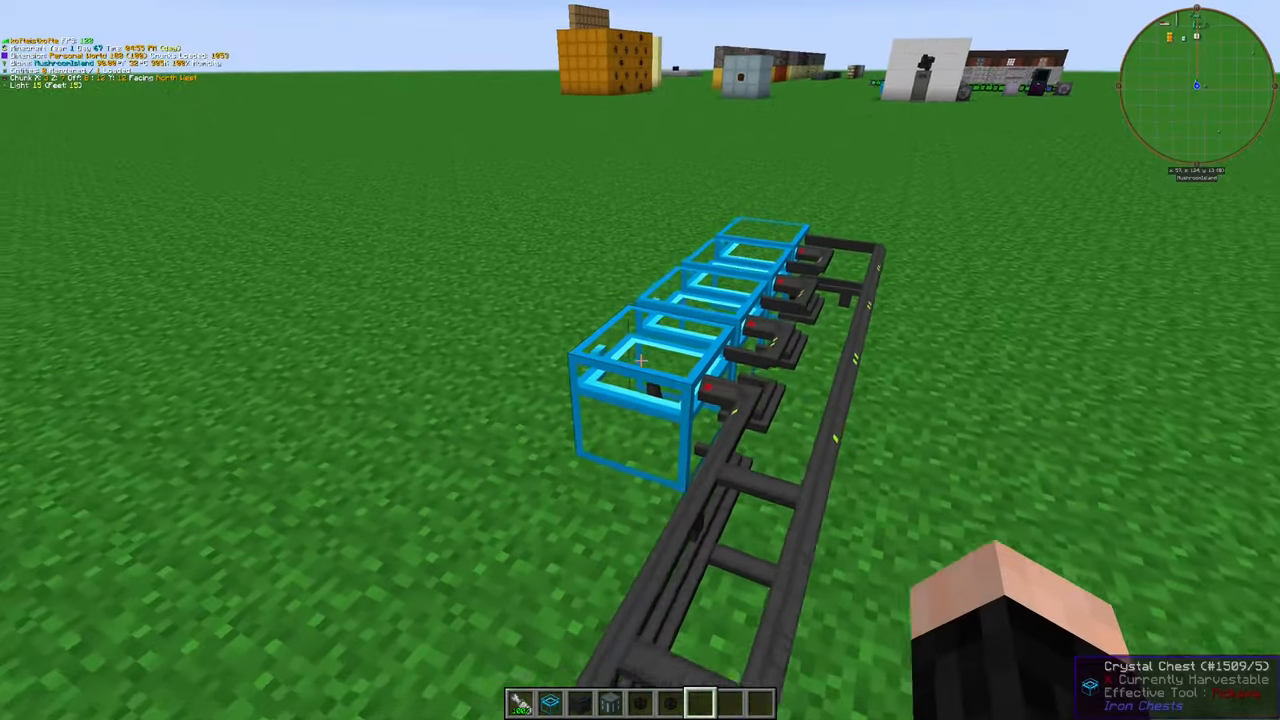
mouse_move(640, 360)
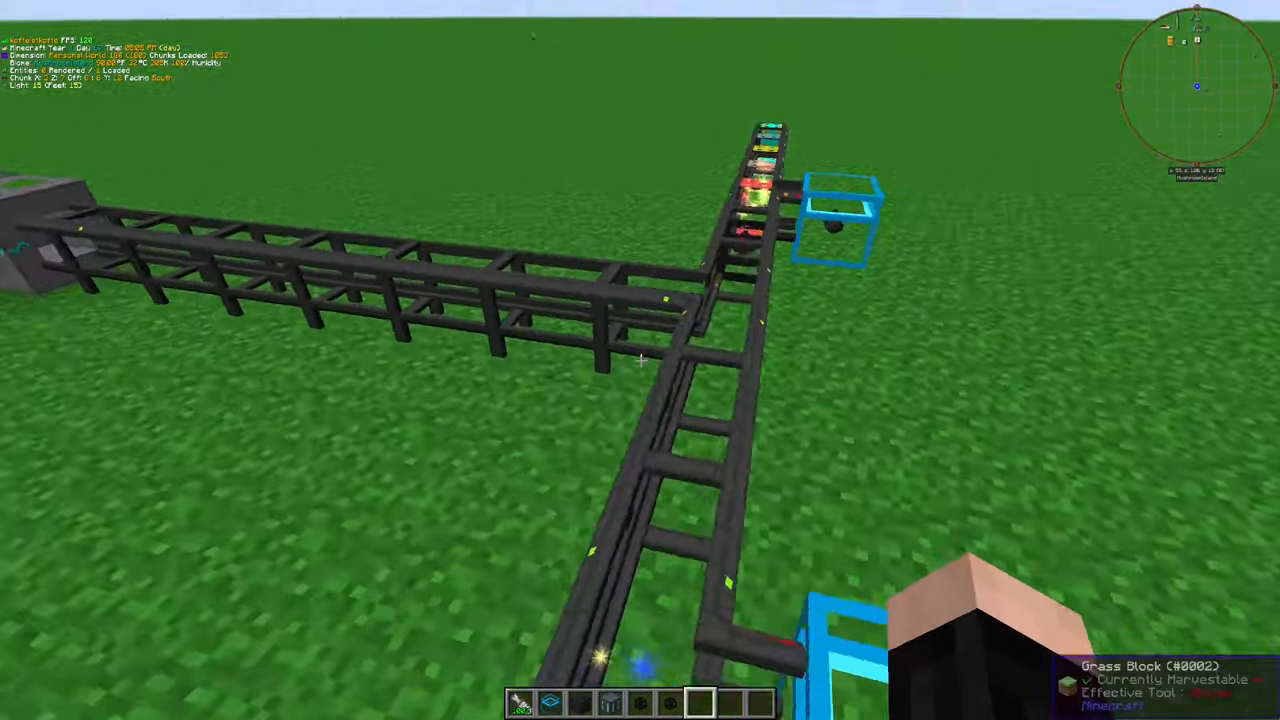
Look up the Assembler recipes for the extractor module, its Mk2 and Mk3 tiers and upgrade chips
key(e)
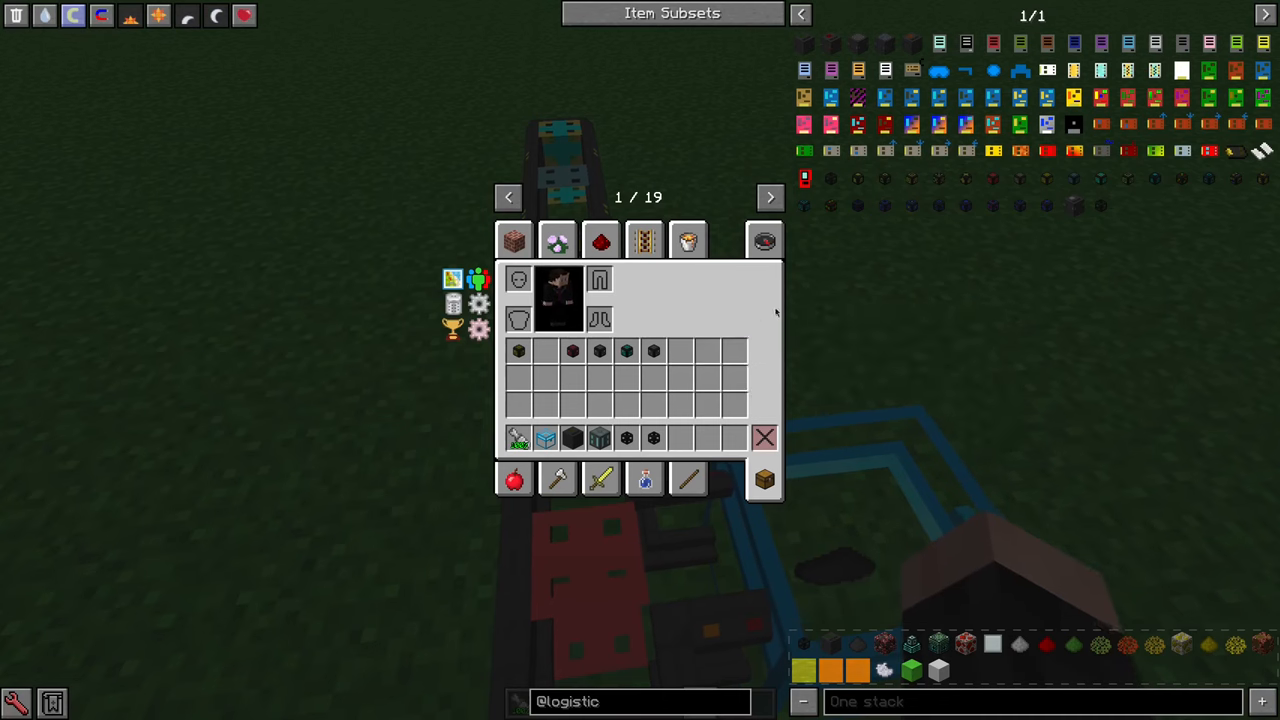
mouse_move(884, 96)
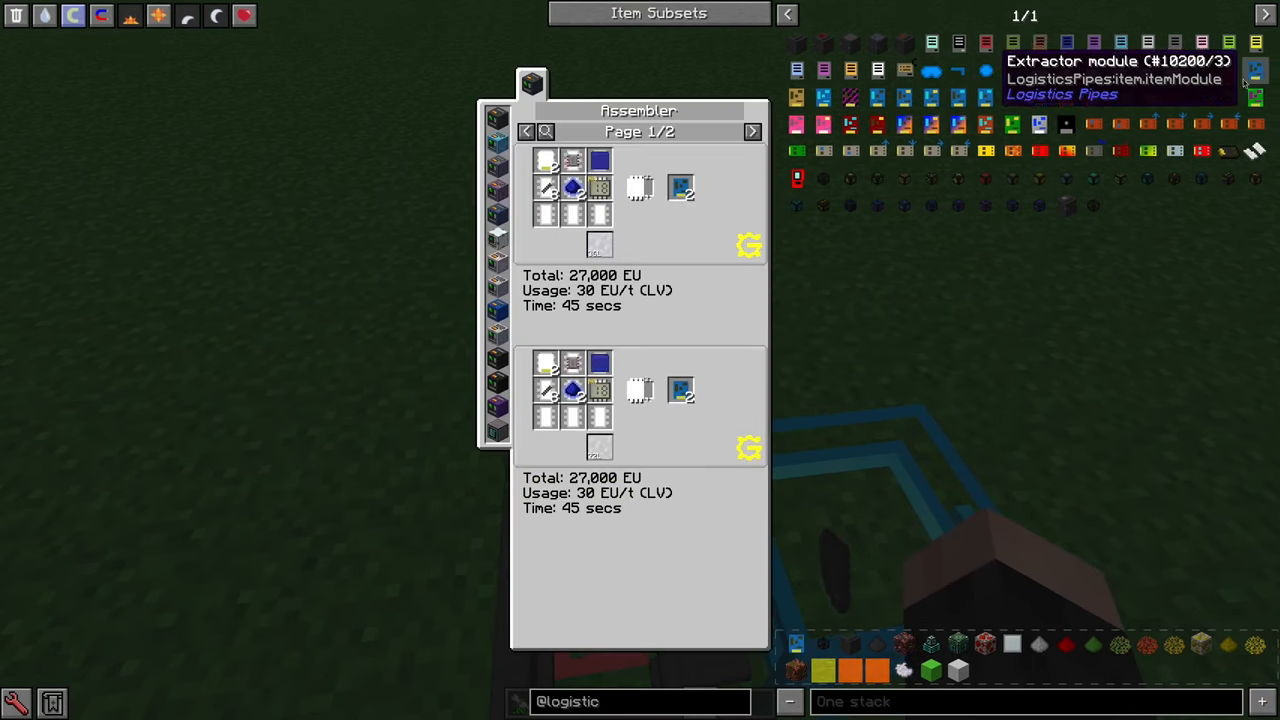
click(568, 84)
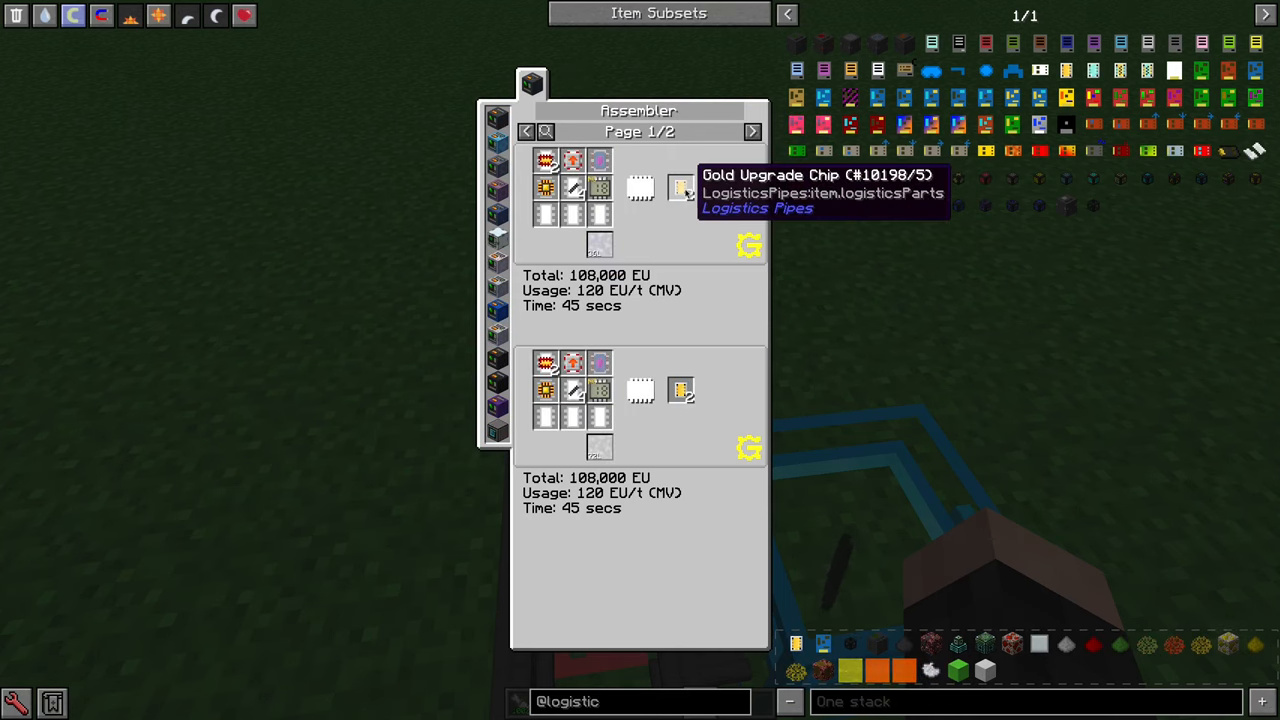
click(568, 82)
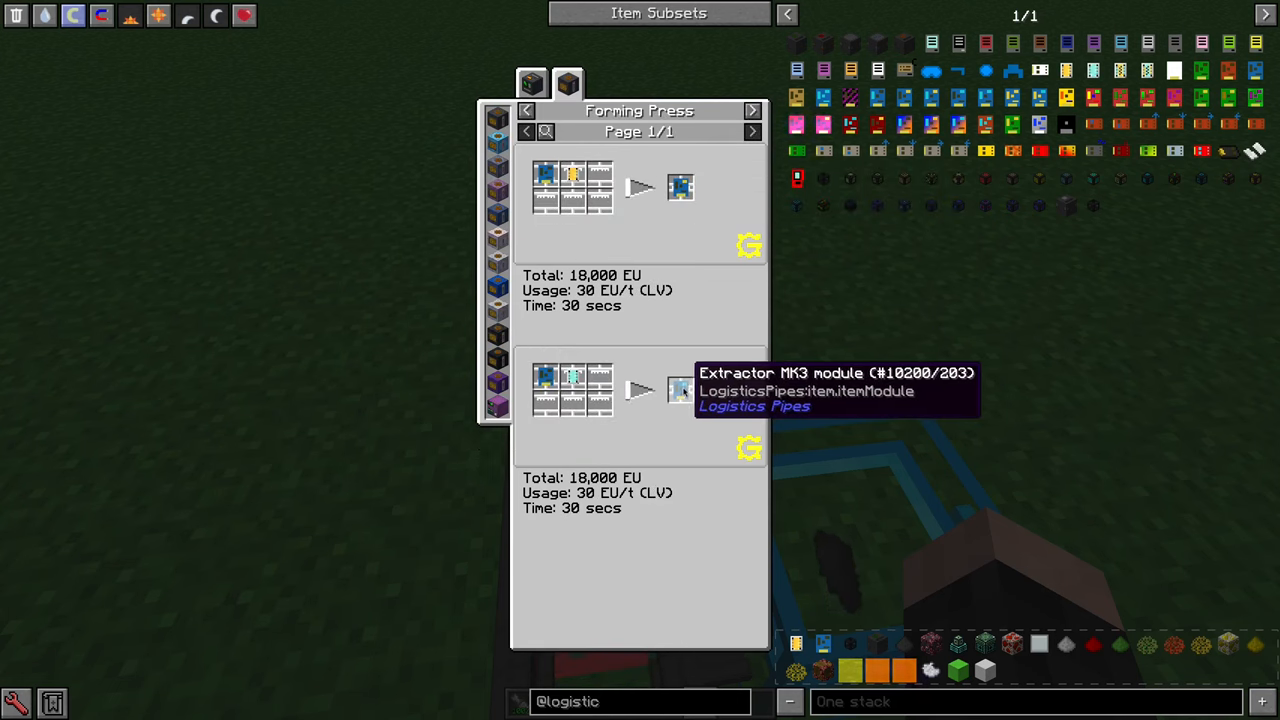
mouse_move(544, 388)
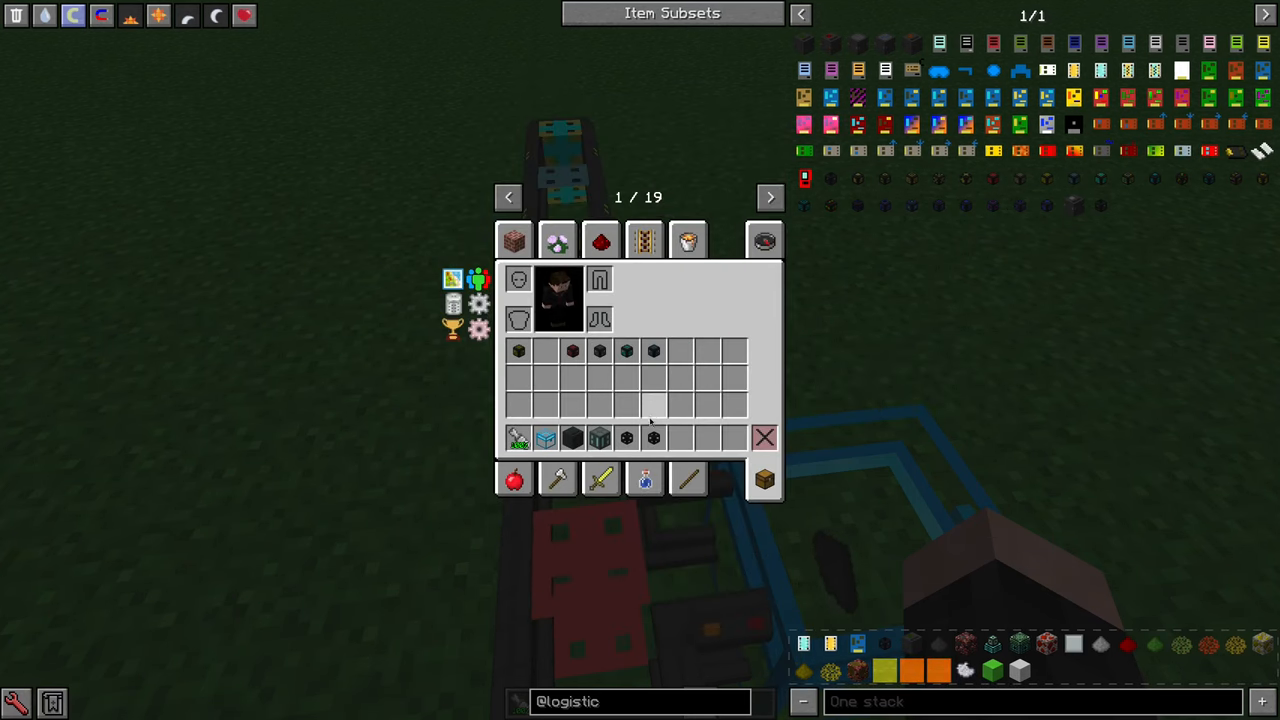
mouse_move(884, 96)
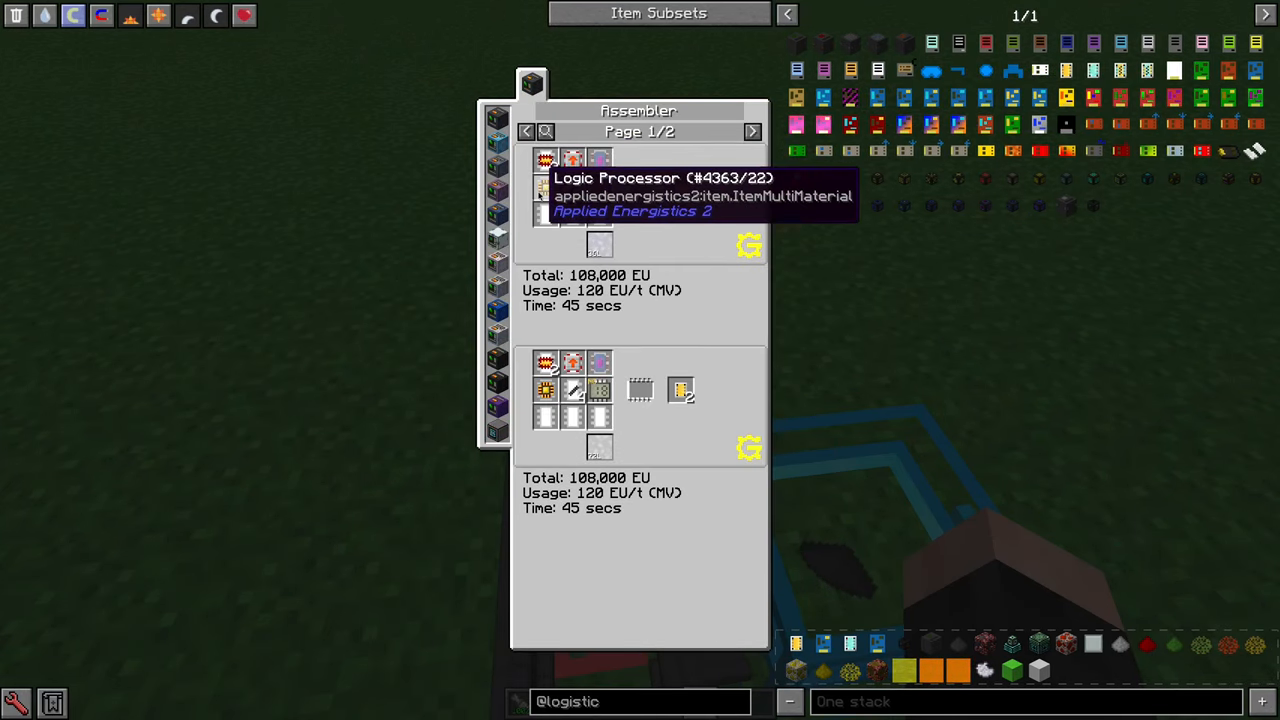
mouse_move(598, 188)
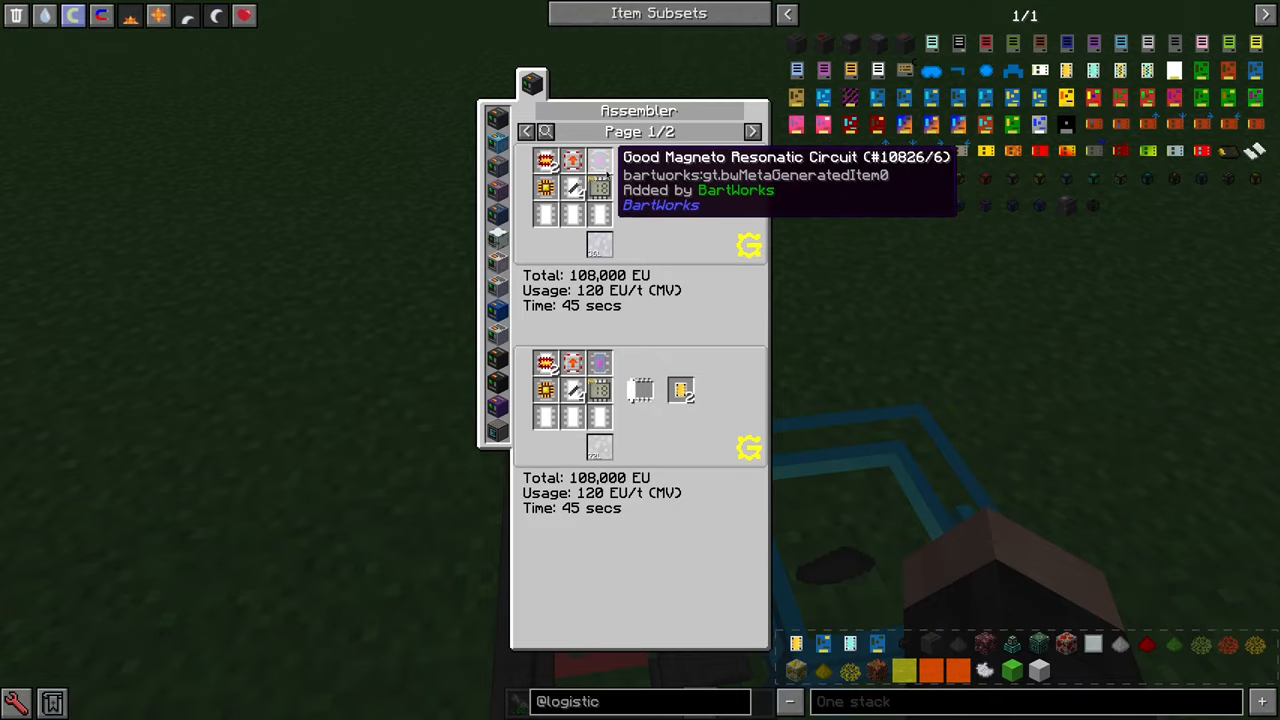
key(Escape)
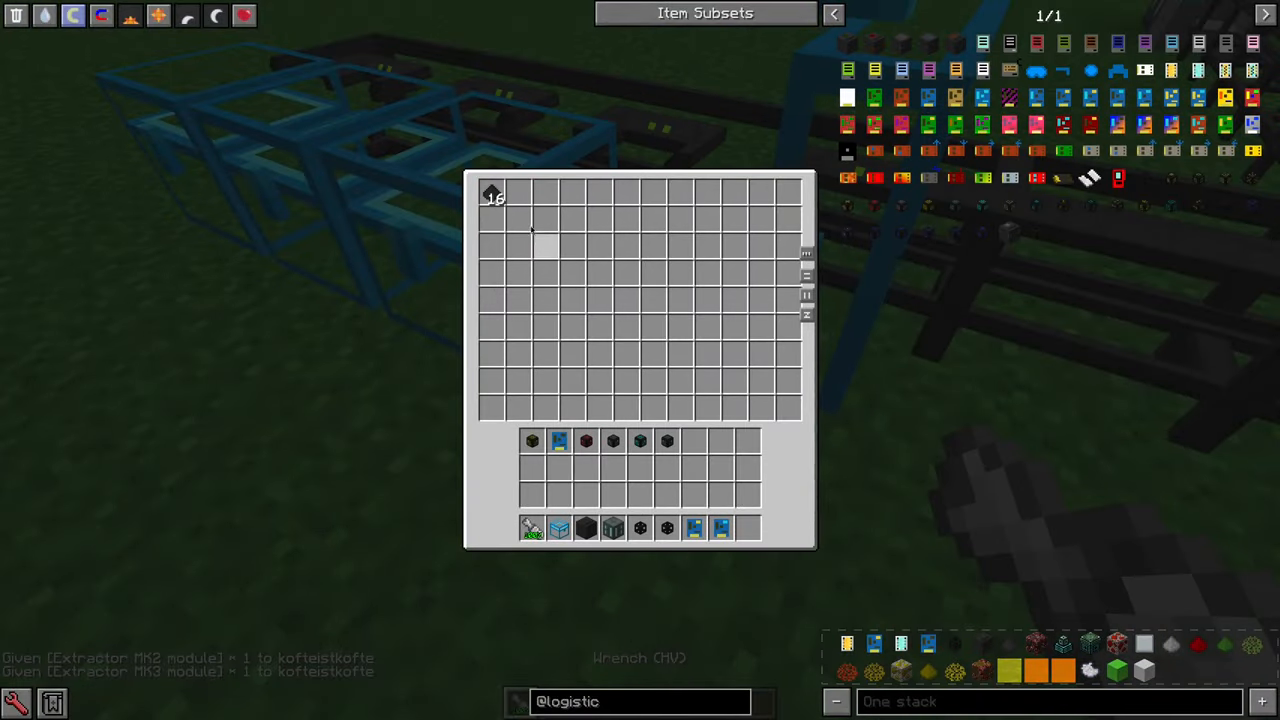
Move the Stibnite Dust stack and Extractor Mk2 module between the crystal chest and inventory
key(Escape)
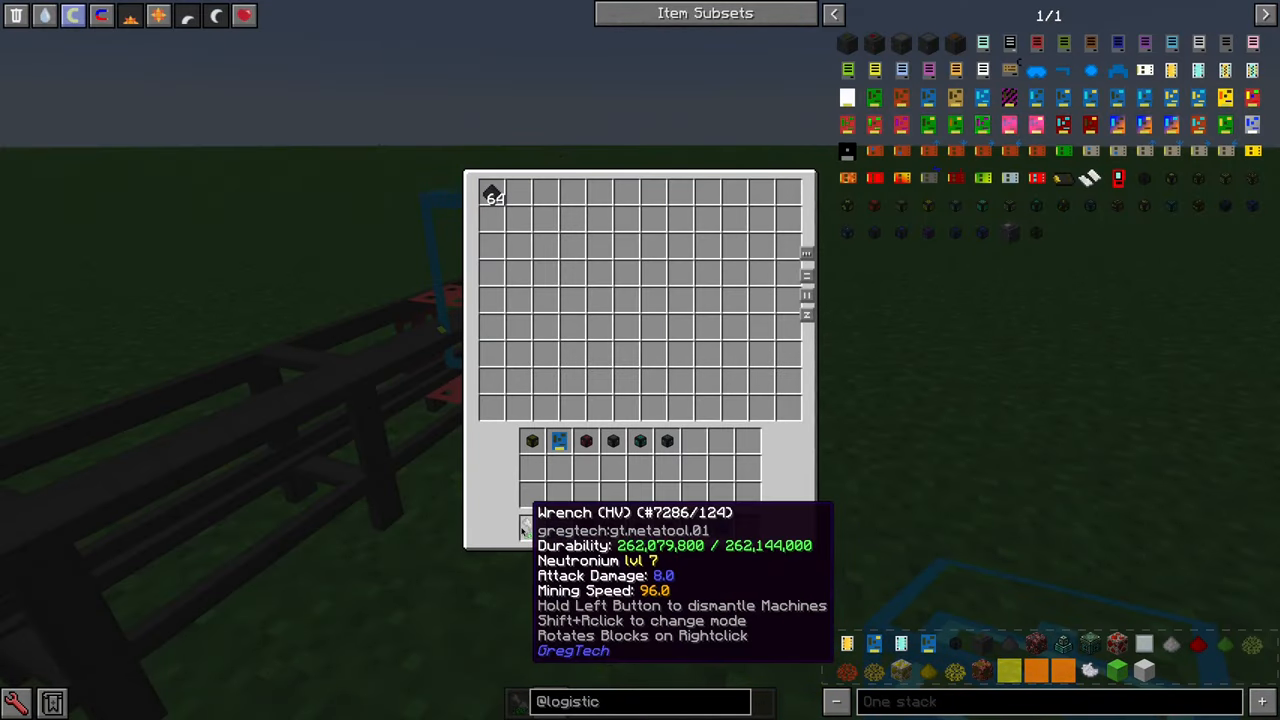
key(Escape)
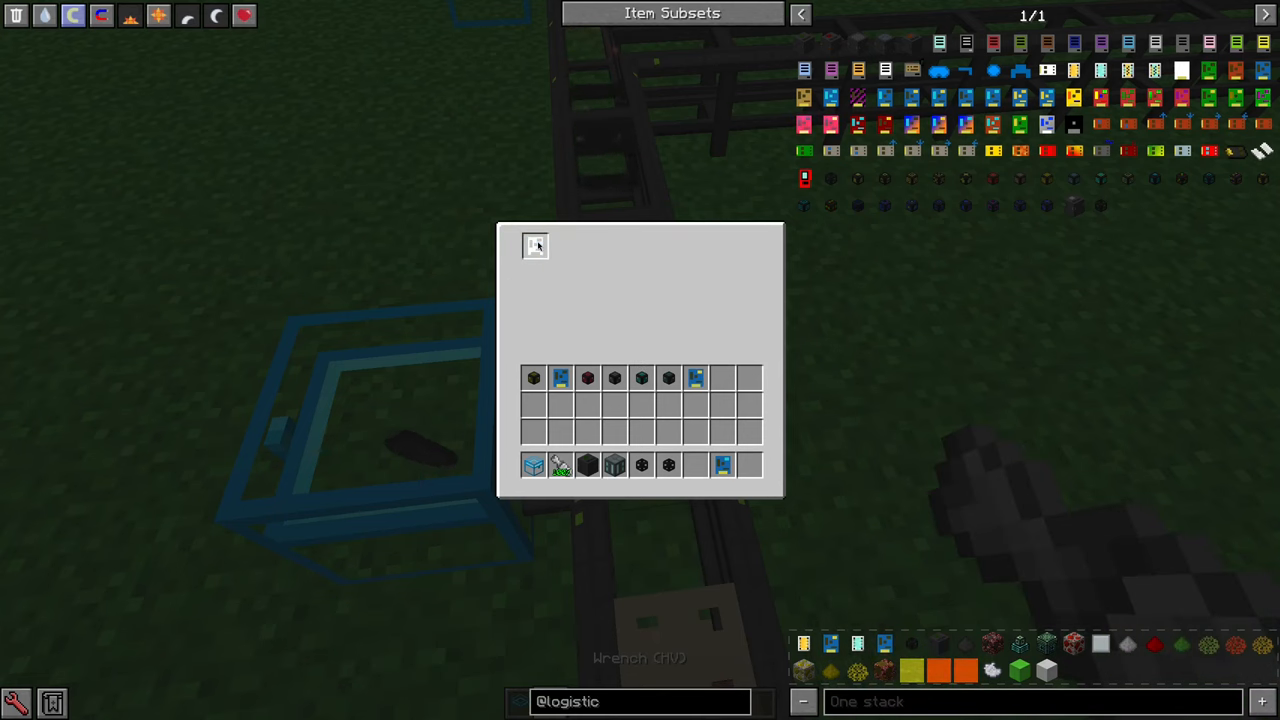
key(Escape)
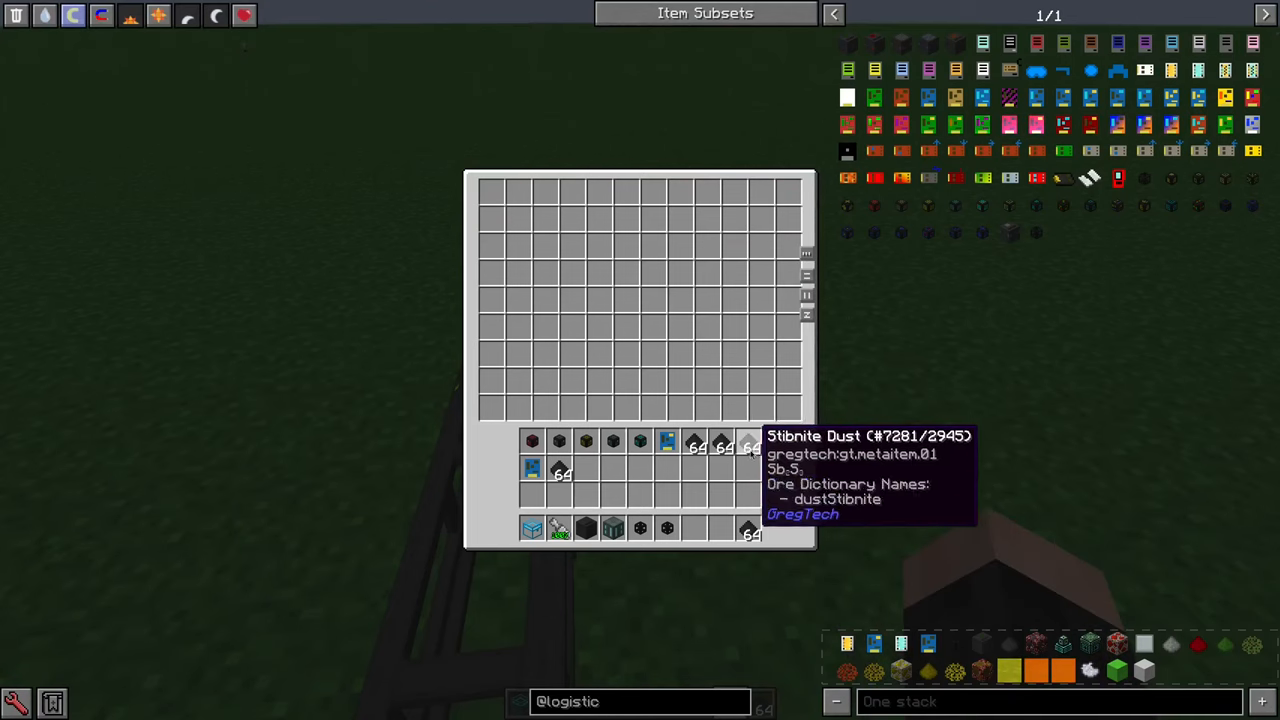
key(Escape)
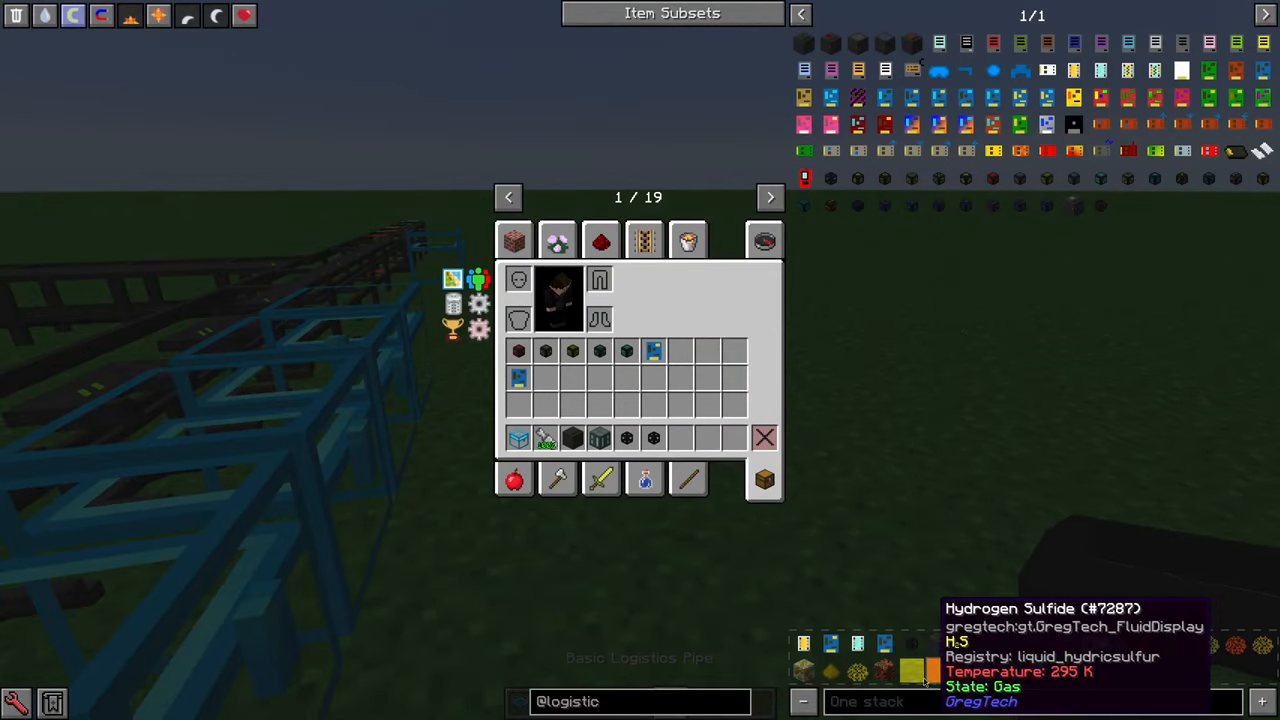
Configure the ItemSink modules' filters and default route and insert them into the chest chassis pipes
key(Escape)
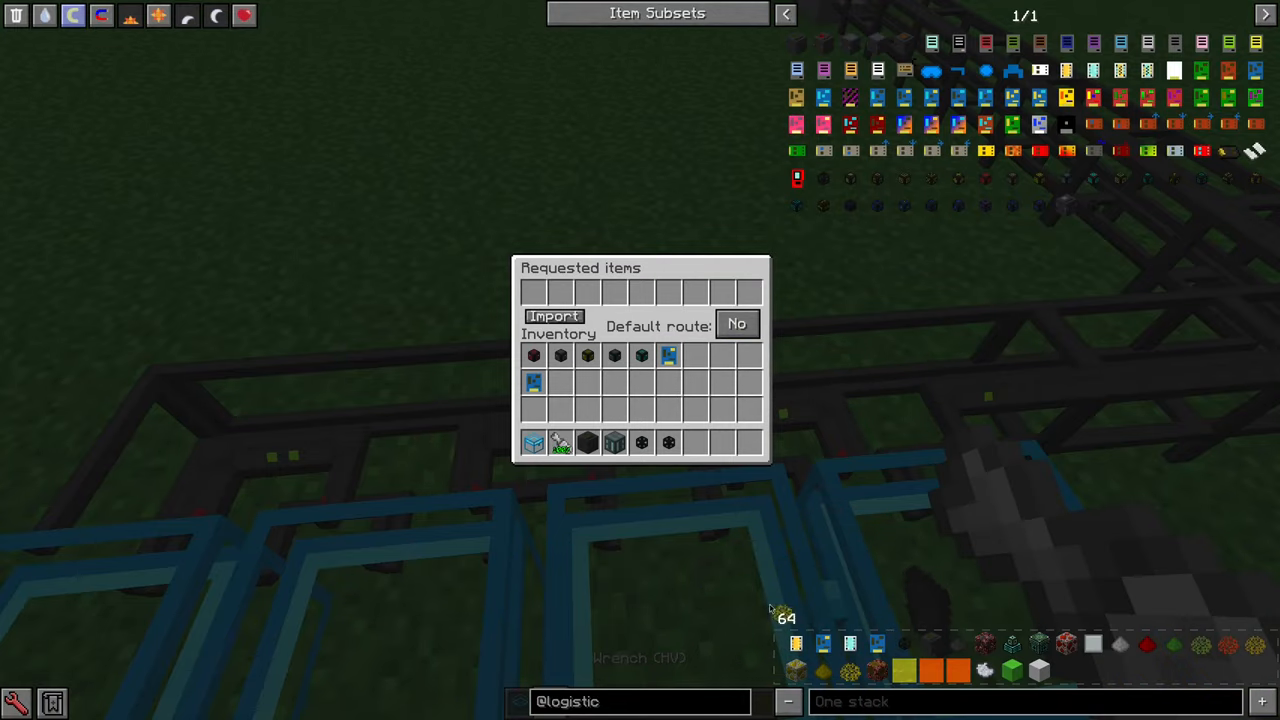
key(Escape)
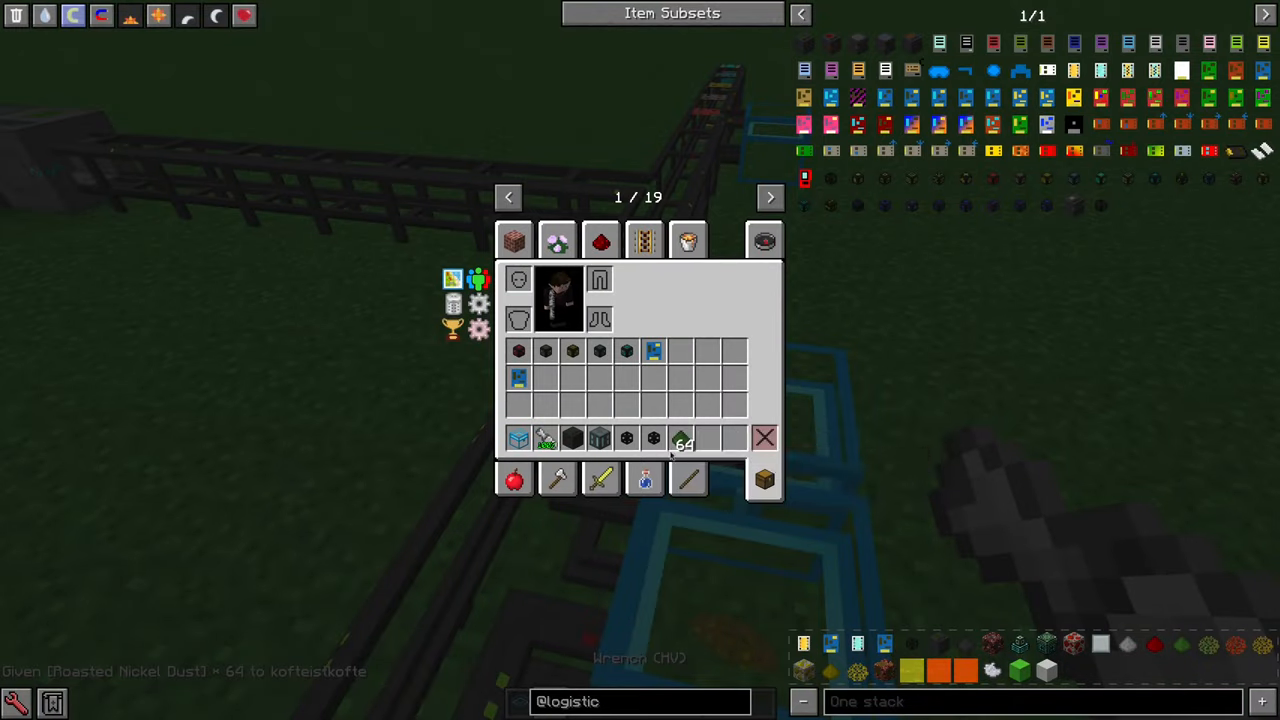
key(Escape)
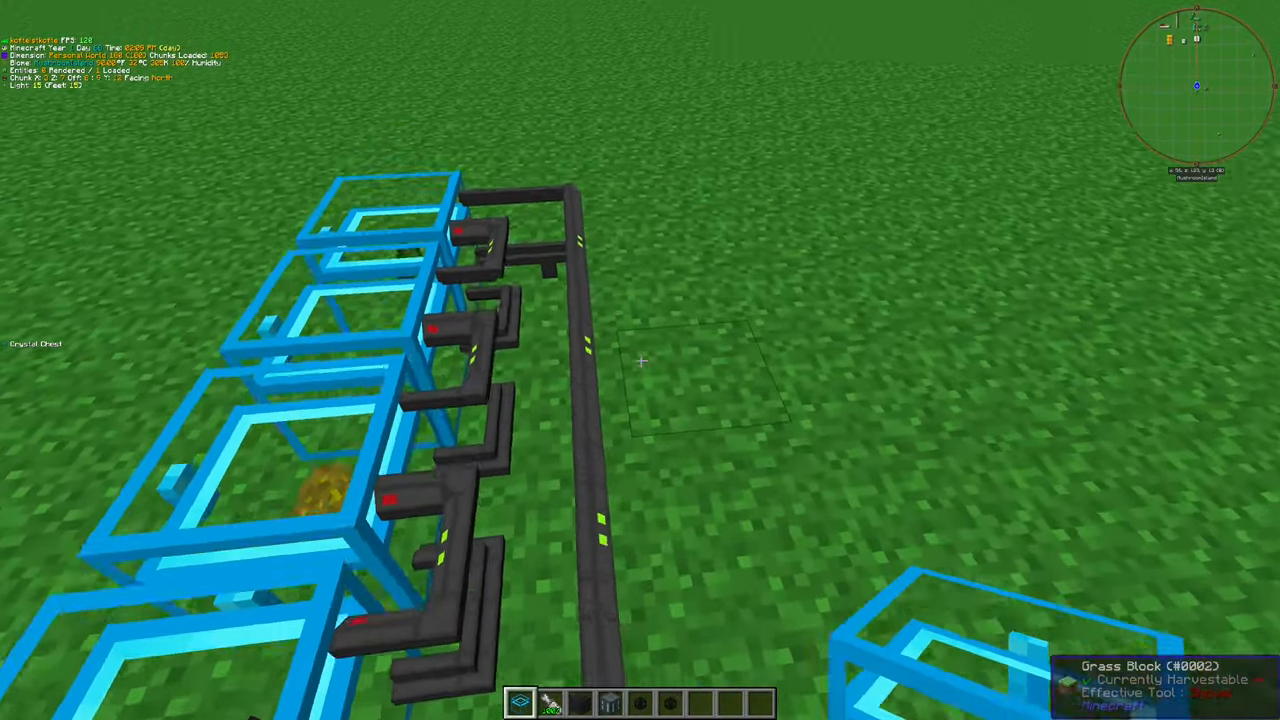
mouse_move(640, 360)
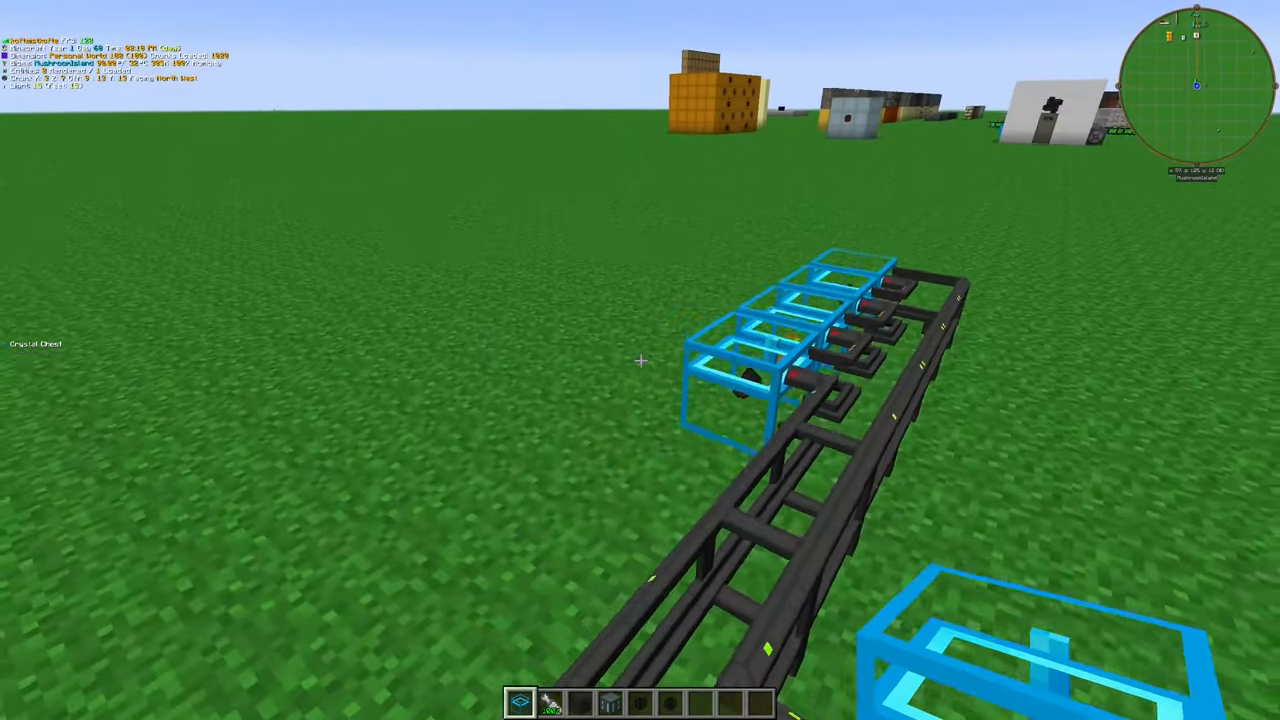
mouse_move(640, 360)
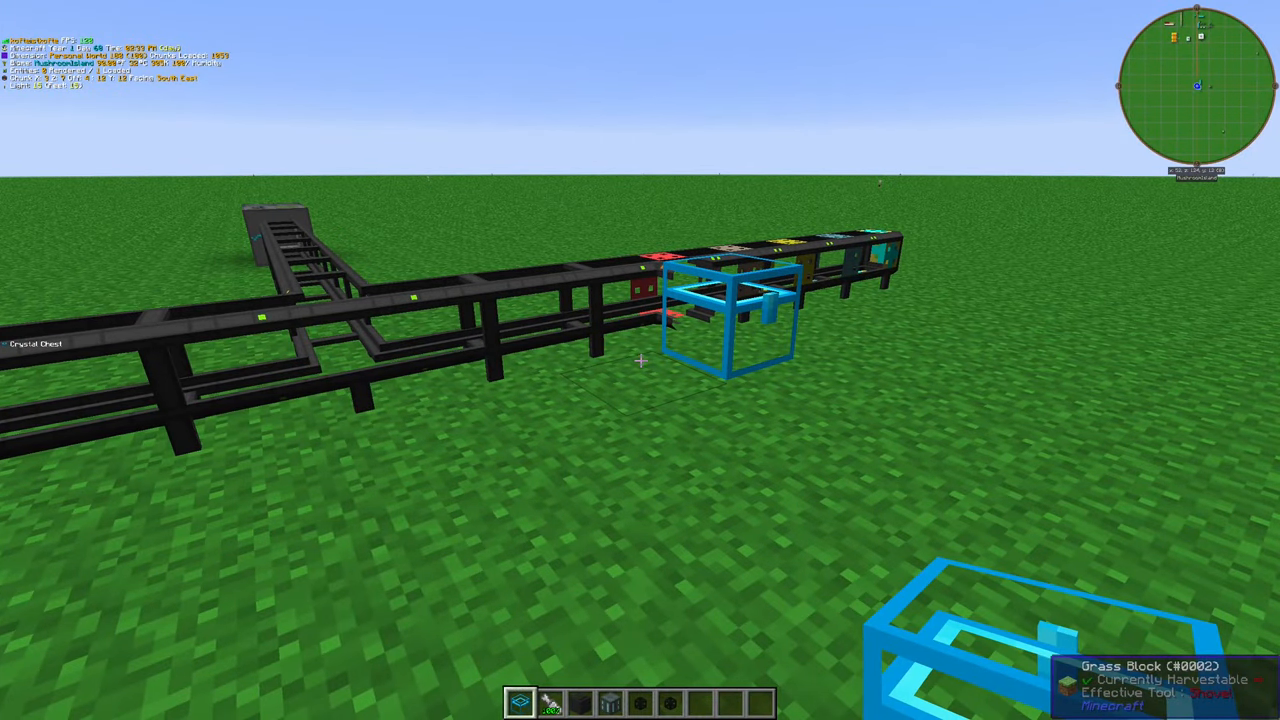
mouse_move(640, 360)
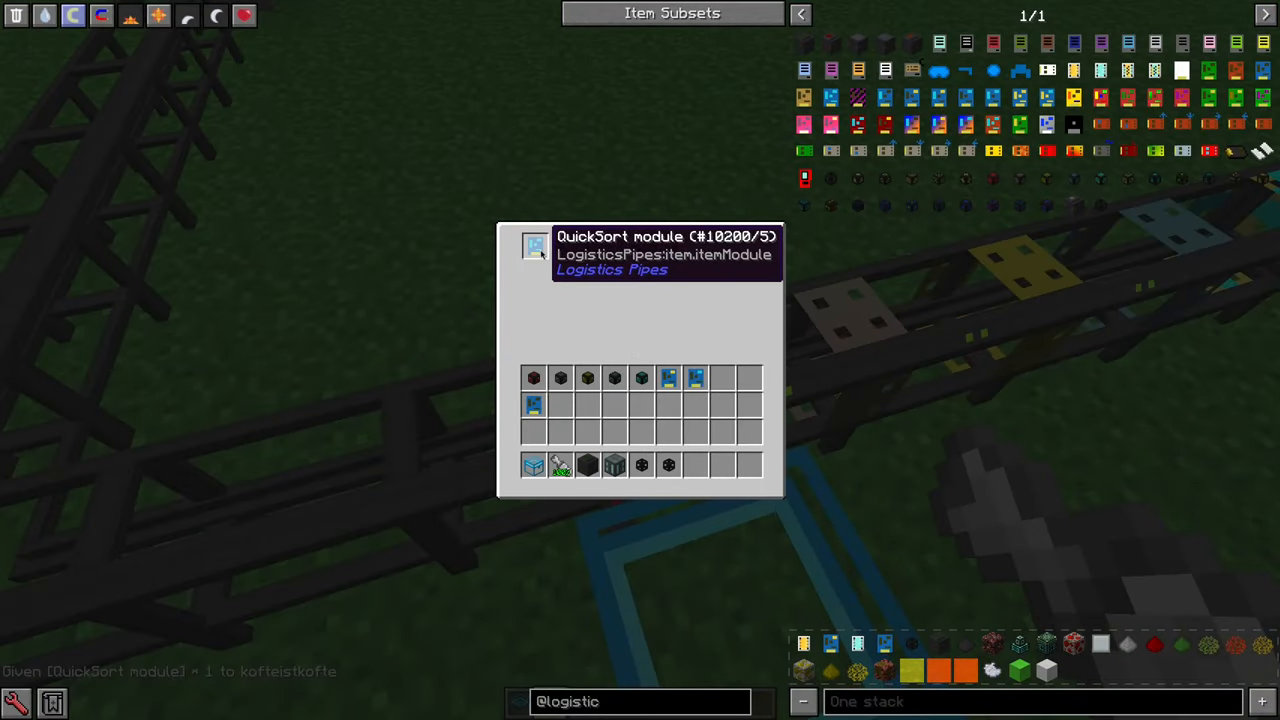
Place Crystal Chests beside the chassis pipes and view the QuickSort module's GUI
key(Escape)
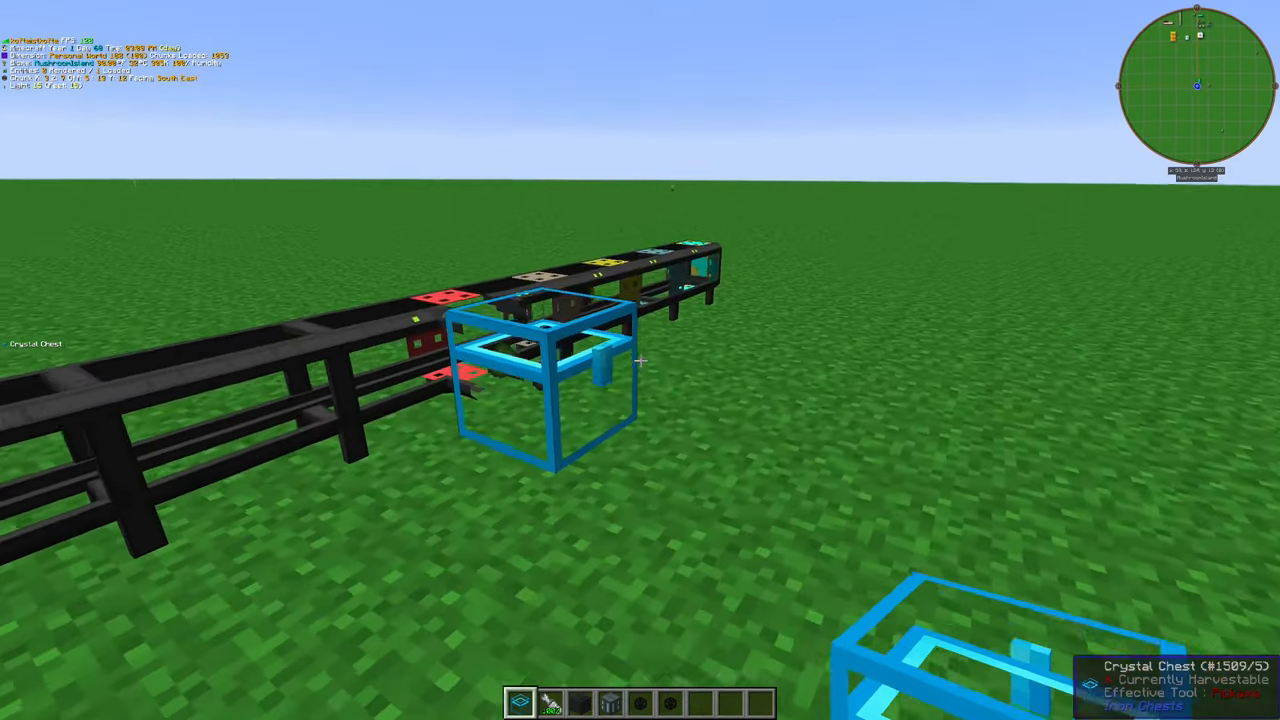
mouse_move(640, 360)
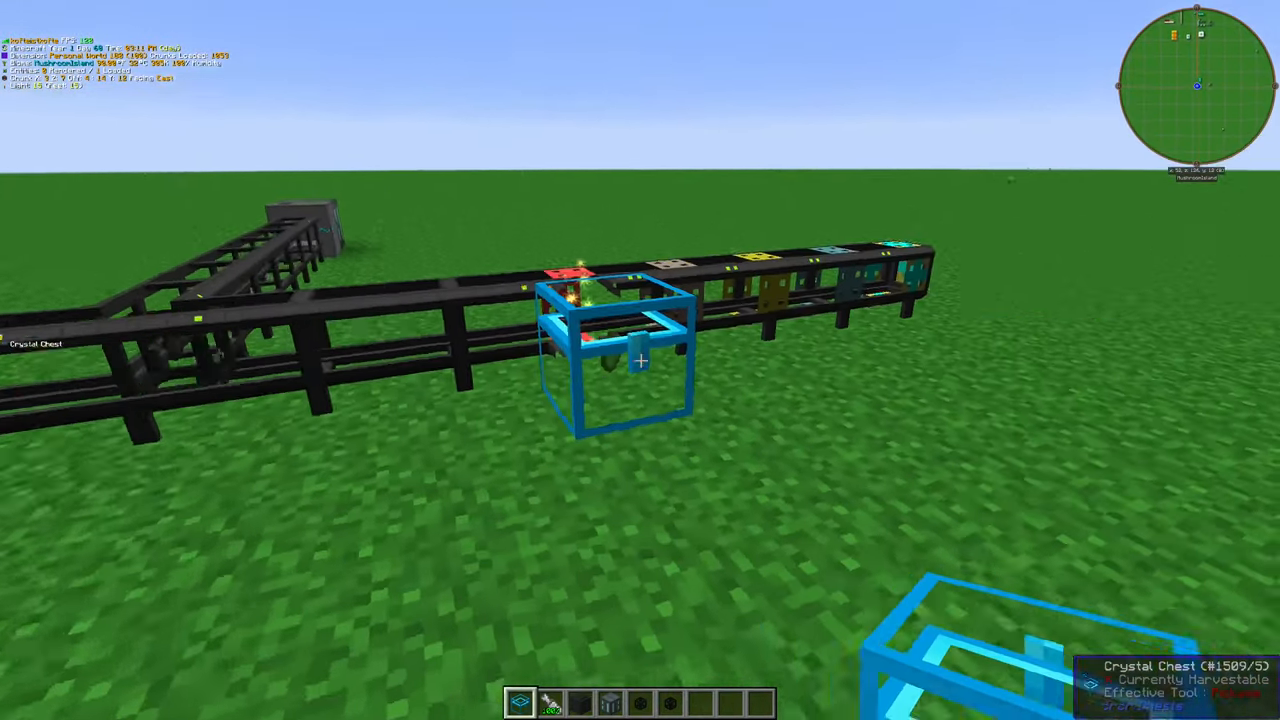
right_click(616, 350)
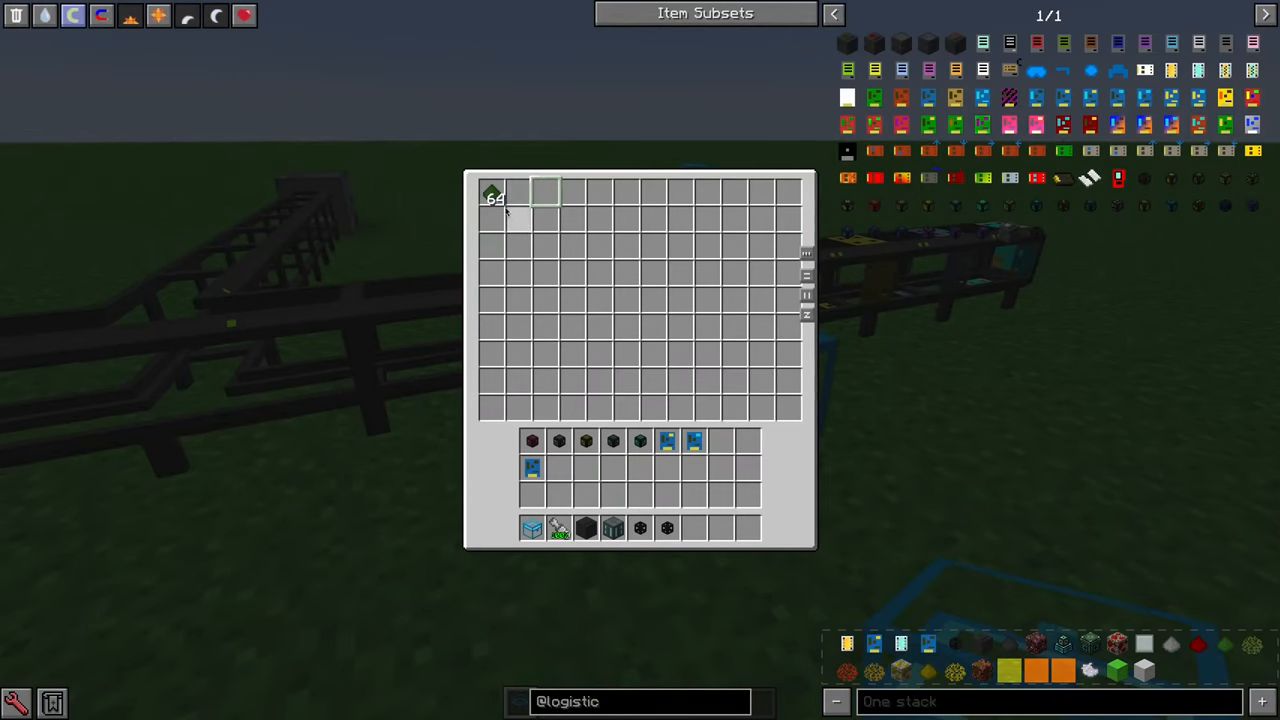
mouse_move(492, 198)
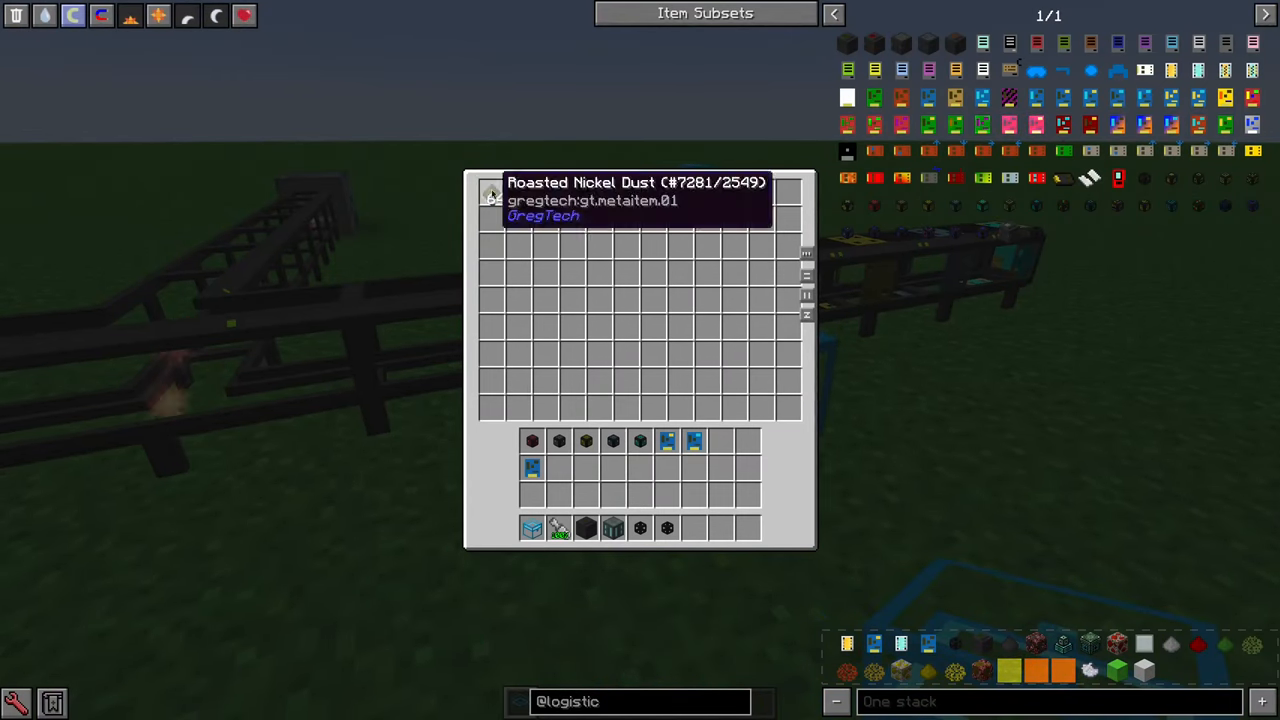
key(Escape)
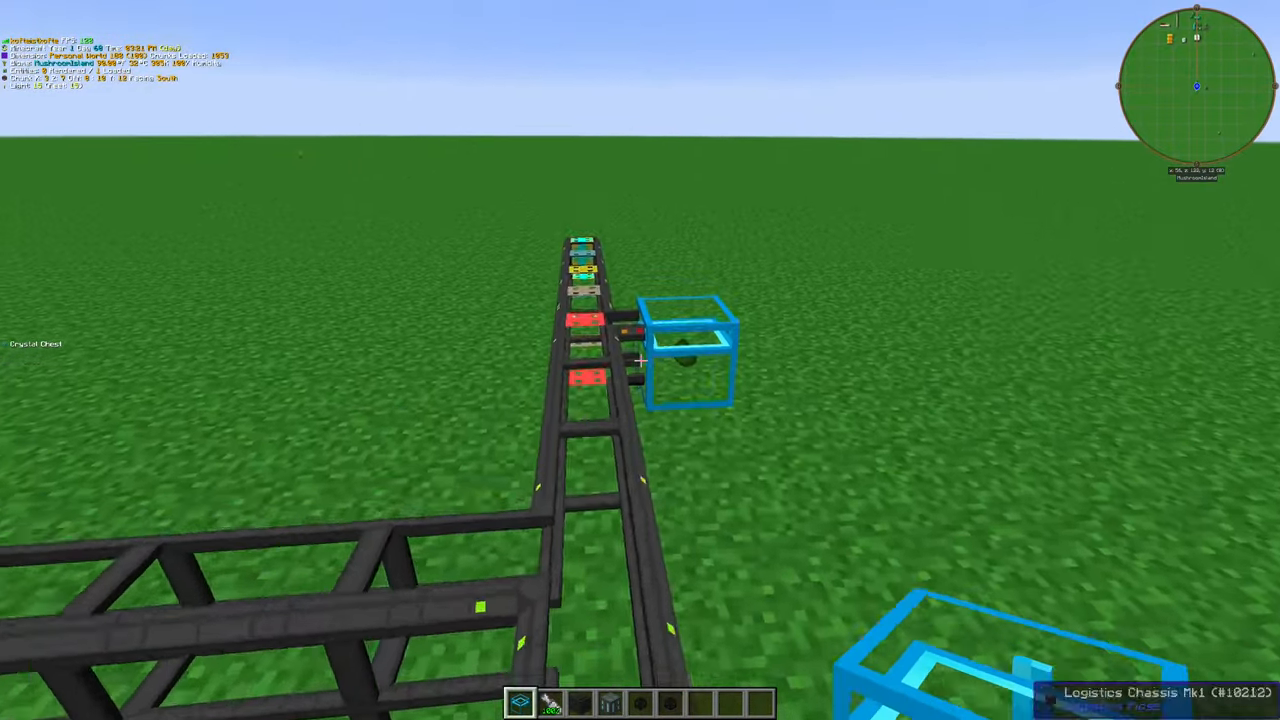
mouse_move(640, 360)
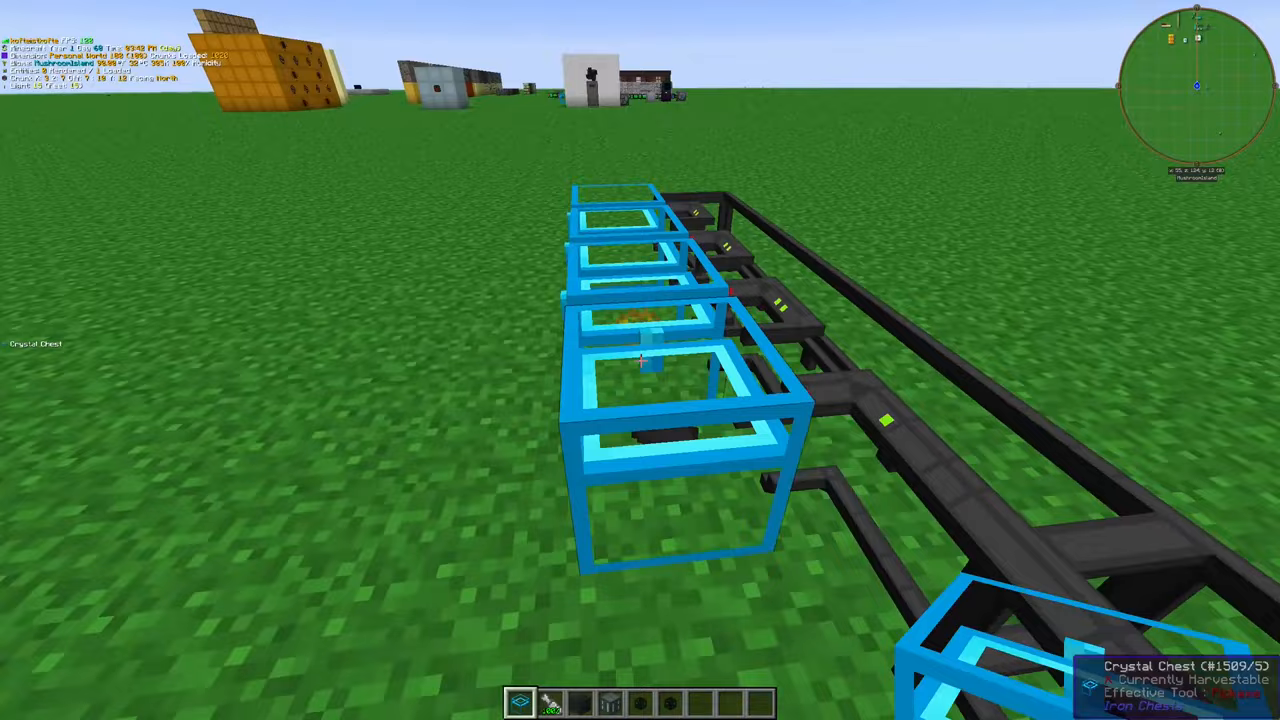
mouse_move(640, 360)
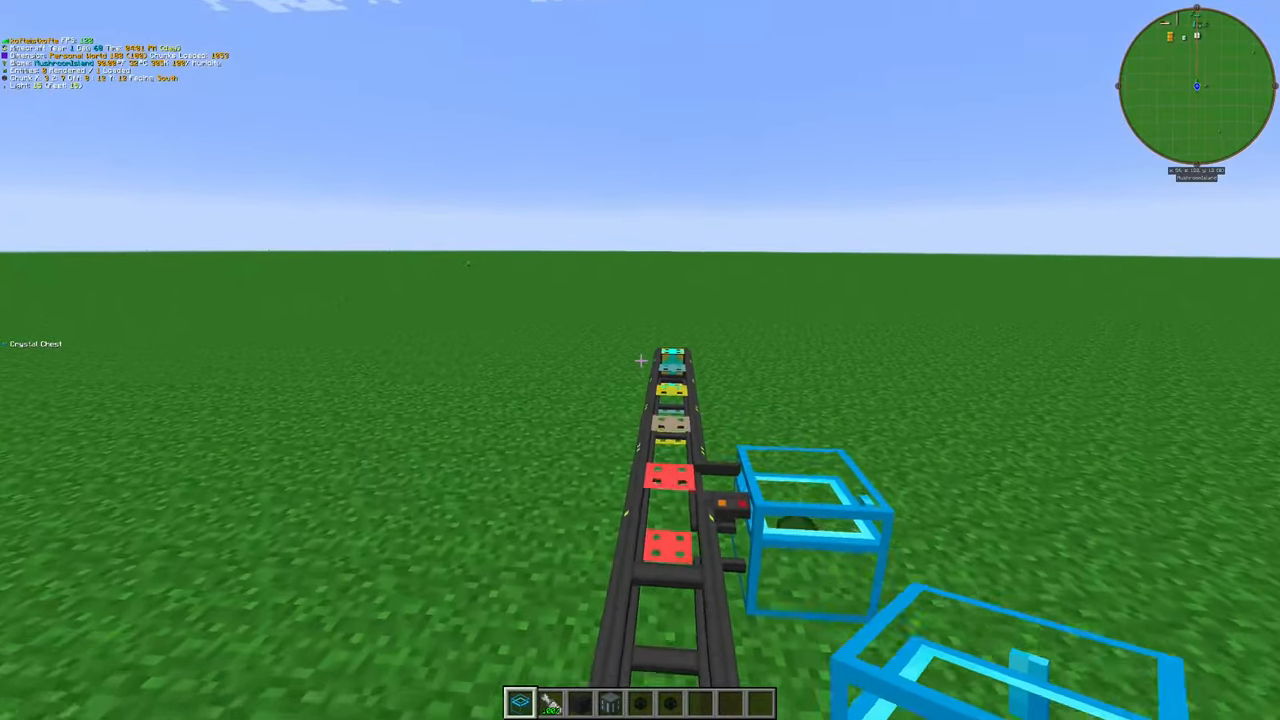
mouse_move(640, 360)
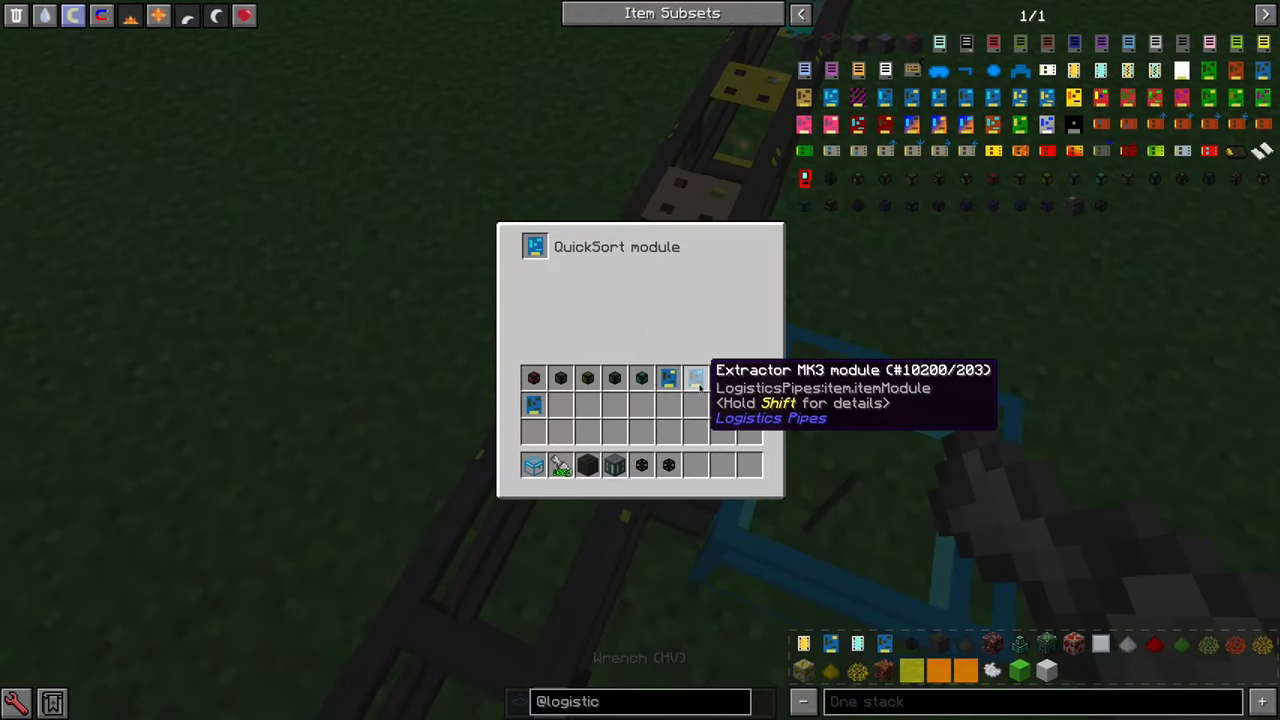
Pick the Extractor MK3 module out of the inventory to look it over
click(696, 376)
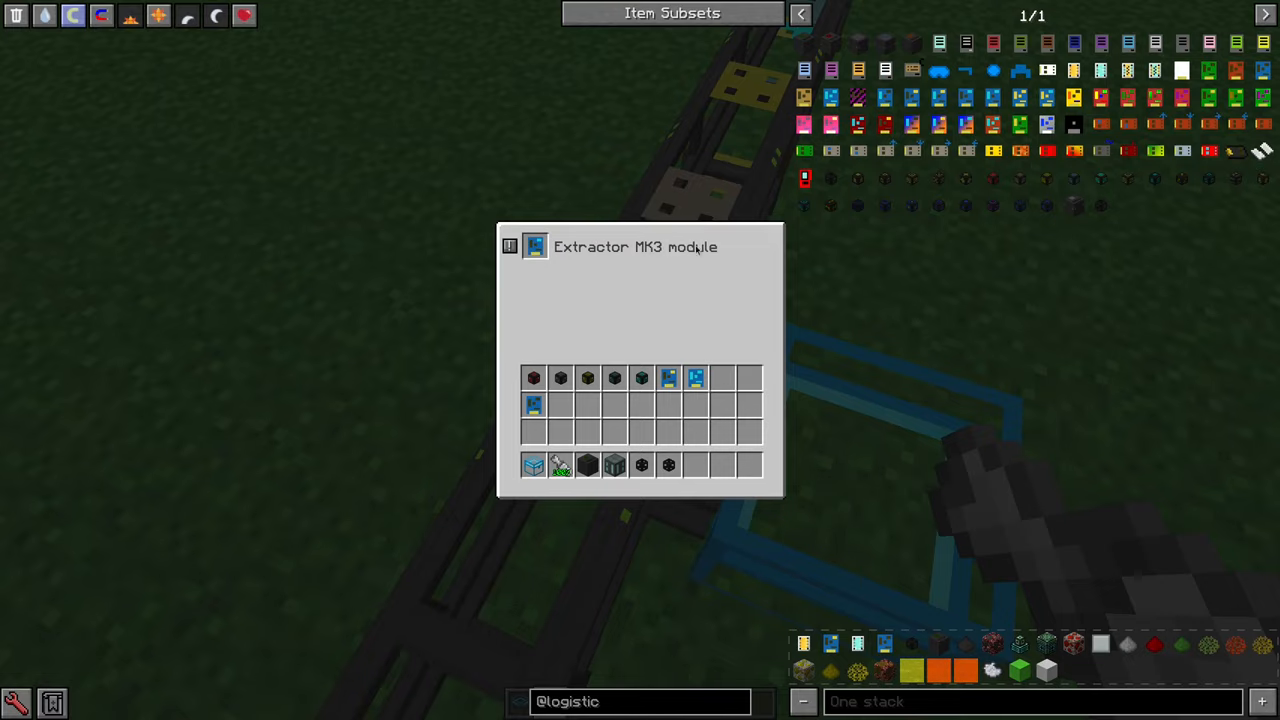
key(Escape)
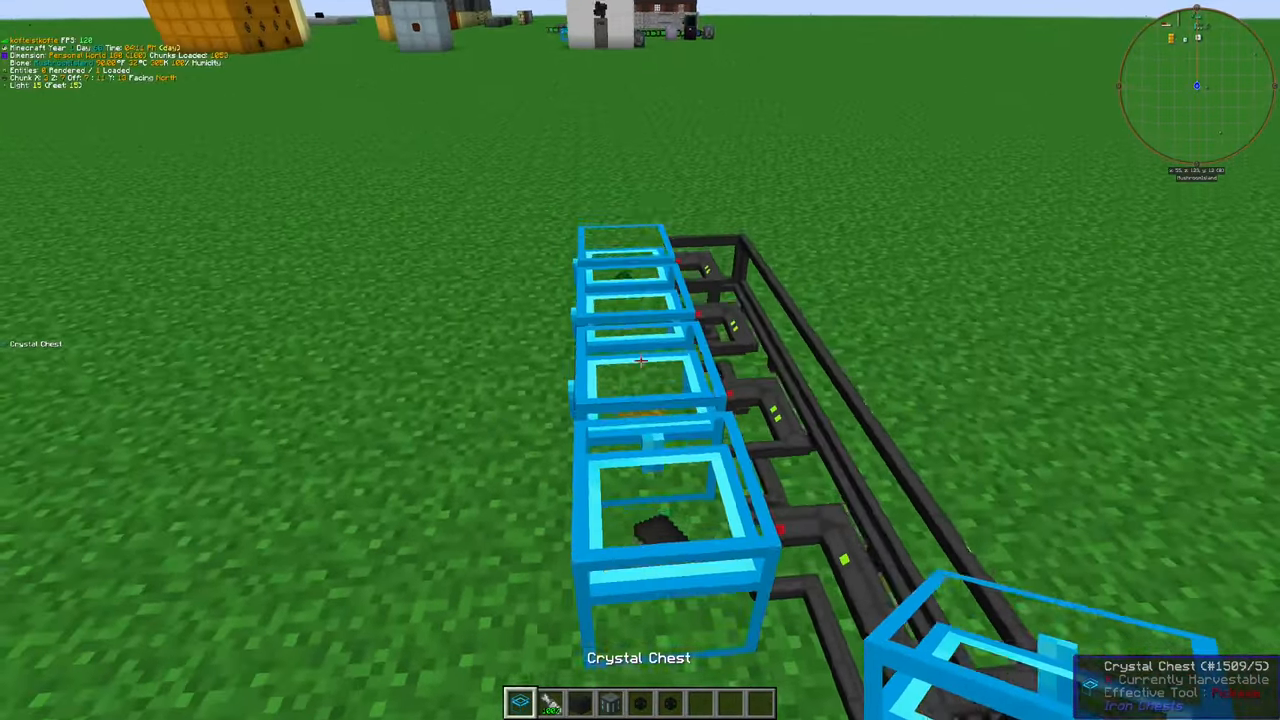
mouse_move(640, 360)
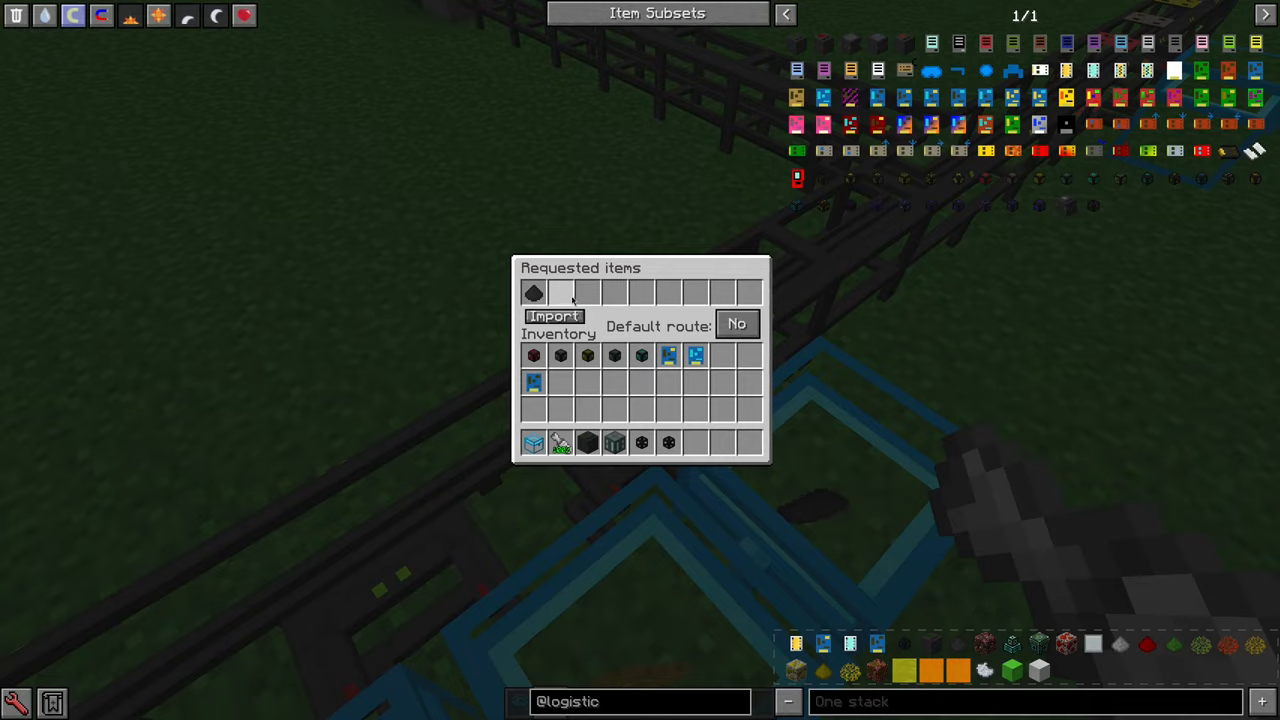
Inspect the Basic Logistics Pipe's requested-items and default-route screens, then take an ItemSink module from NEI
key(Escape)
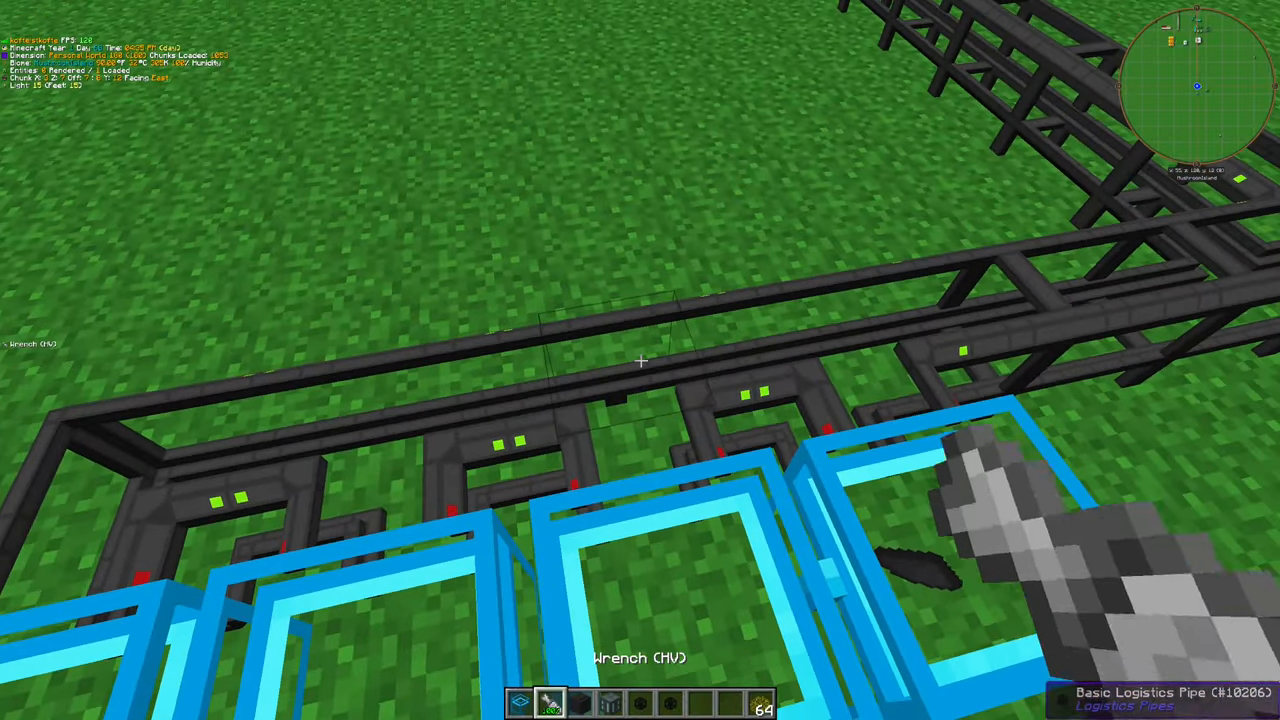
mouse_move(640, 360)
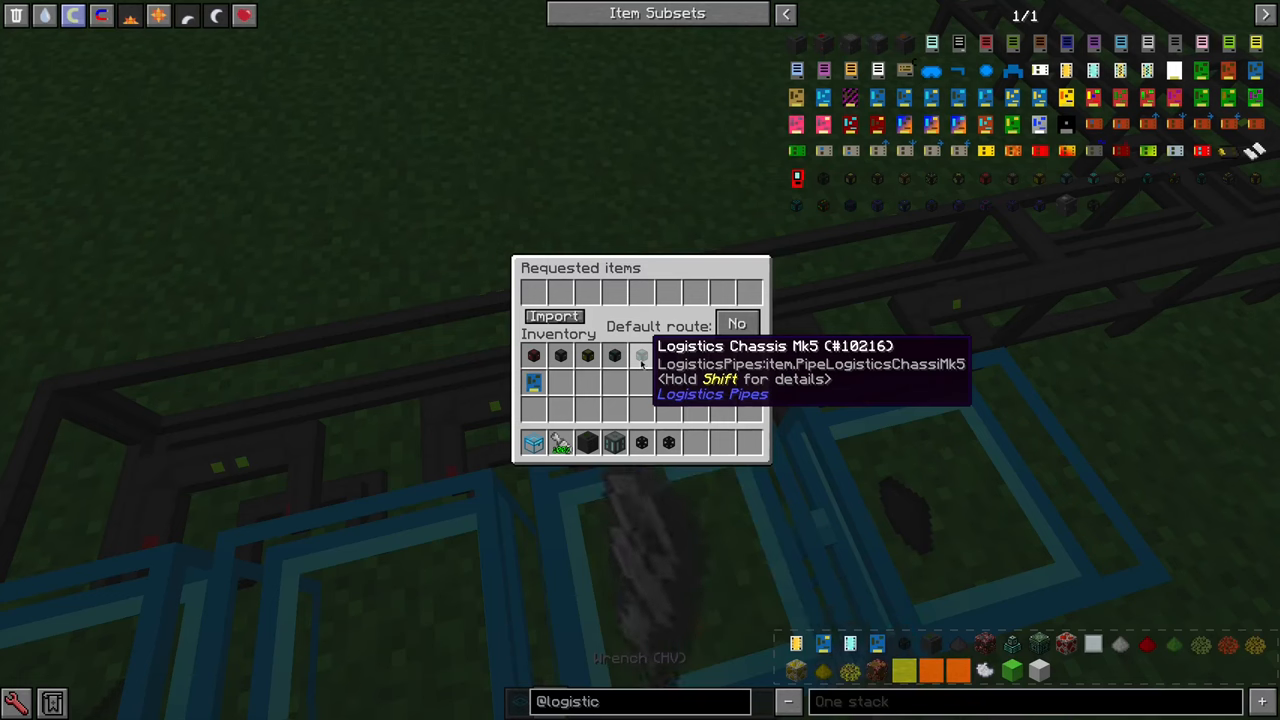
key(Escape)
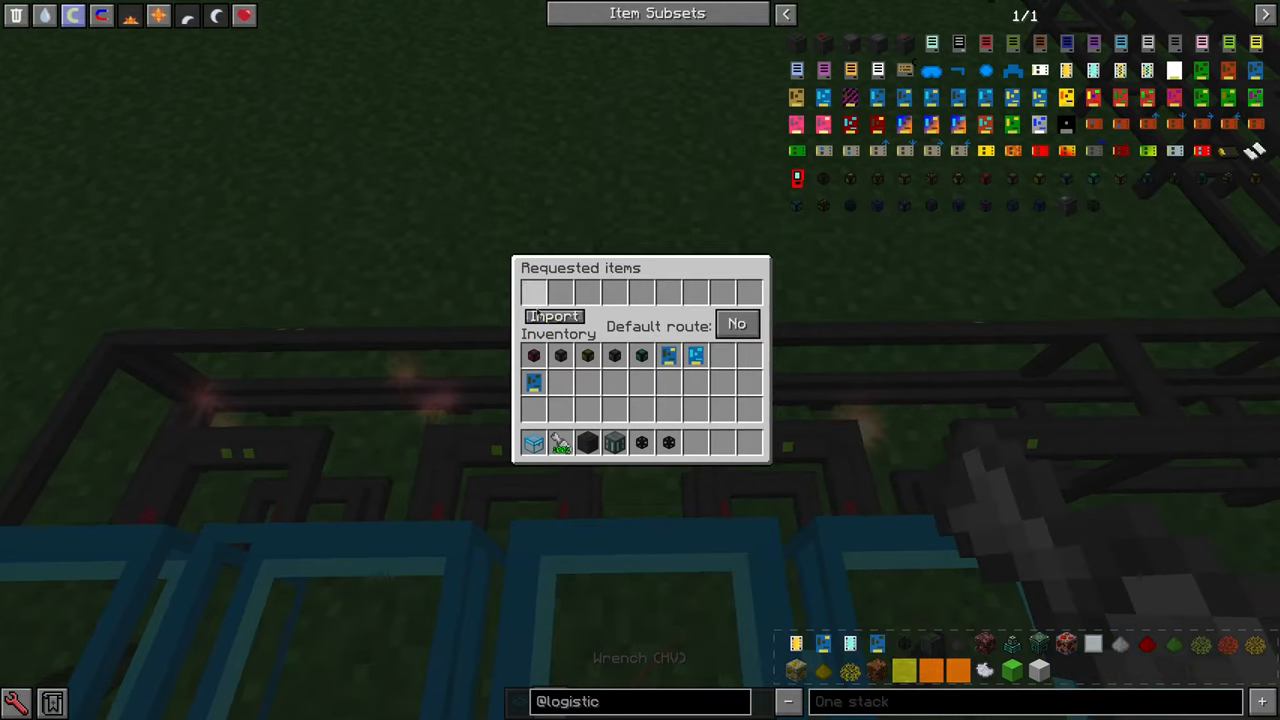
key(Escape)
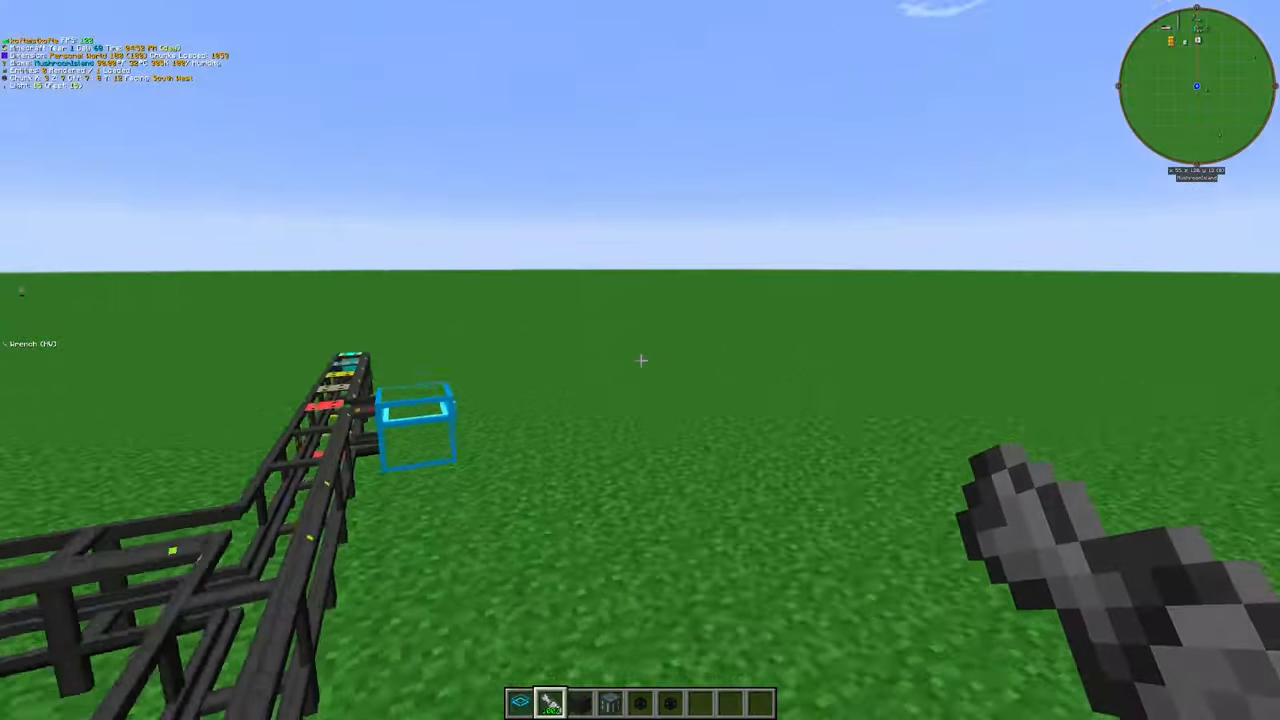
mouse_move(640, 360)
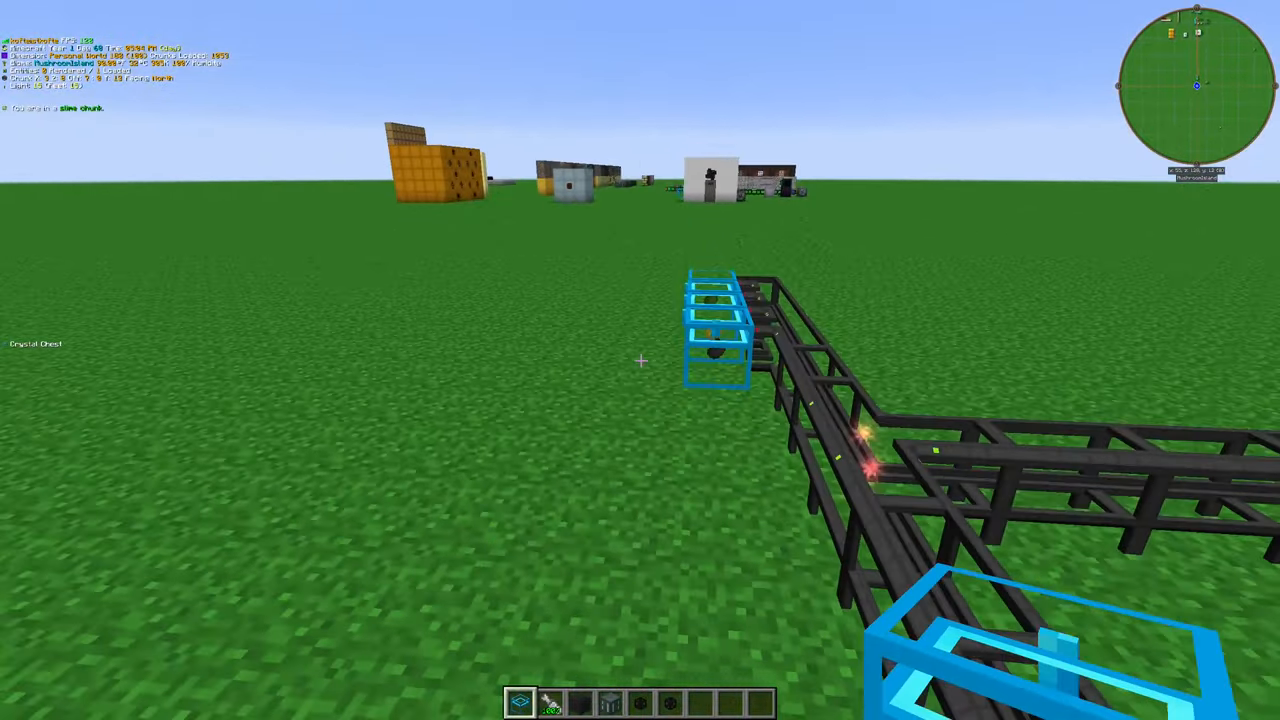
mouse_move(640, 360)
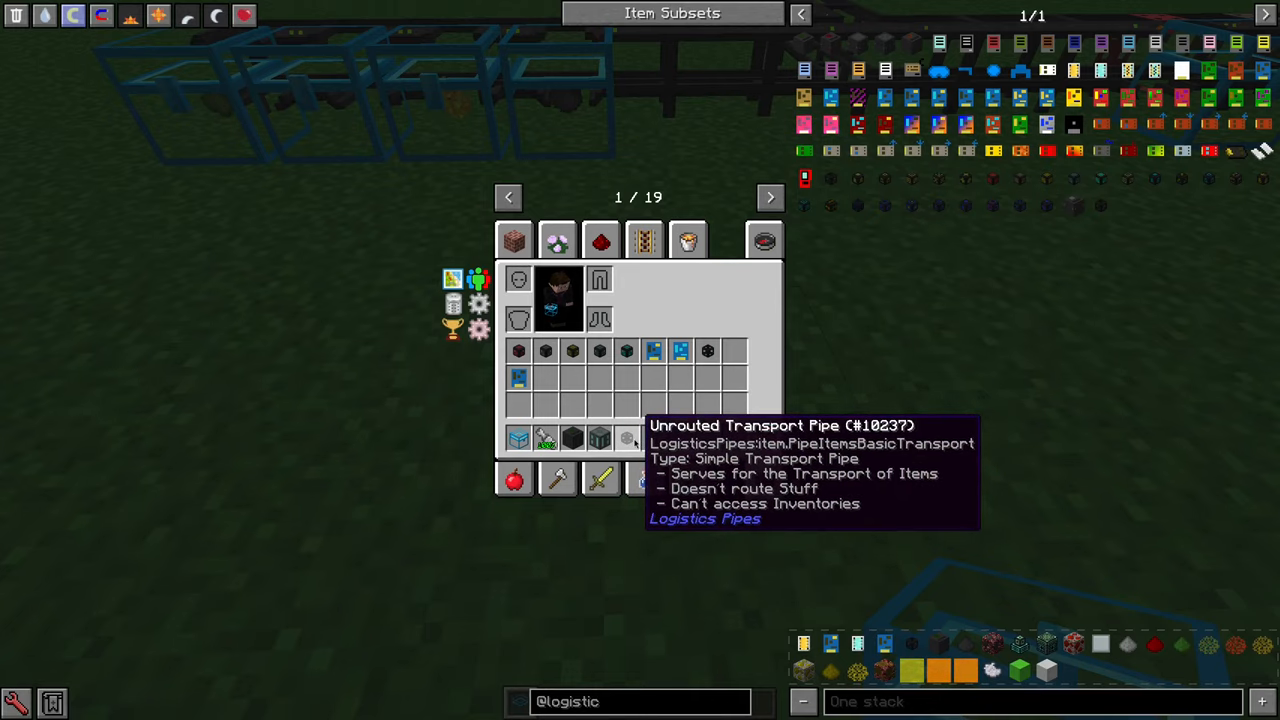
key(Escape)
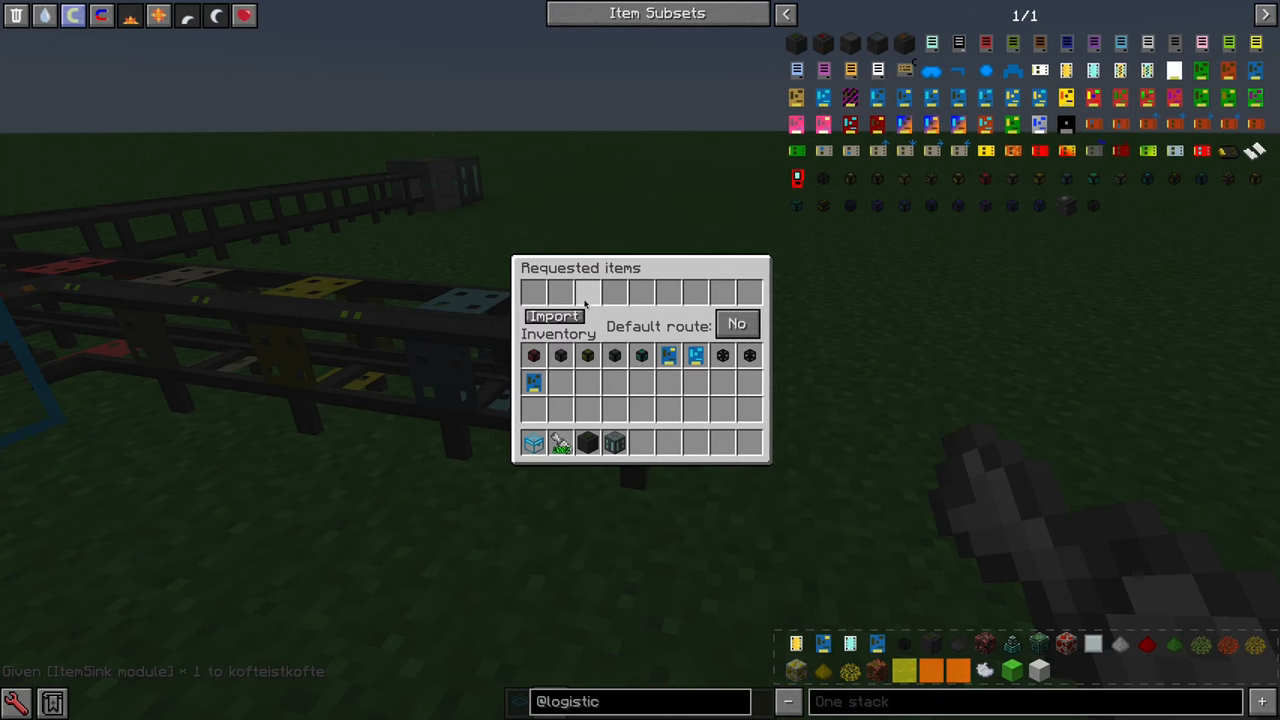
key(Escape)
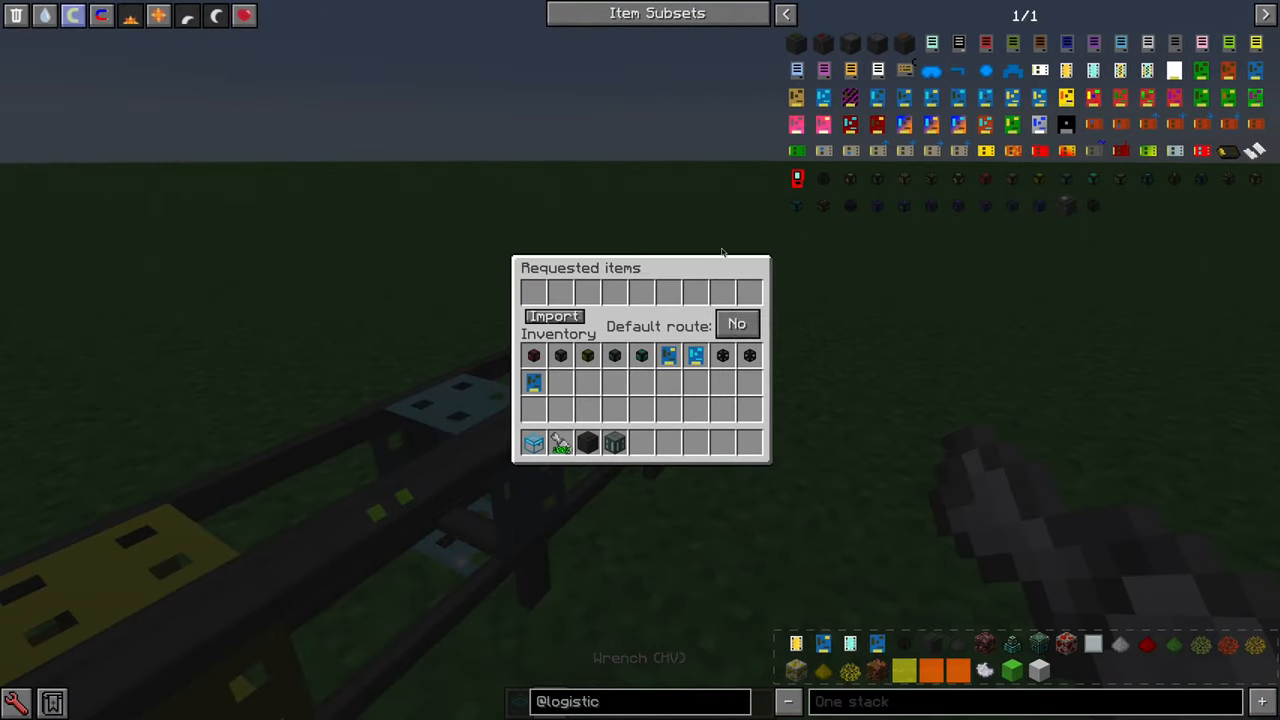
Obtain and inspect Polymorphic ItemSink modules and Pyrite Ore from NEI for the chassis pipes, then close all screens
key(Escape)
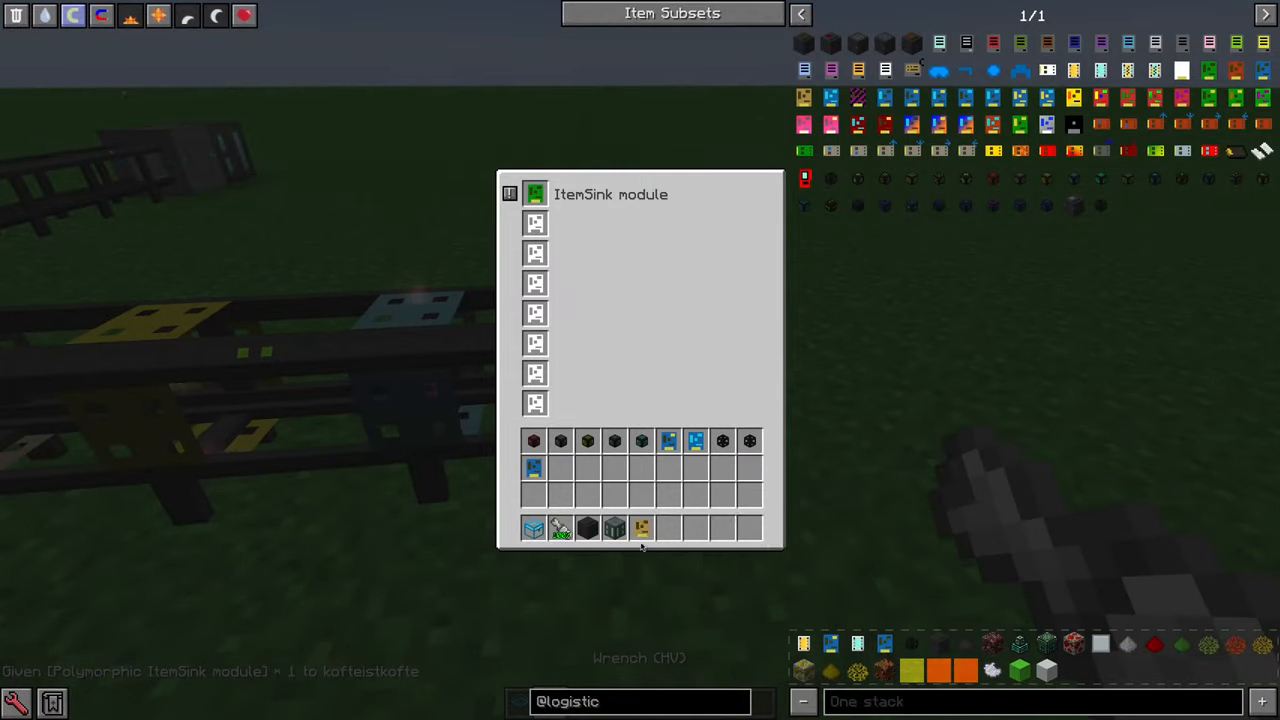
key(Escape)
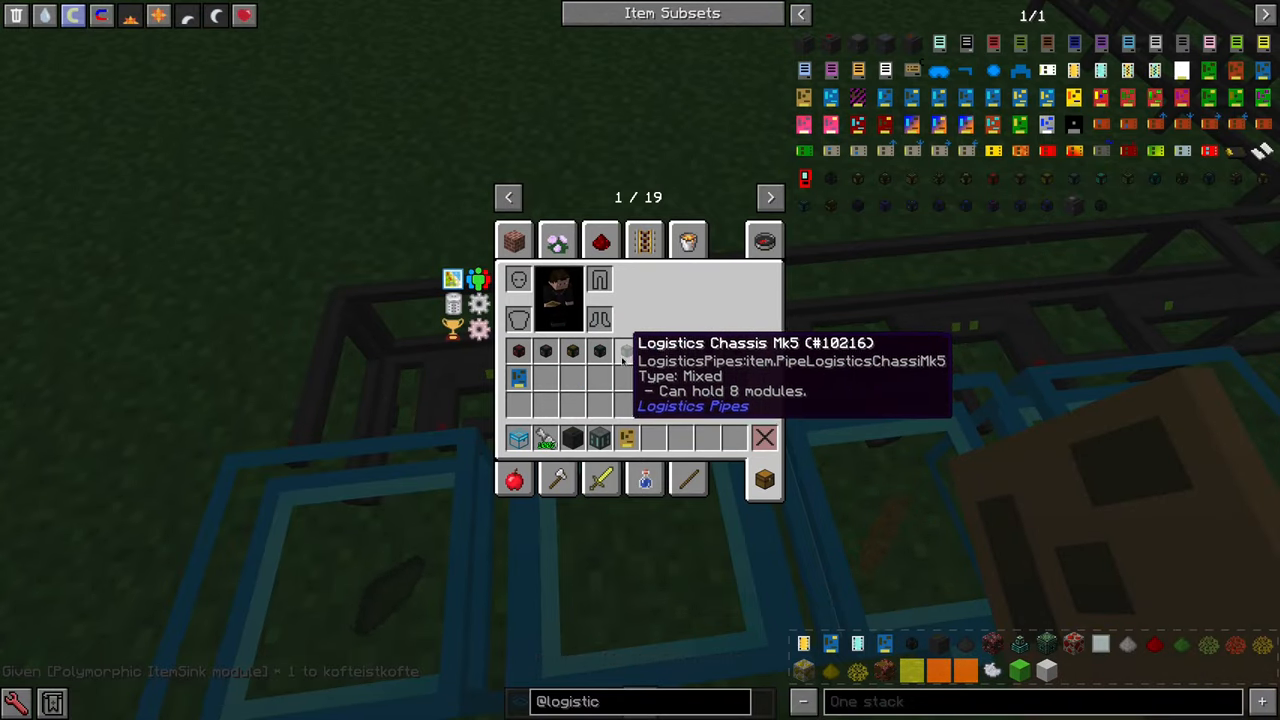
key(Escape)
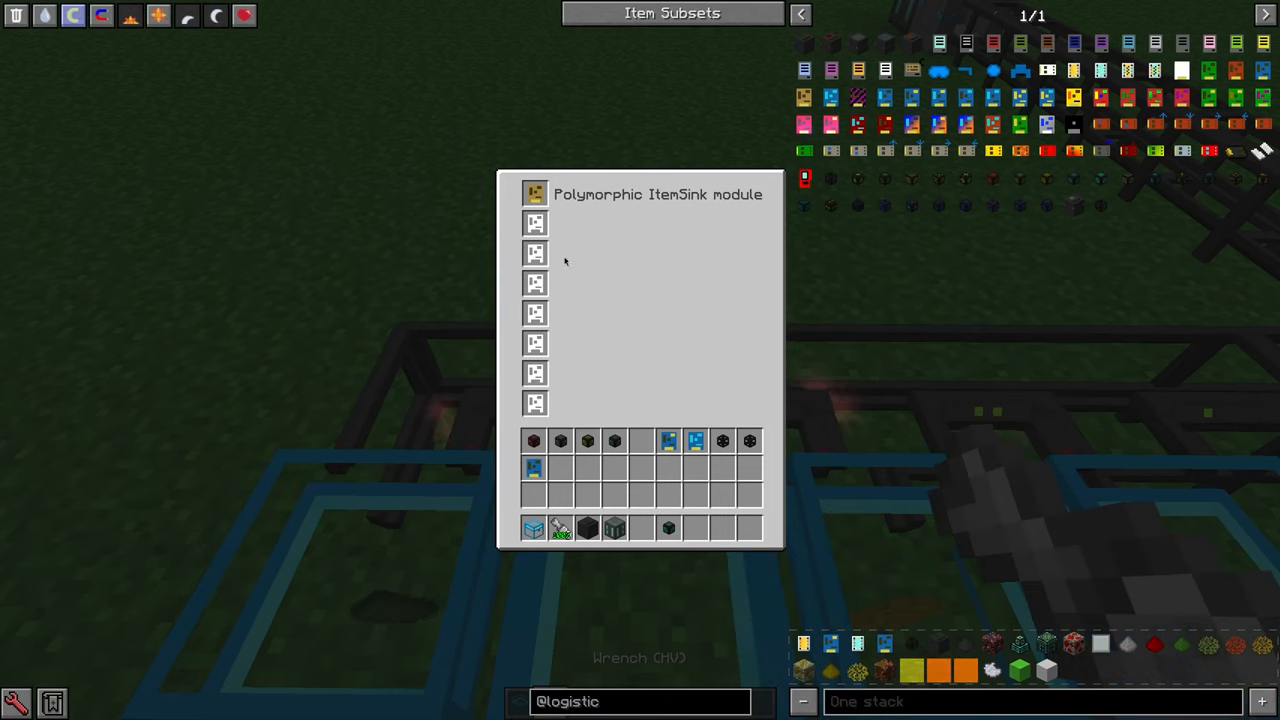
mouse_move(516, 196)
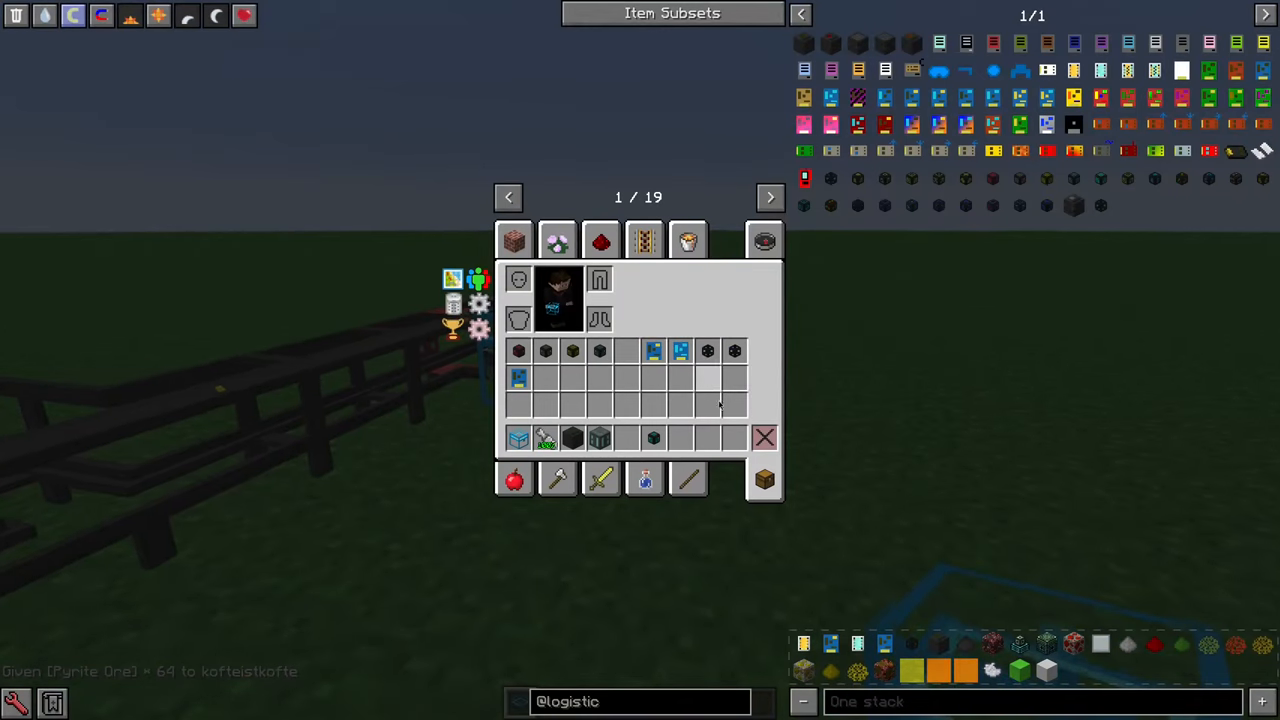
key(Escape)
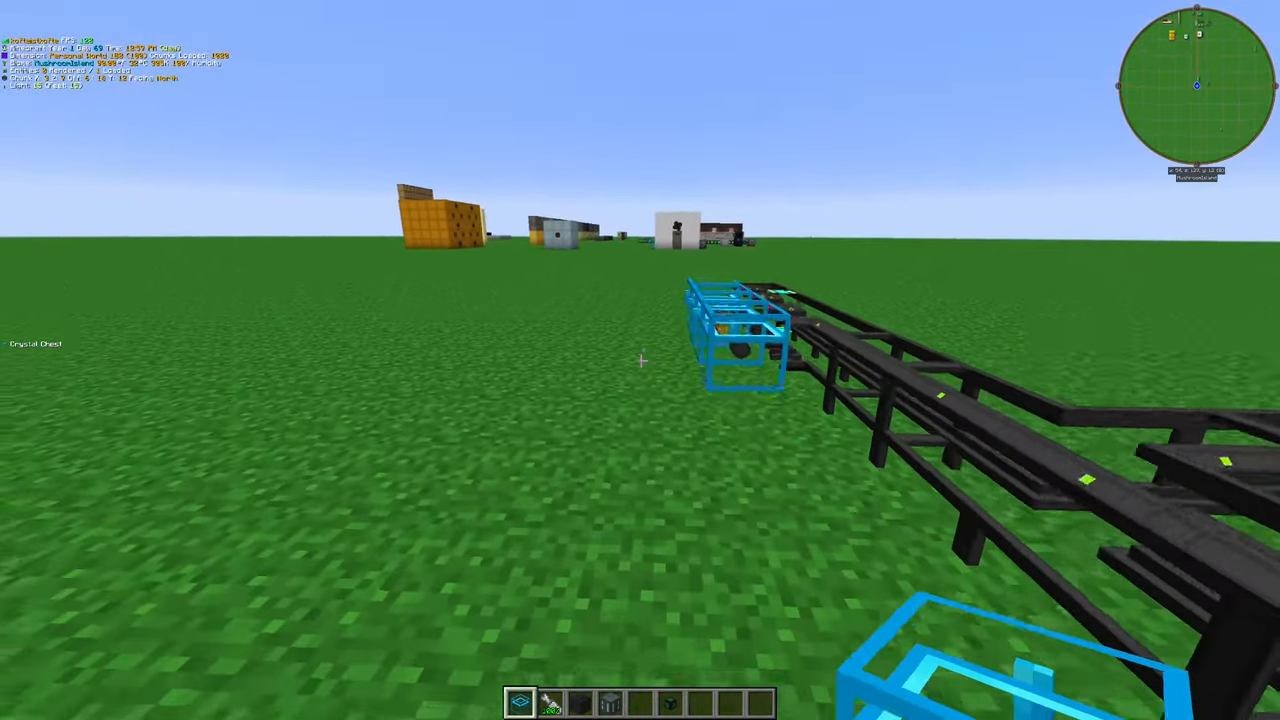
mouse_move(640, 360)
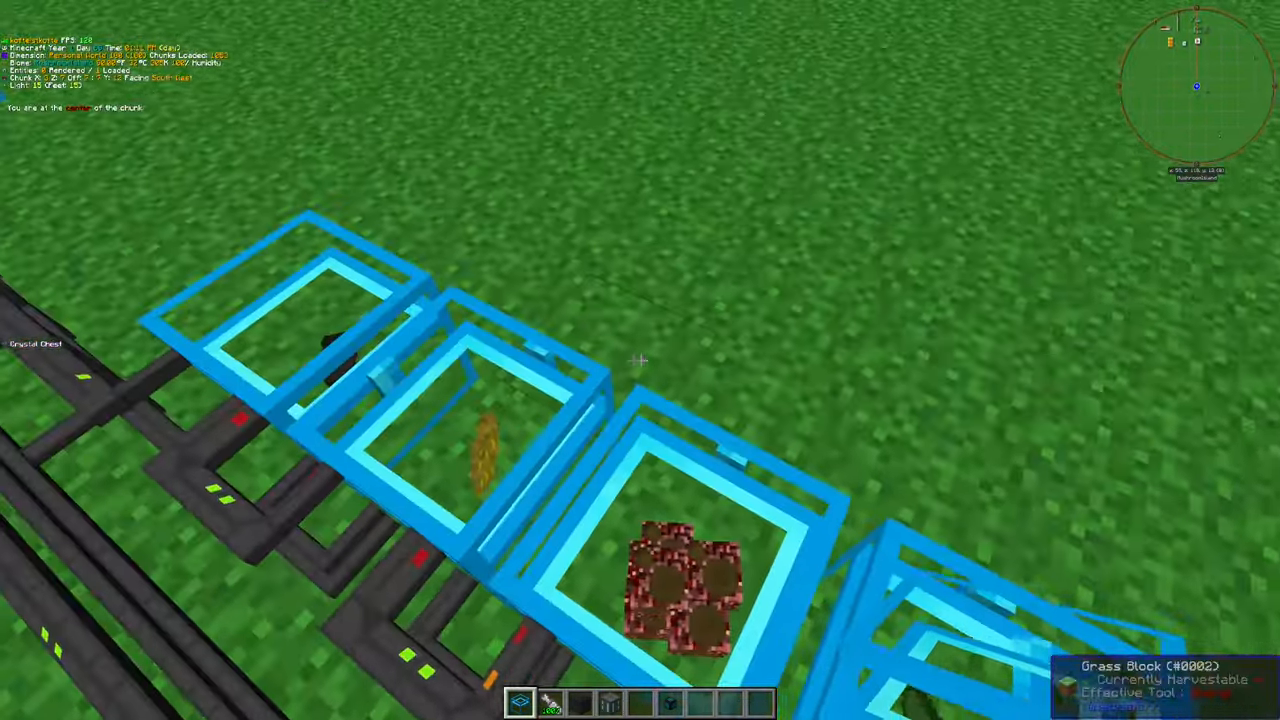
mouse_move(640, 360)
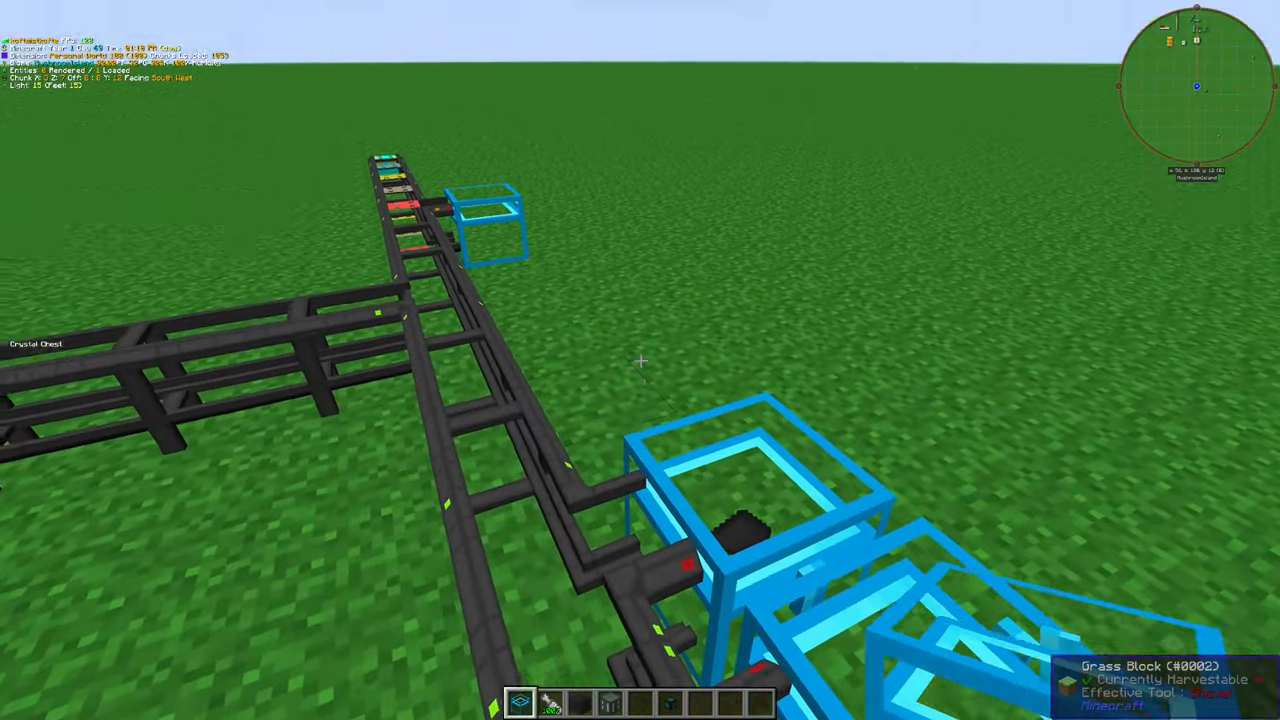
mouse_move(640, 360)
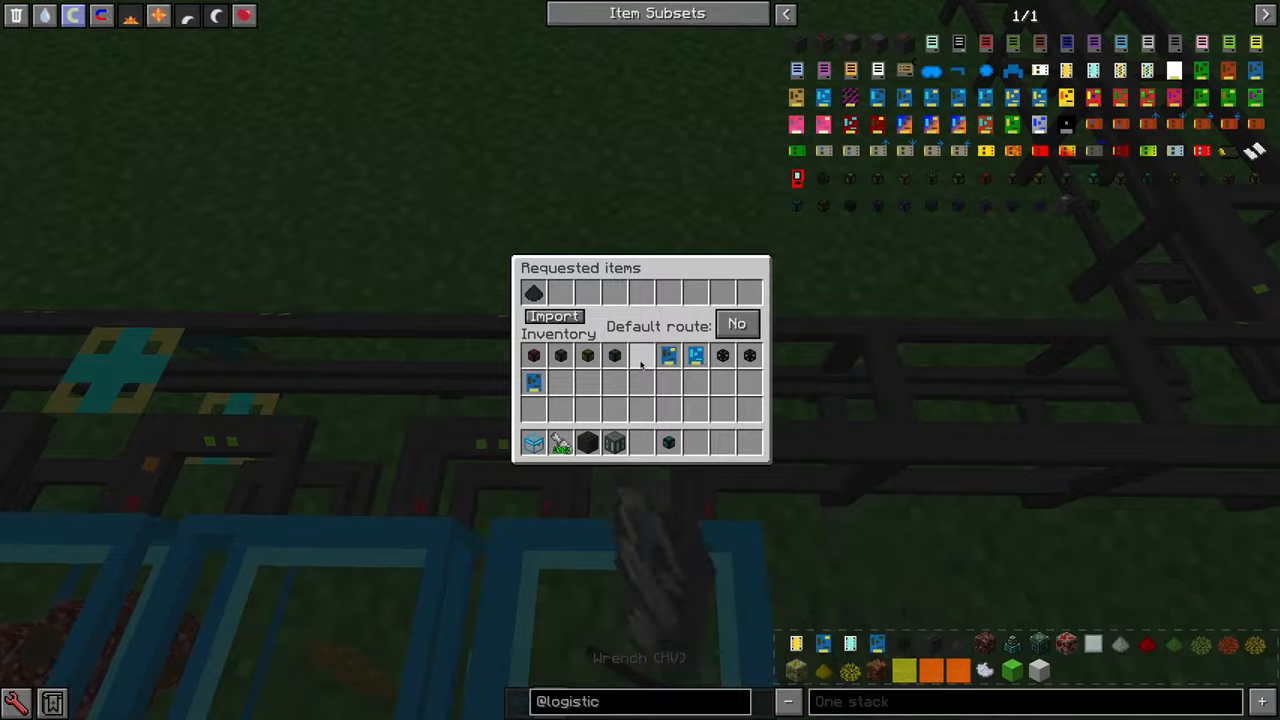
Check the Request Table's request screen, find the item list empty, and return to the crystal chests
key(Escape)
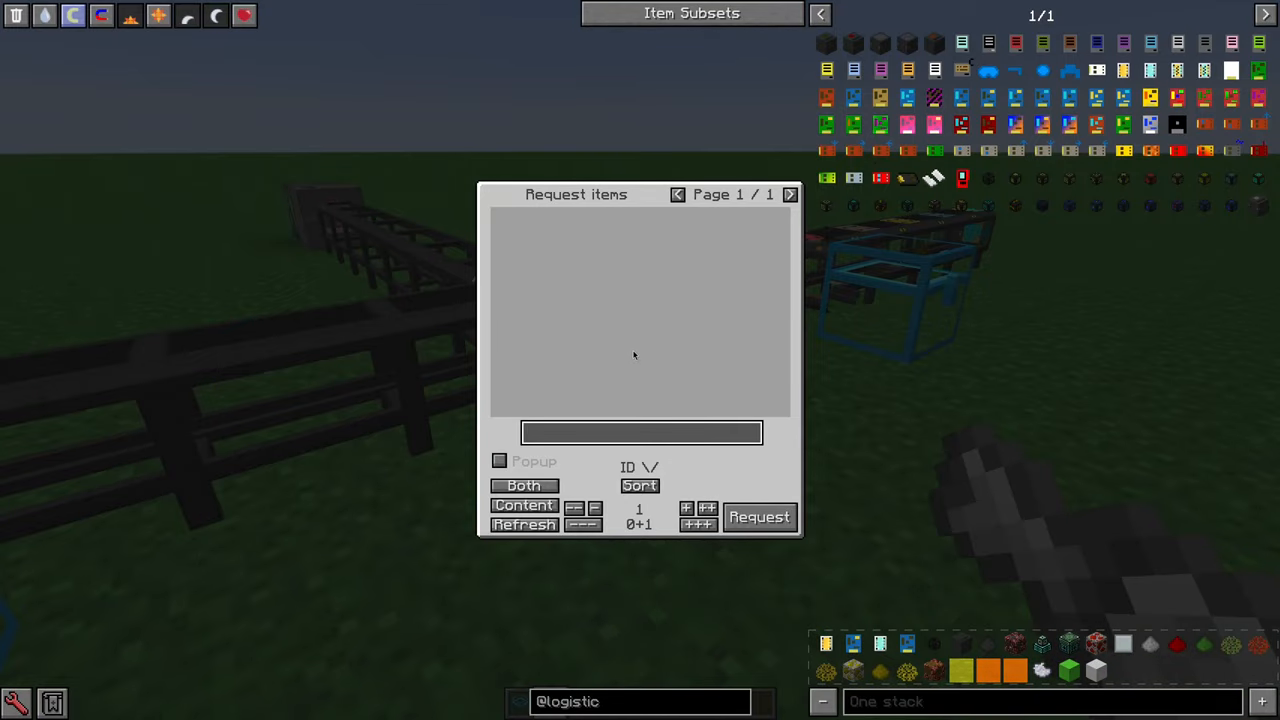
key(Escape)
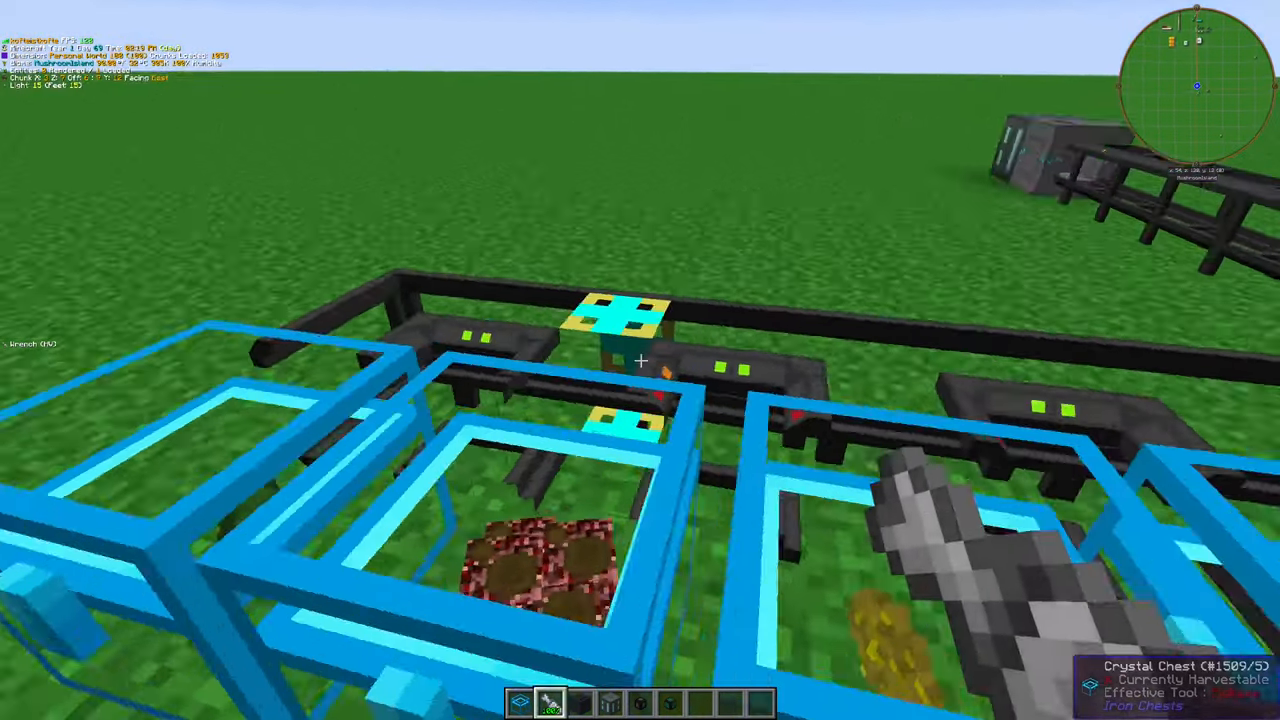
mouse_move(640, 360)
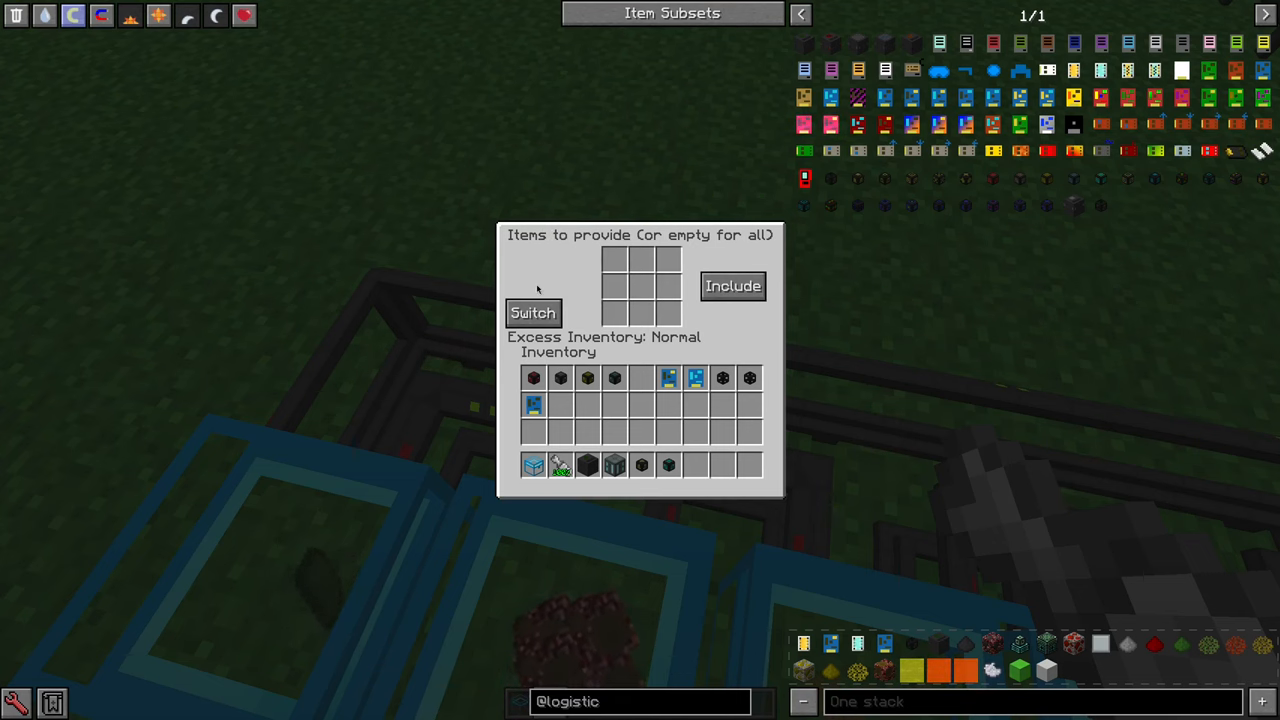
Close the provider and pipe settings, then request a full stack of 64 Pyrite Ore from the network
key(Escape)
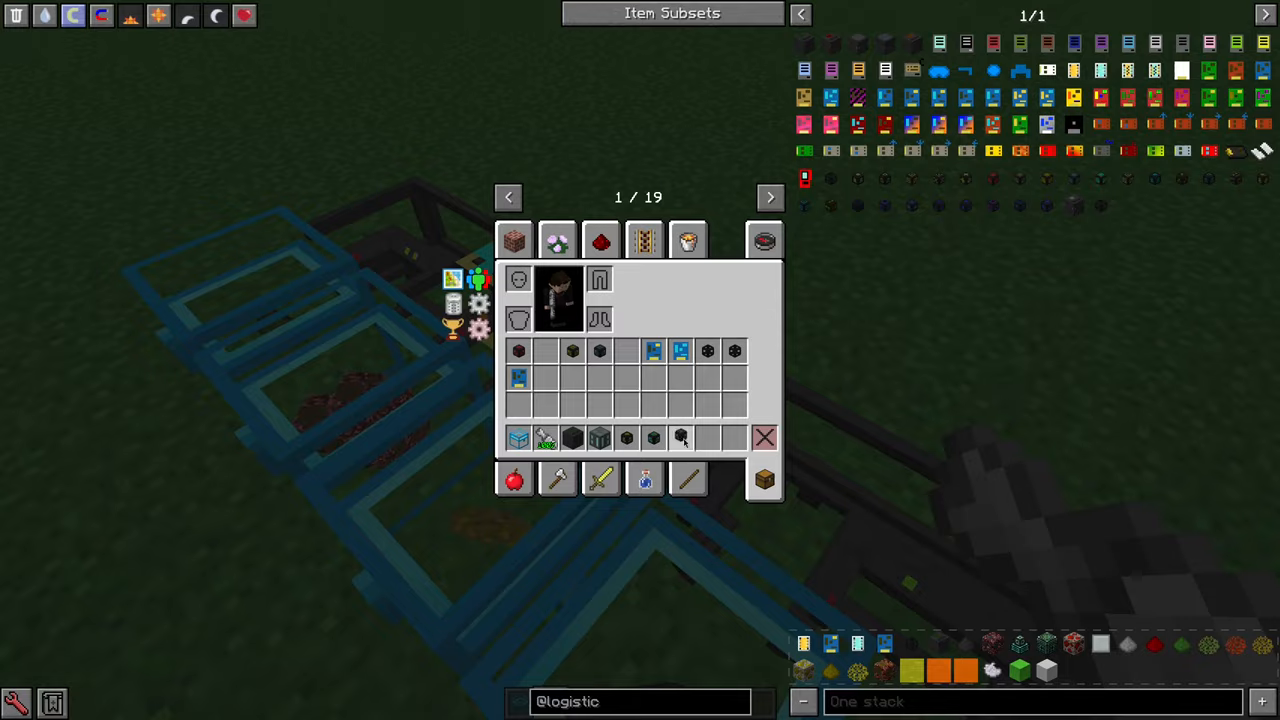
key(Escape)
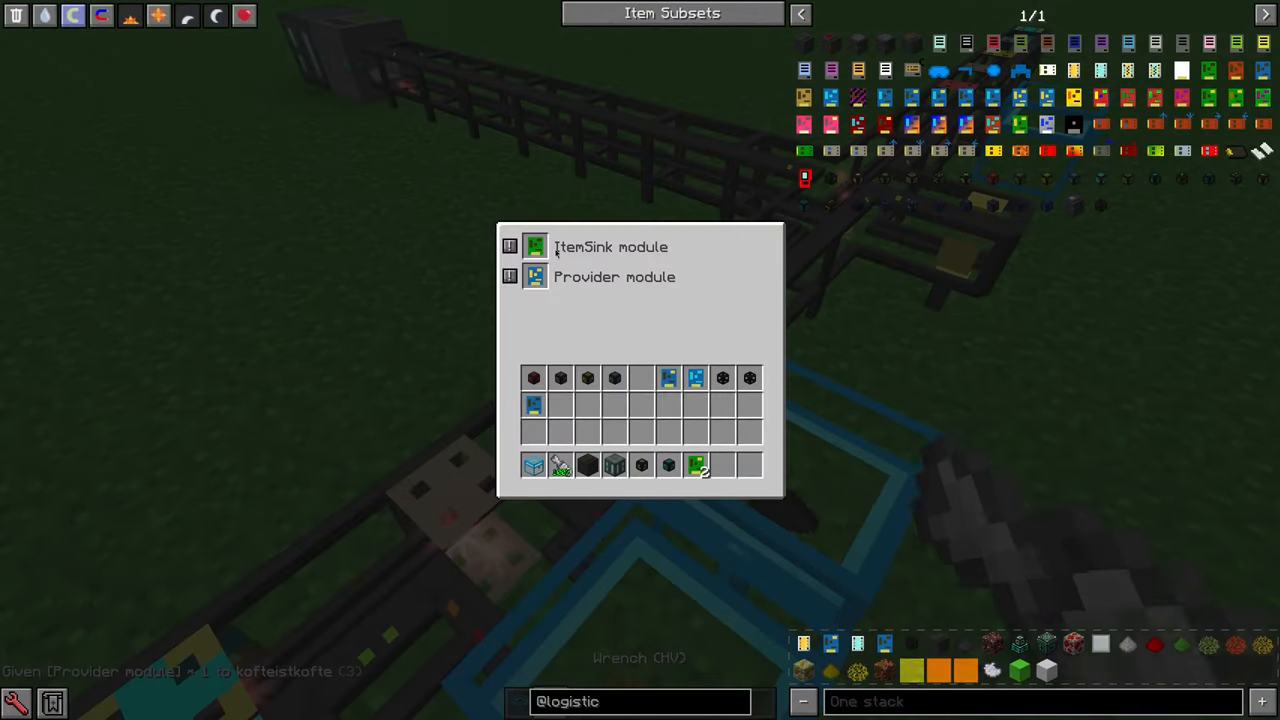
key(Escape)
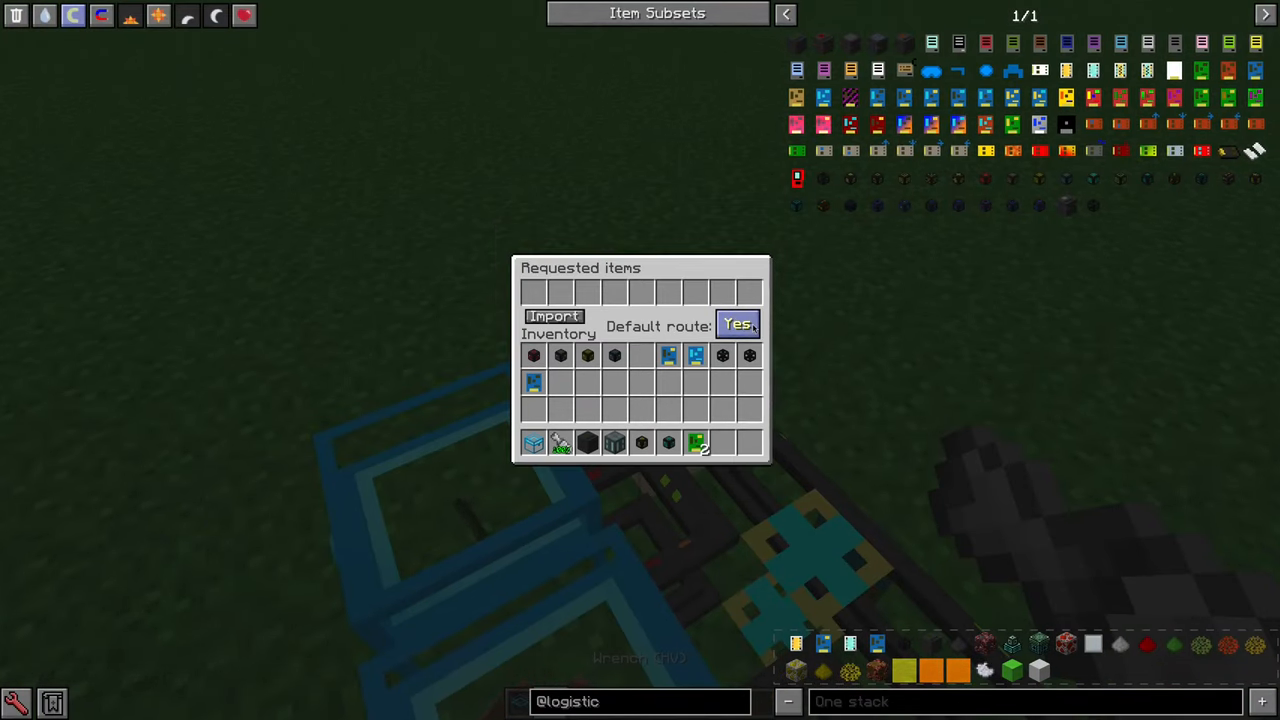
key(Escape)
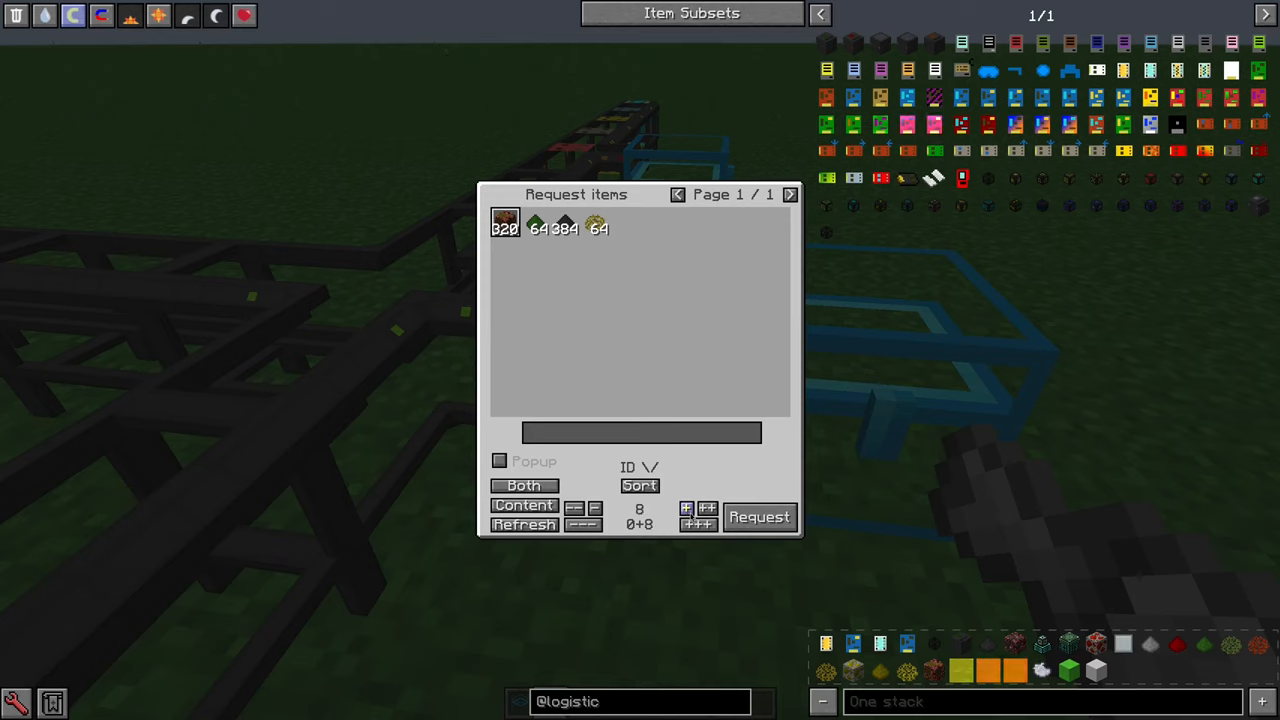
click(708, 524)
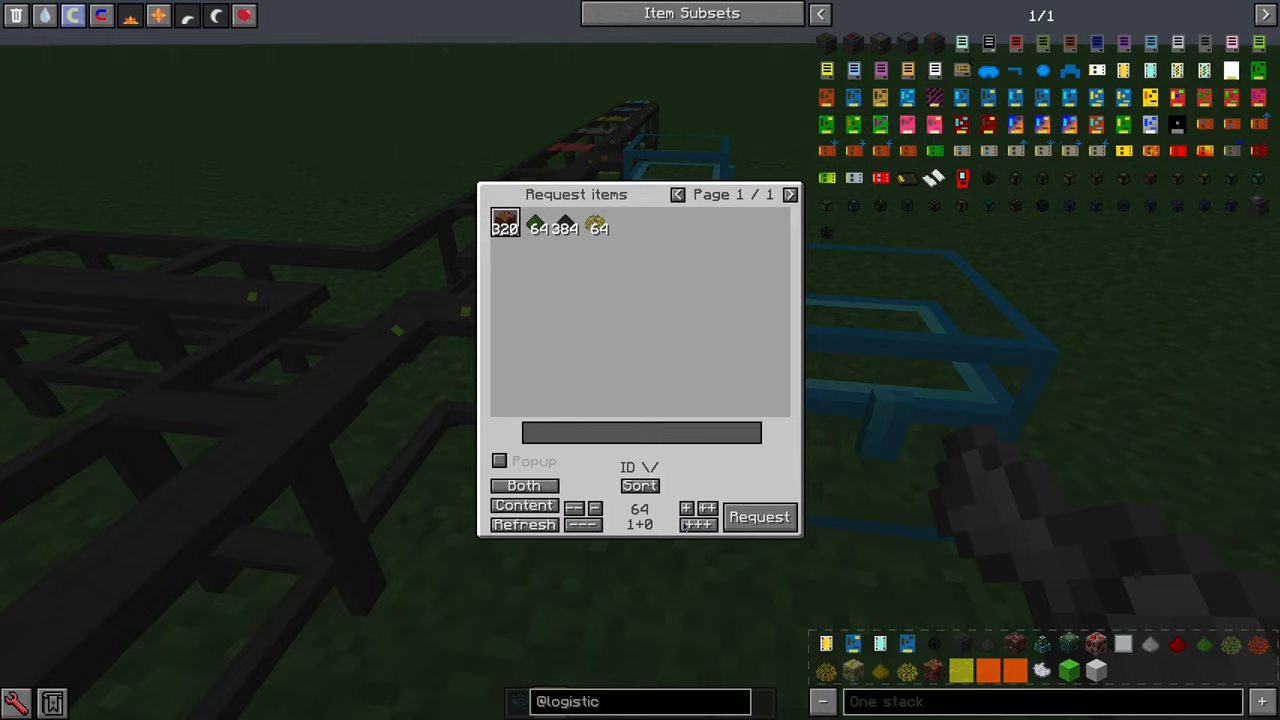
click(758, 516)
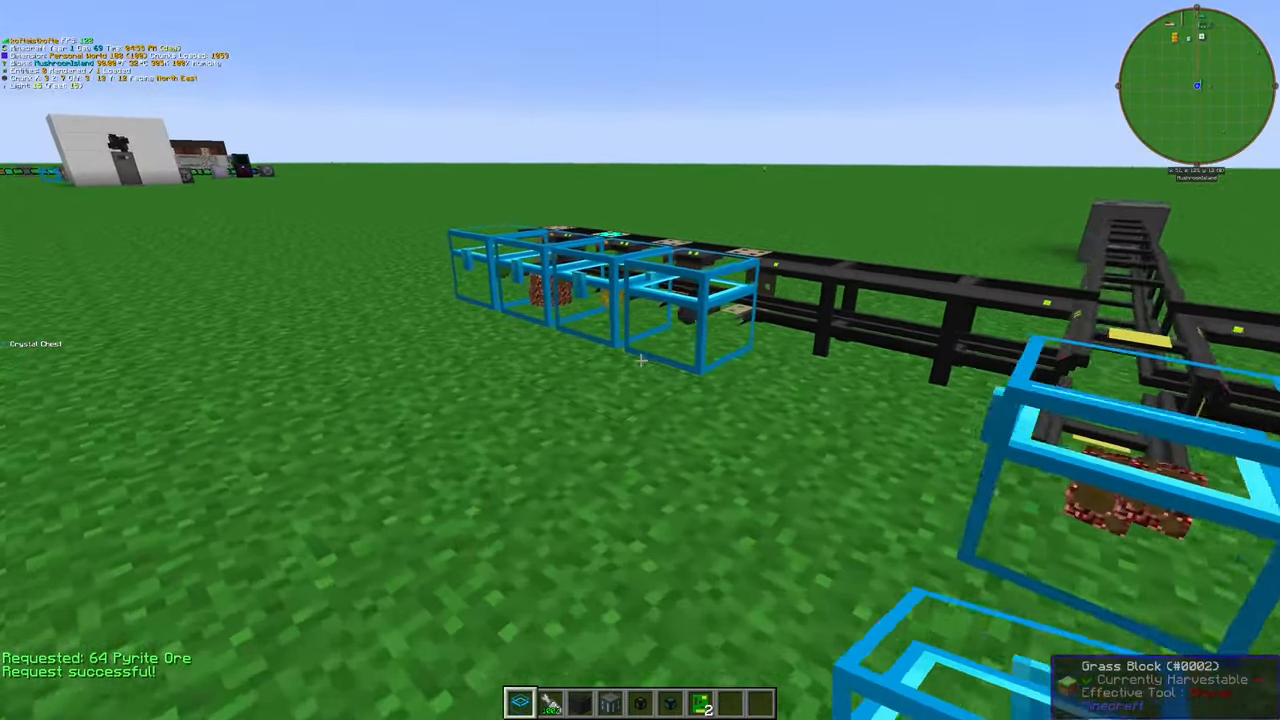
mouse_move(640, 360)
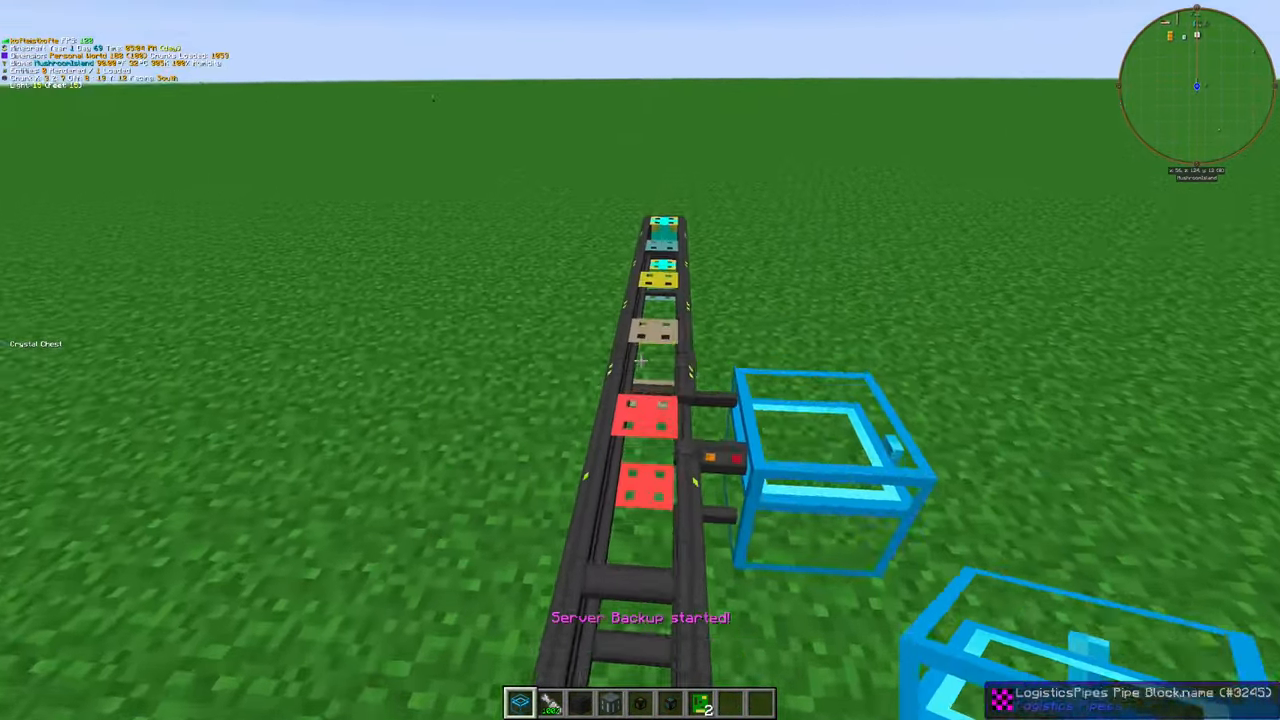
Take a Logistics Request Table from the inventory and place it on the pipe network
key(e)
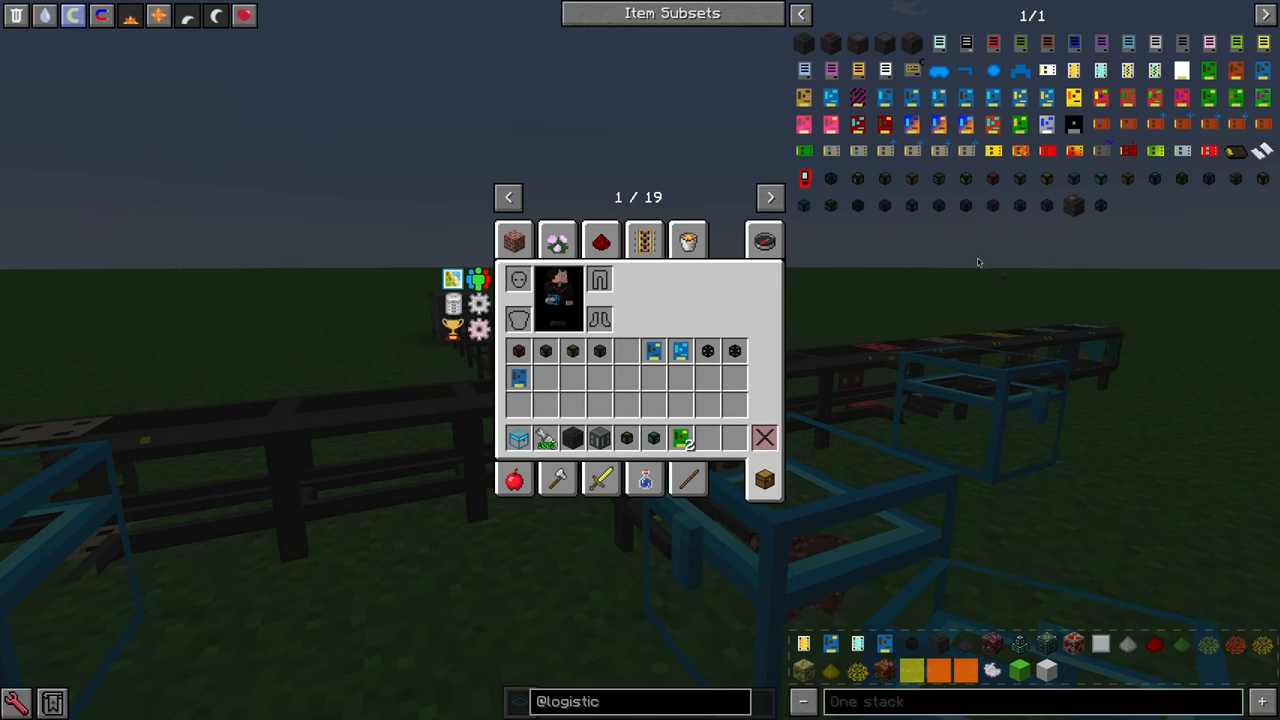
mouse_move(886, 178)
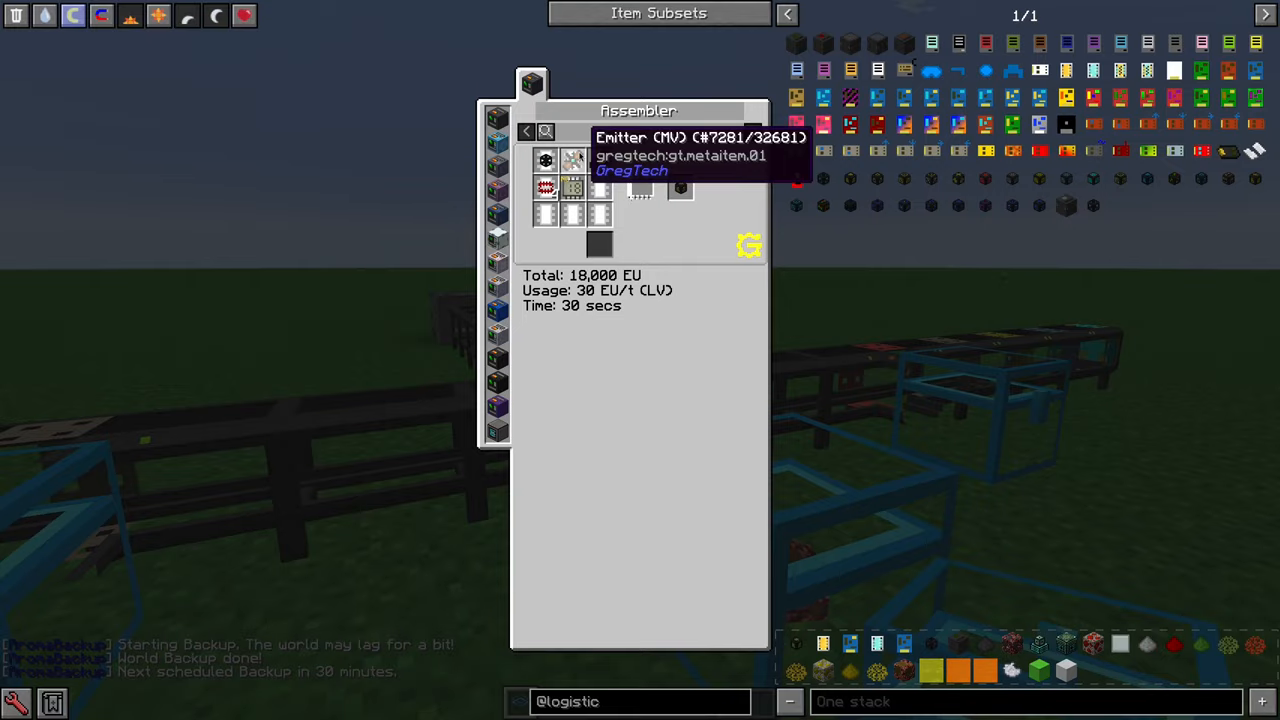
key(Escape)
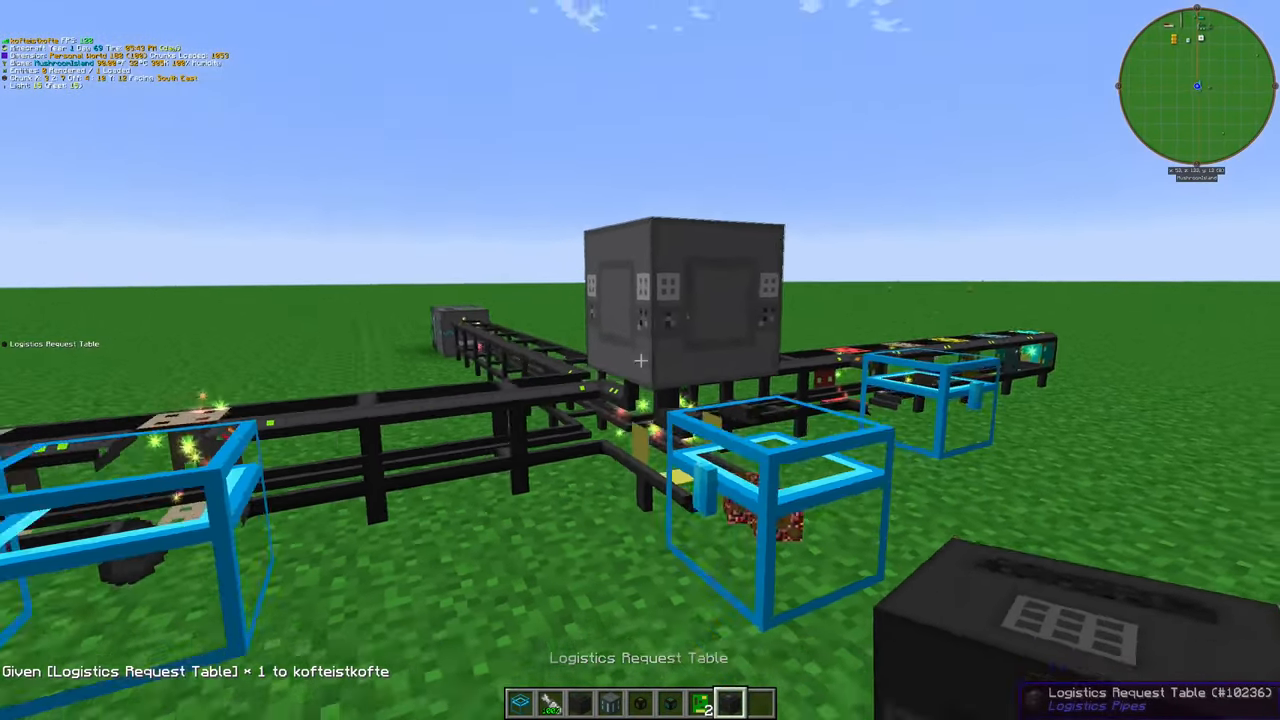
Set the copper wire recipe in the Request Table with OreDict type and request its cables, wires and iron rods
right_click(640, 360)
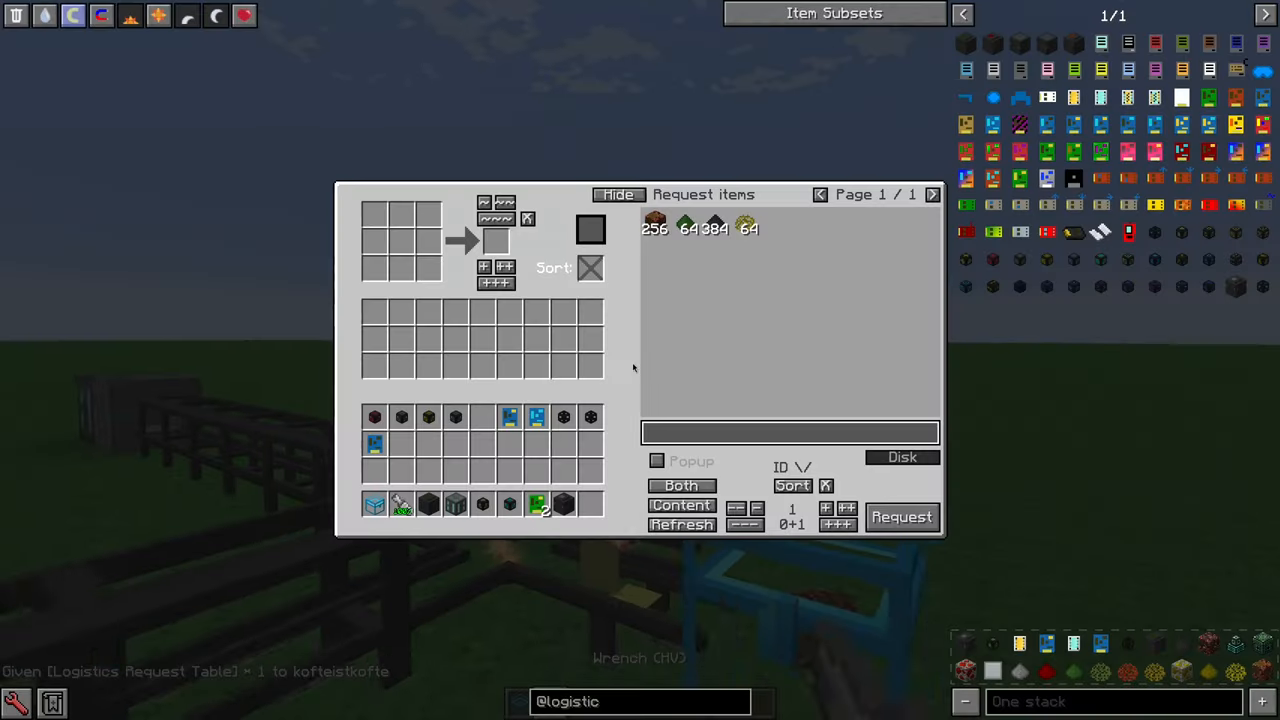
click(790, 432)
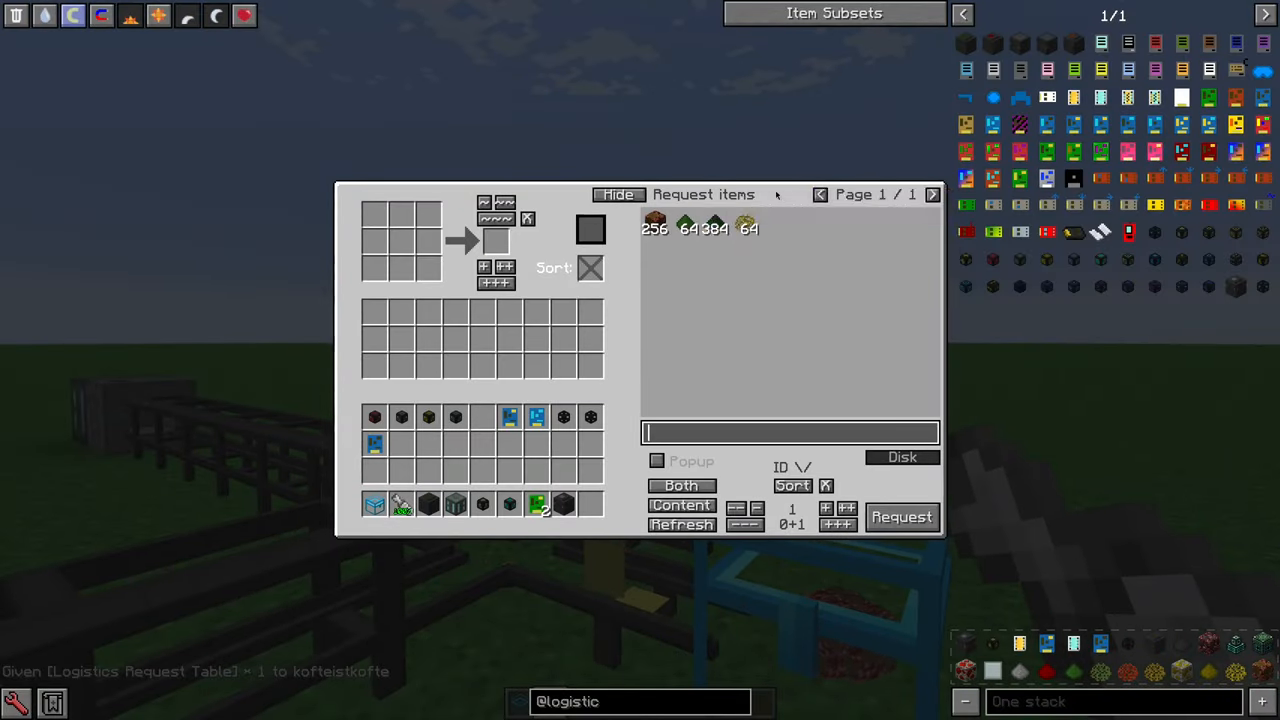
mouse_move(714, 228)
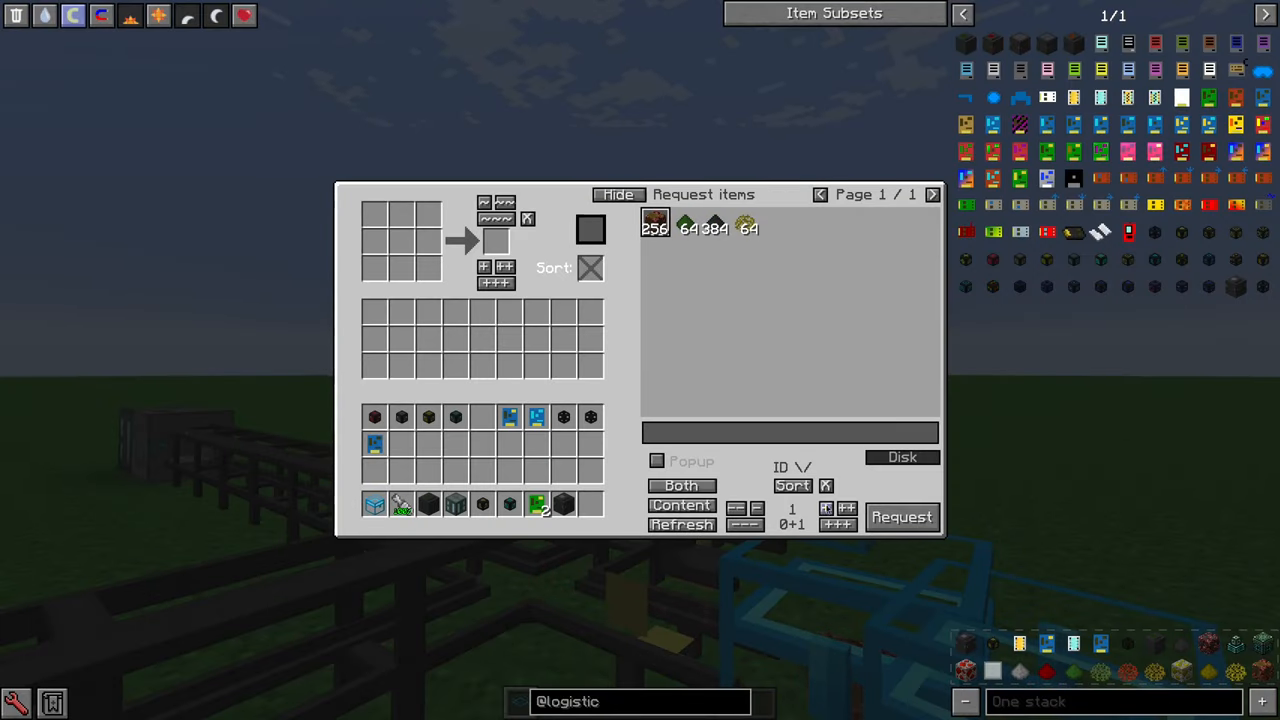
click(900, 516)
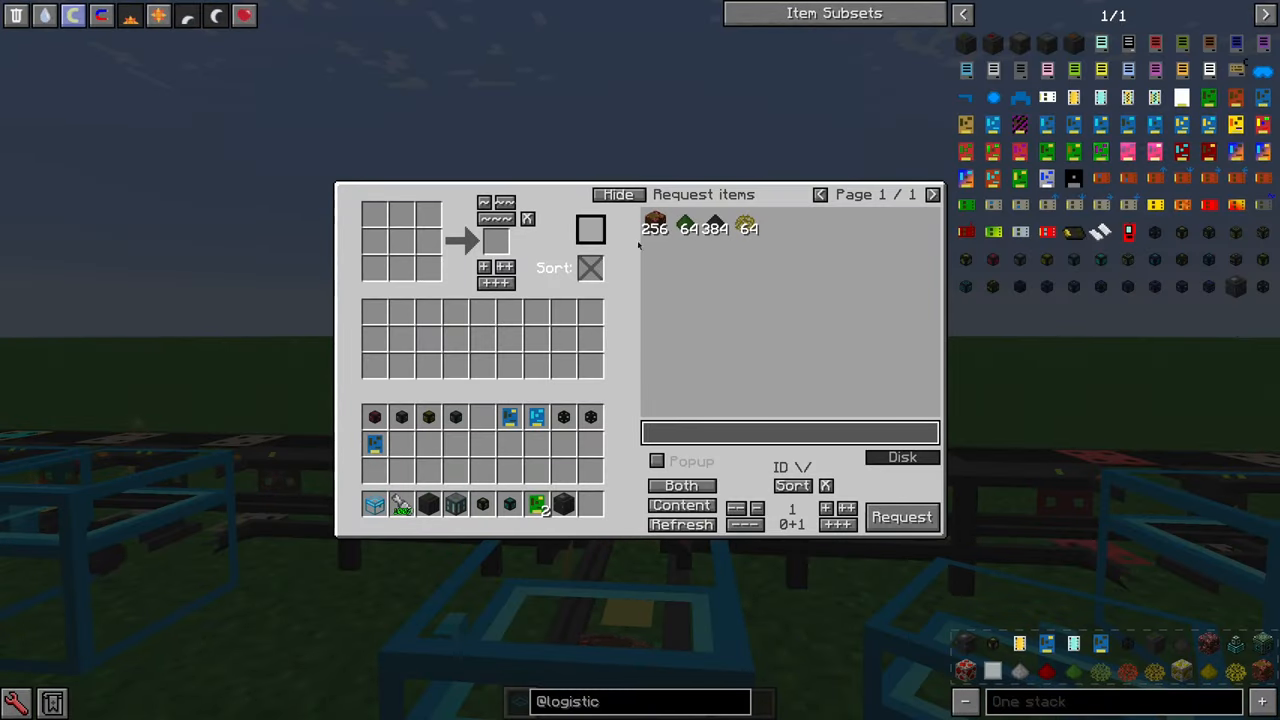
mouse_move(748, 228)
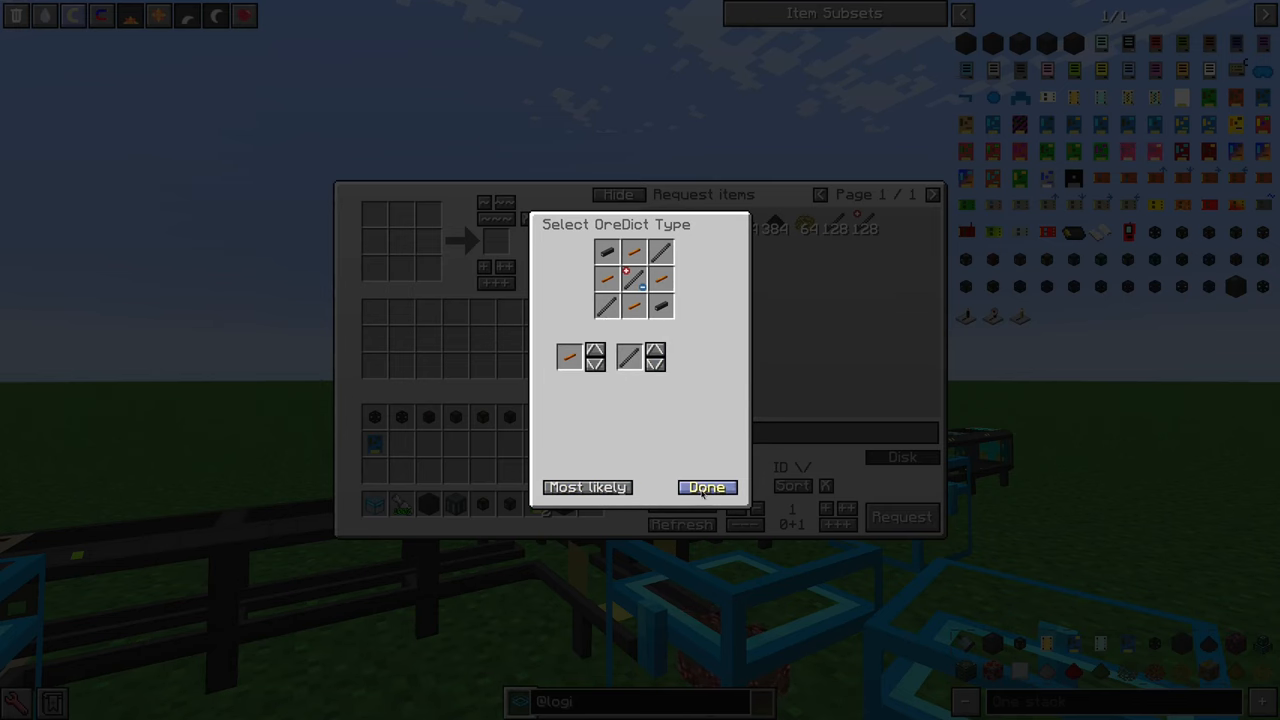
click(708, 488)
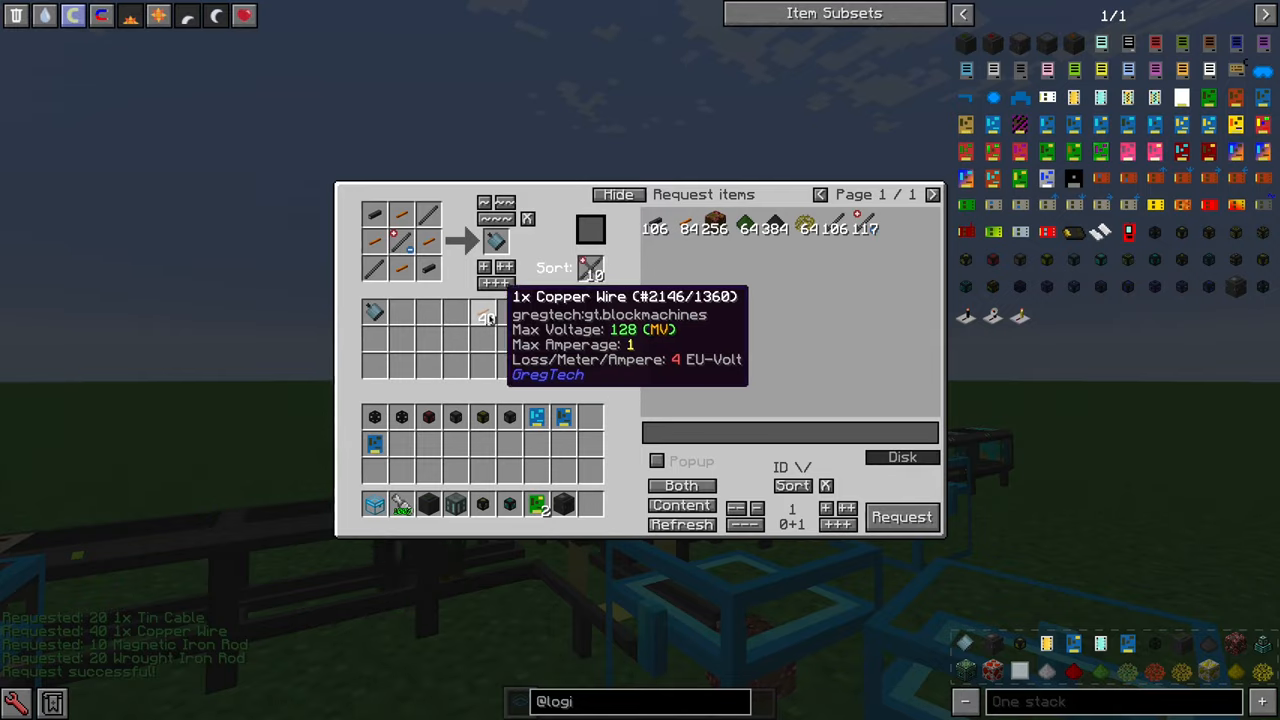
key(Escape)
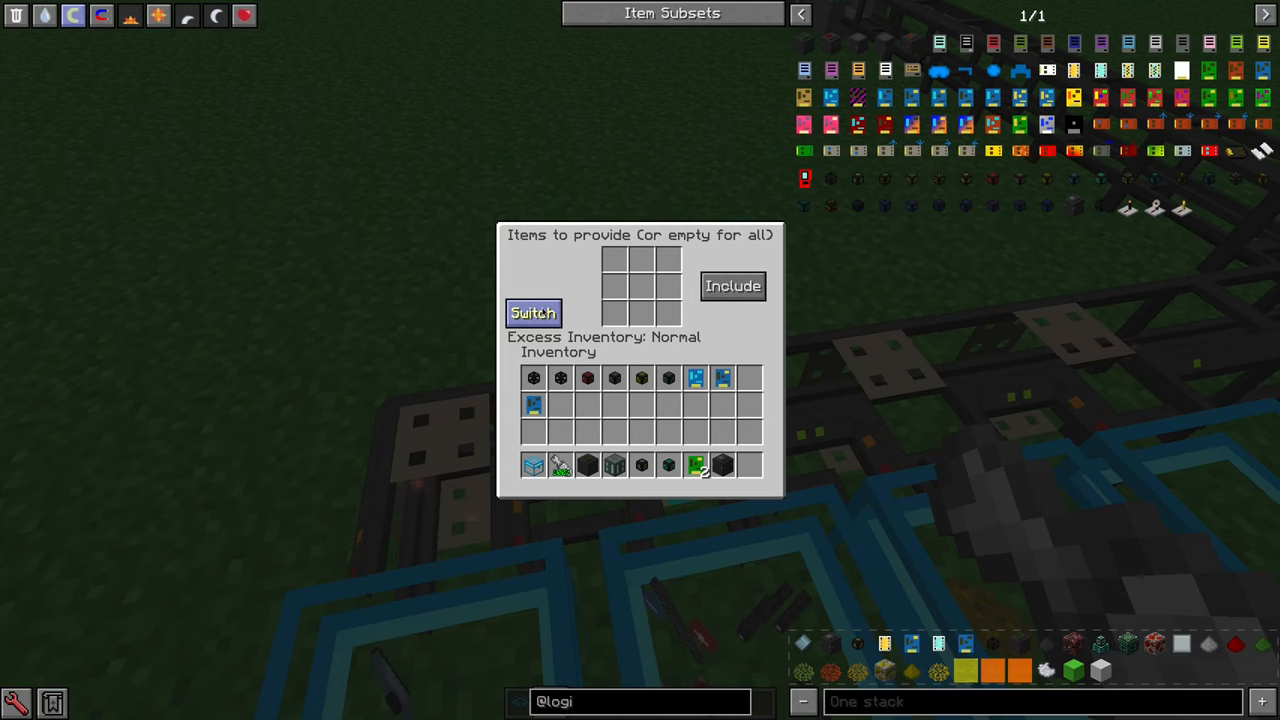
Cycle the provider module's Excess Inventory mode and close the module and Request Table screens
click(532, 312)
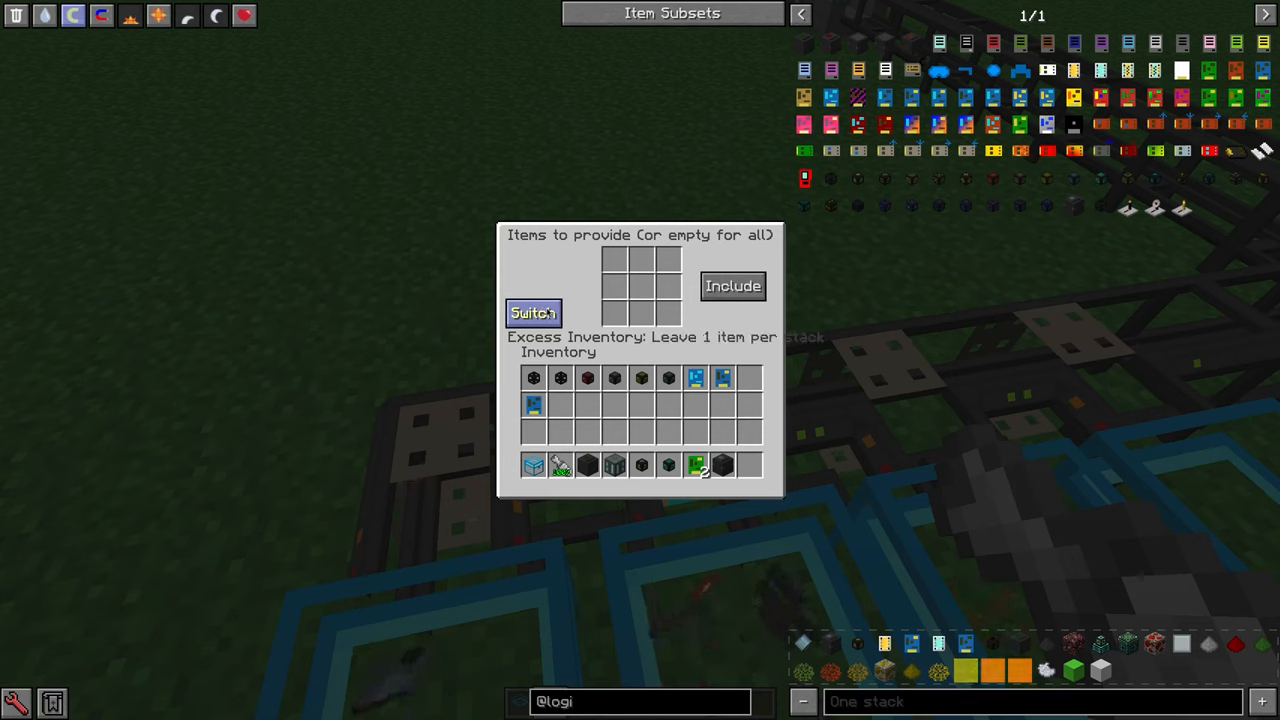
click(532, 312)
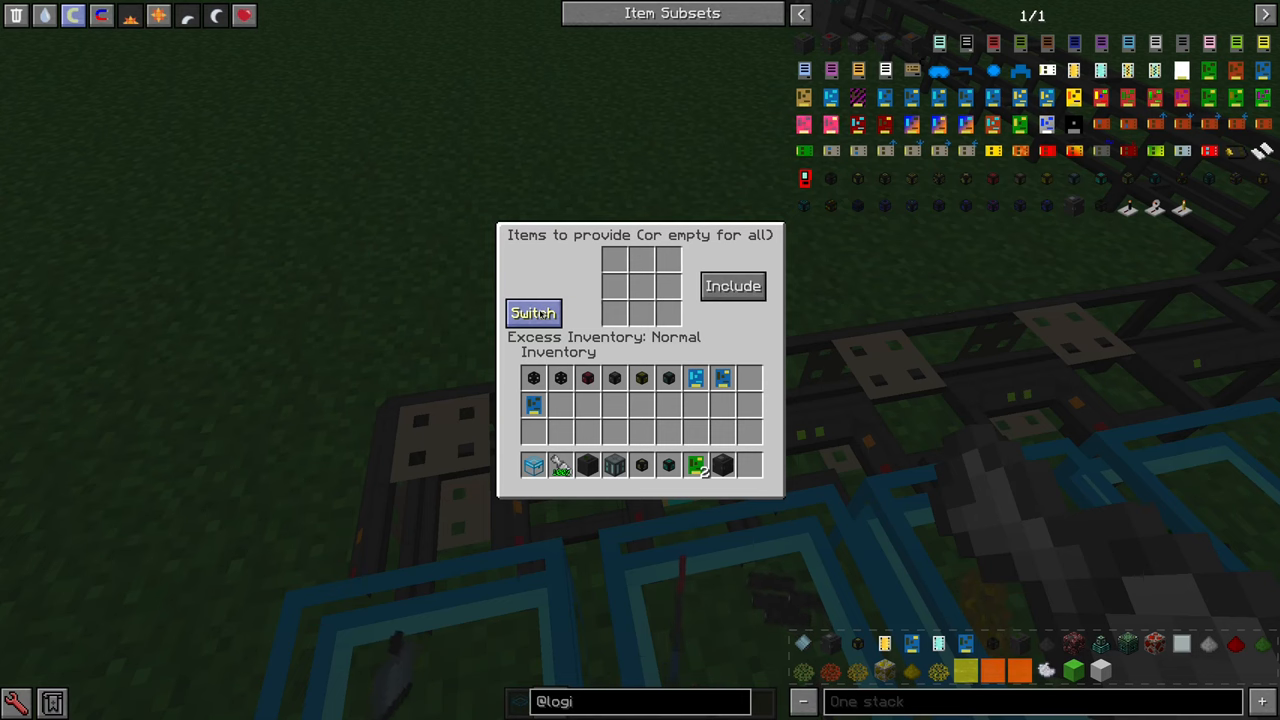
key(Escape)
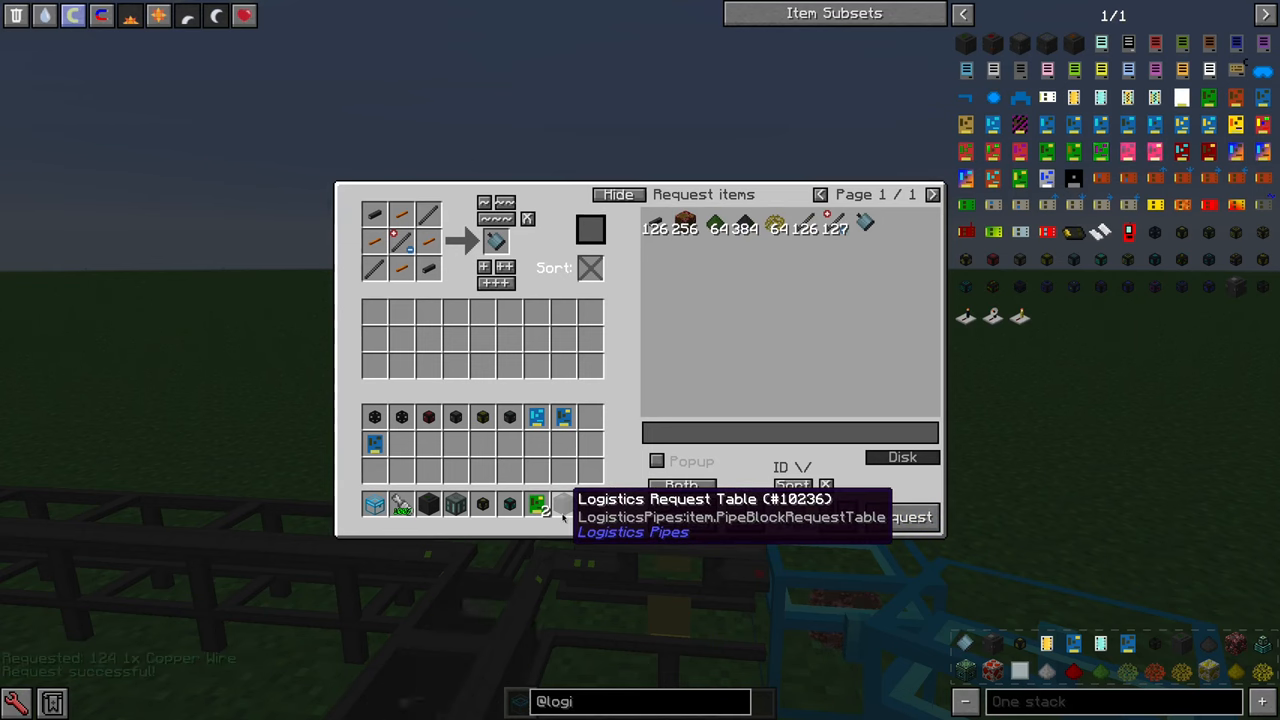
key(Escape)
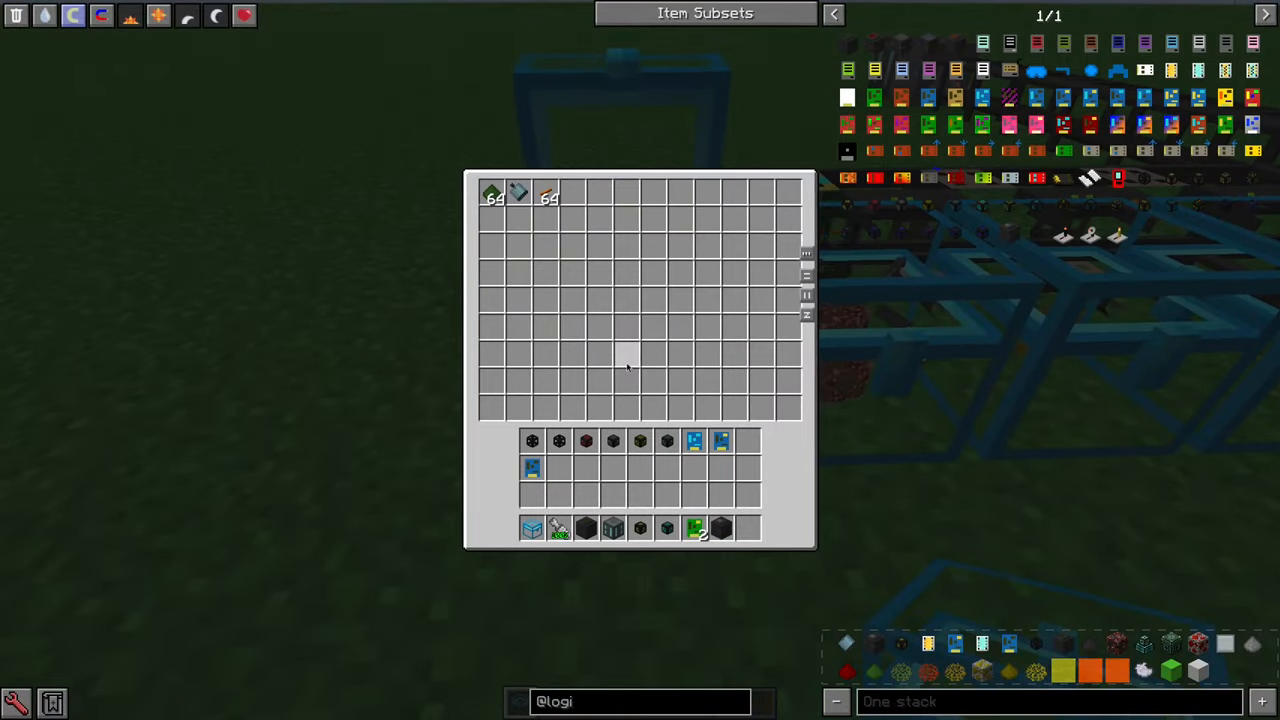
Close the chest and request copper wire from the network twice via the Request Table
key(Escape)
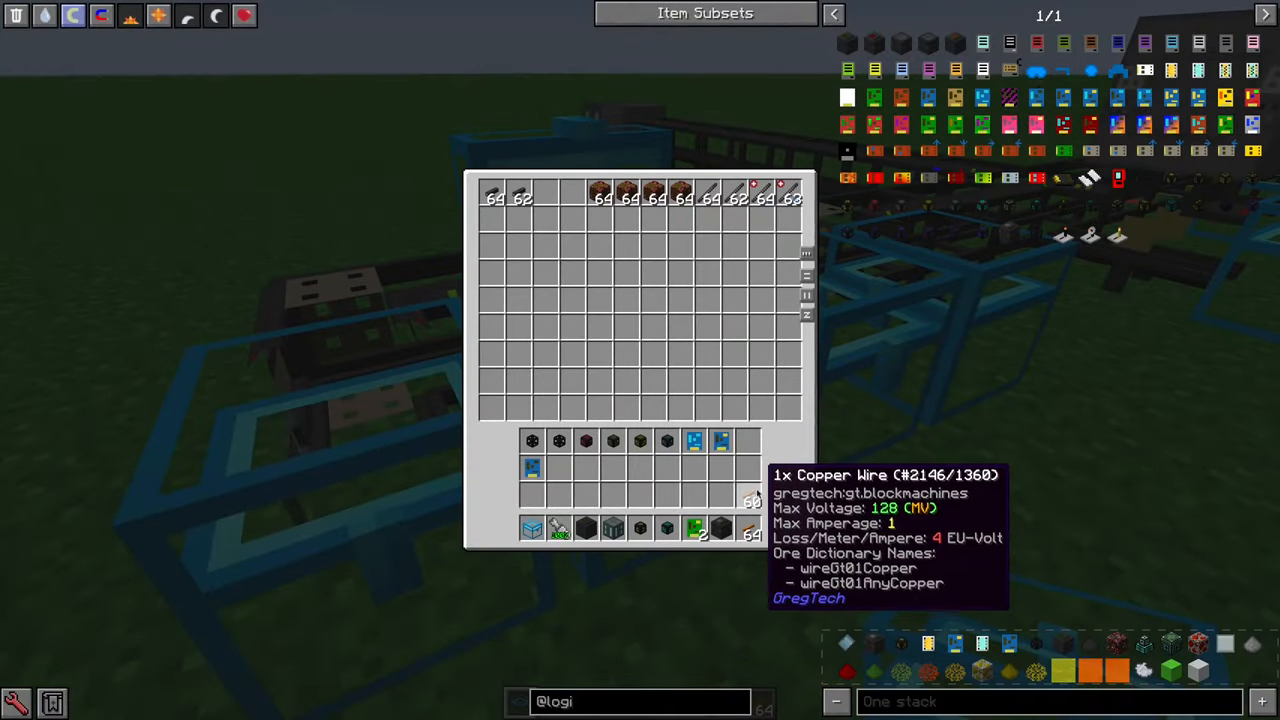
key(Escape)
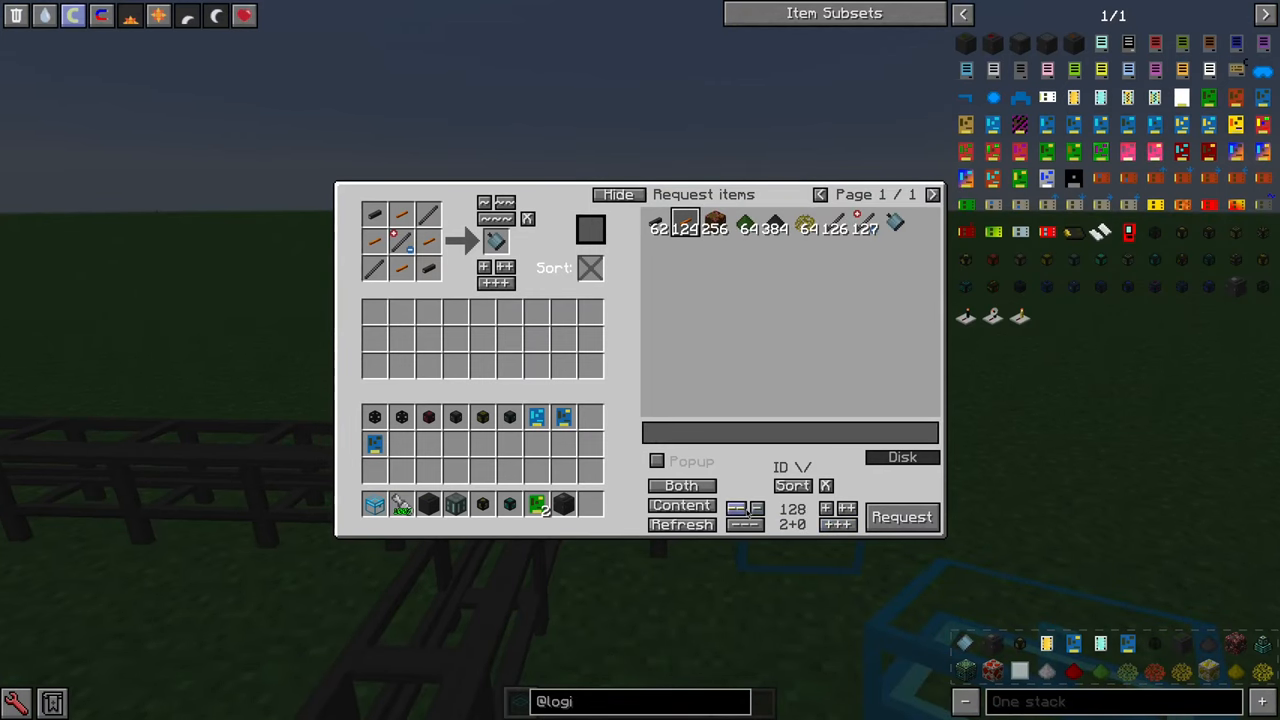
click(900, 516)
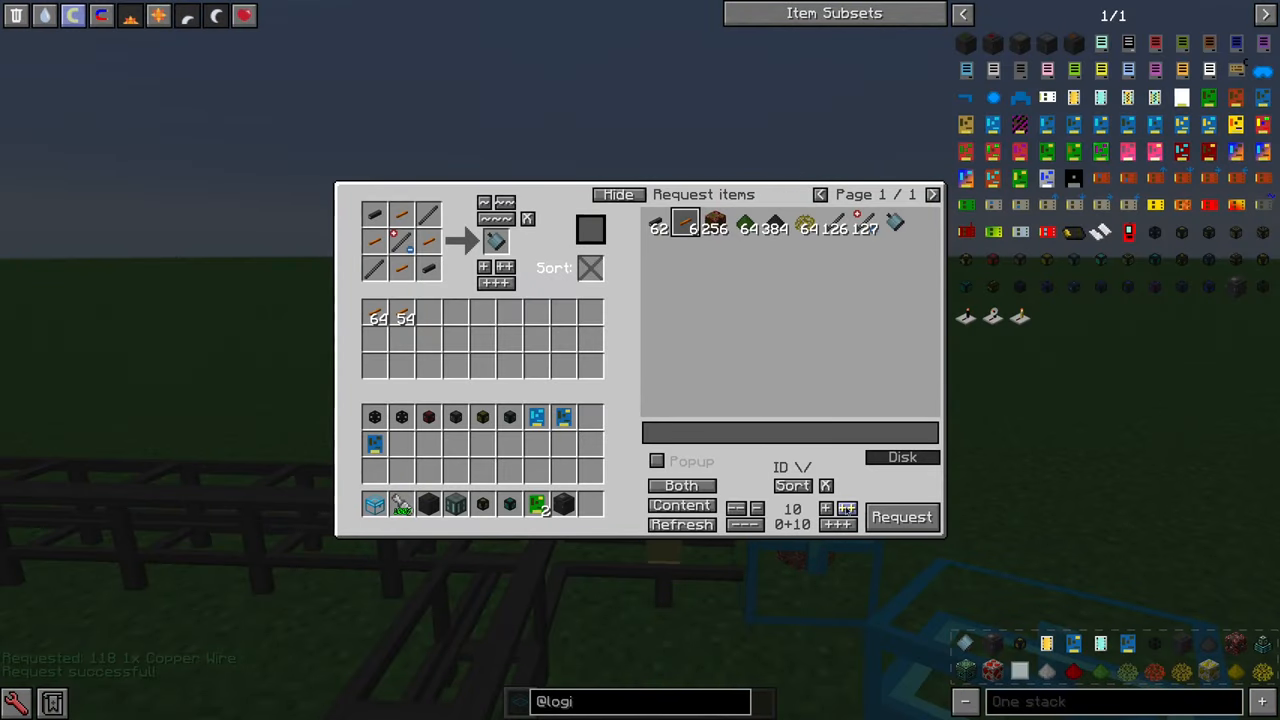
click(900, 516)
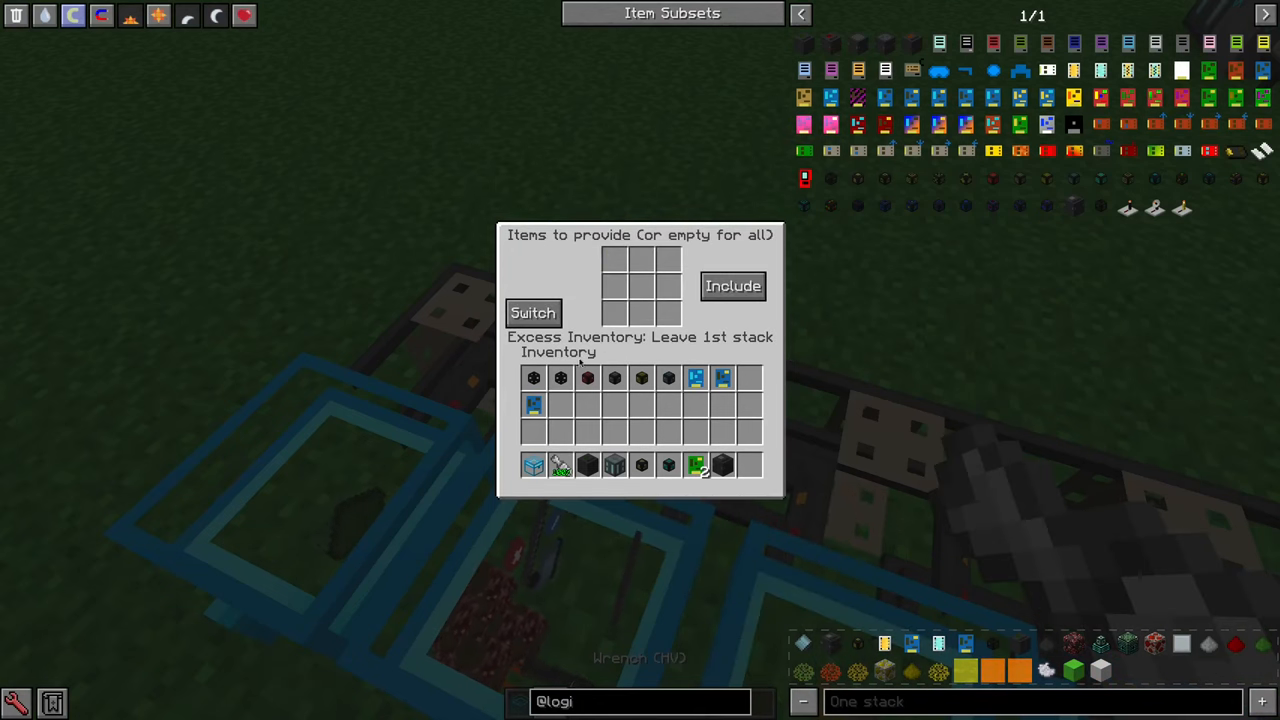
Switch the provider's excess mode to leave first and last stack and request a copper wire
click(532, 312)
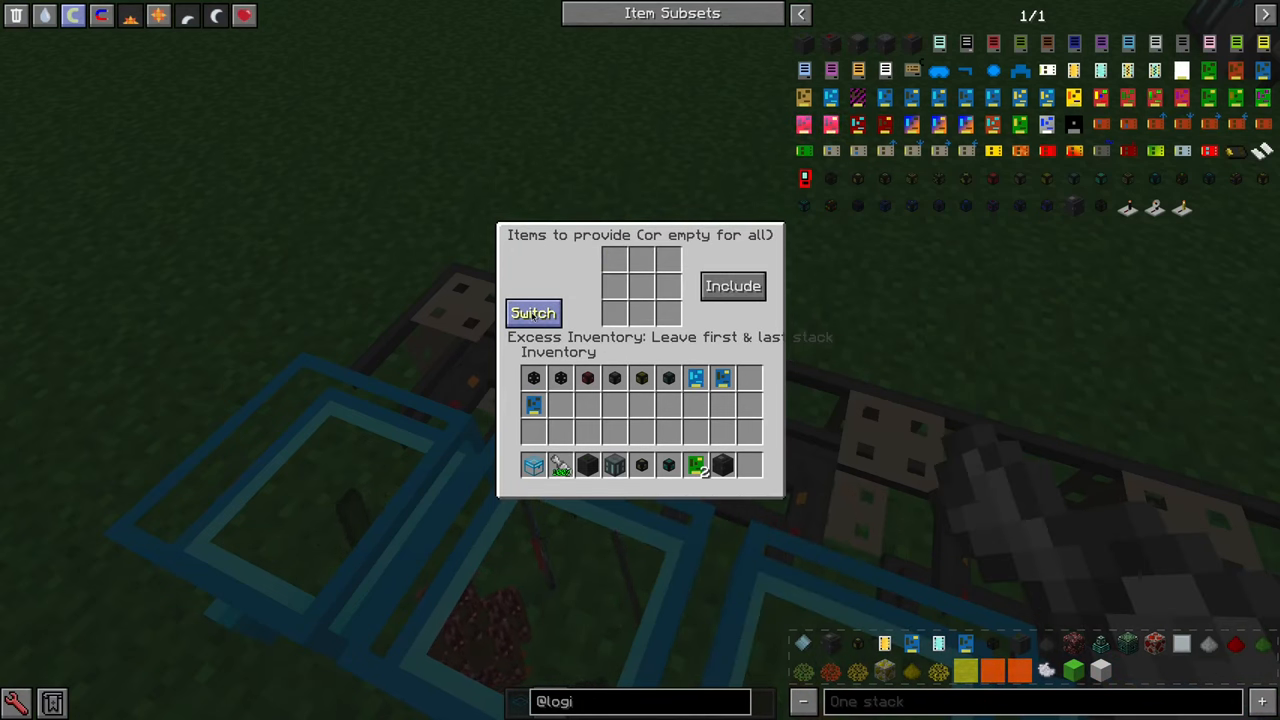
click(532, 312)
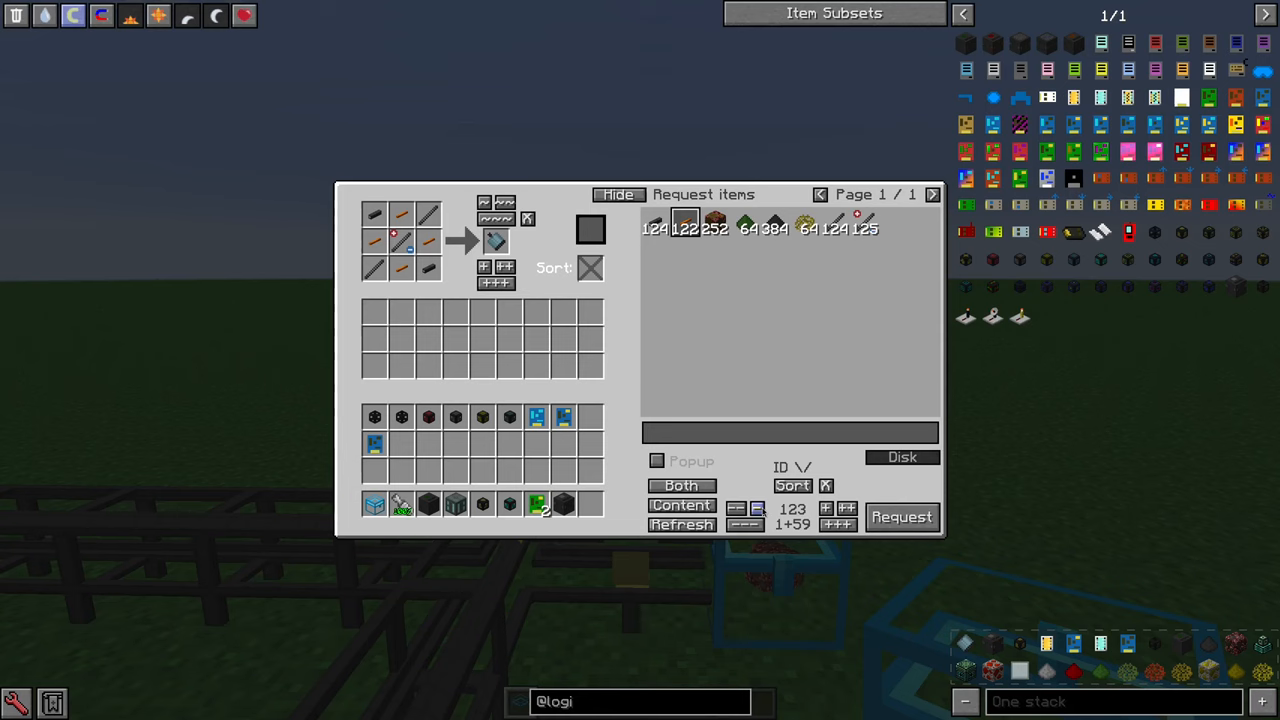
click(900, 516)
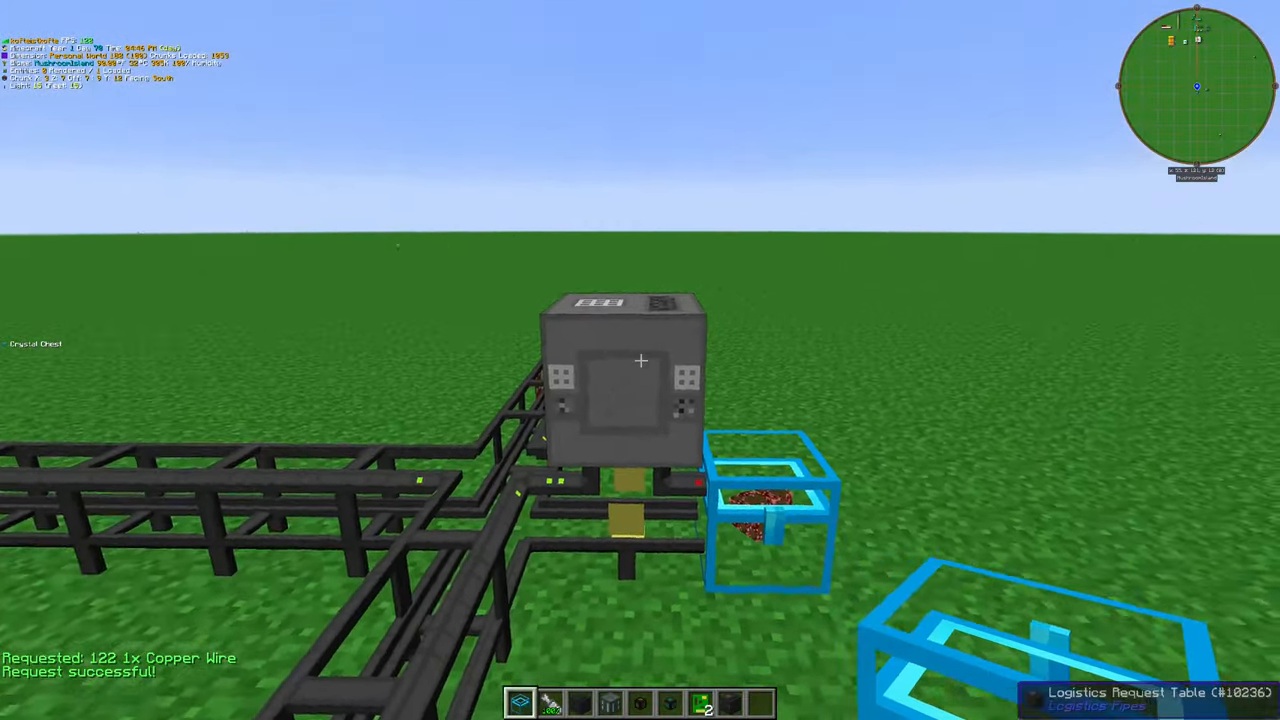
Request another copper wire and check the receiving chest's contents for its arrival
text(e)
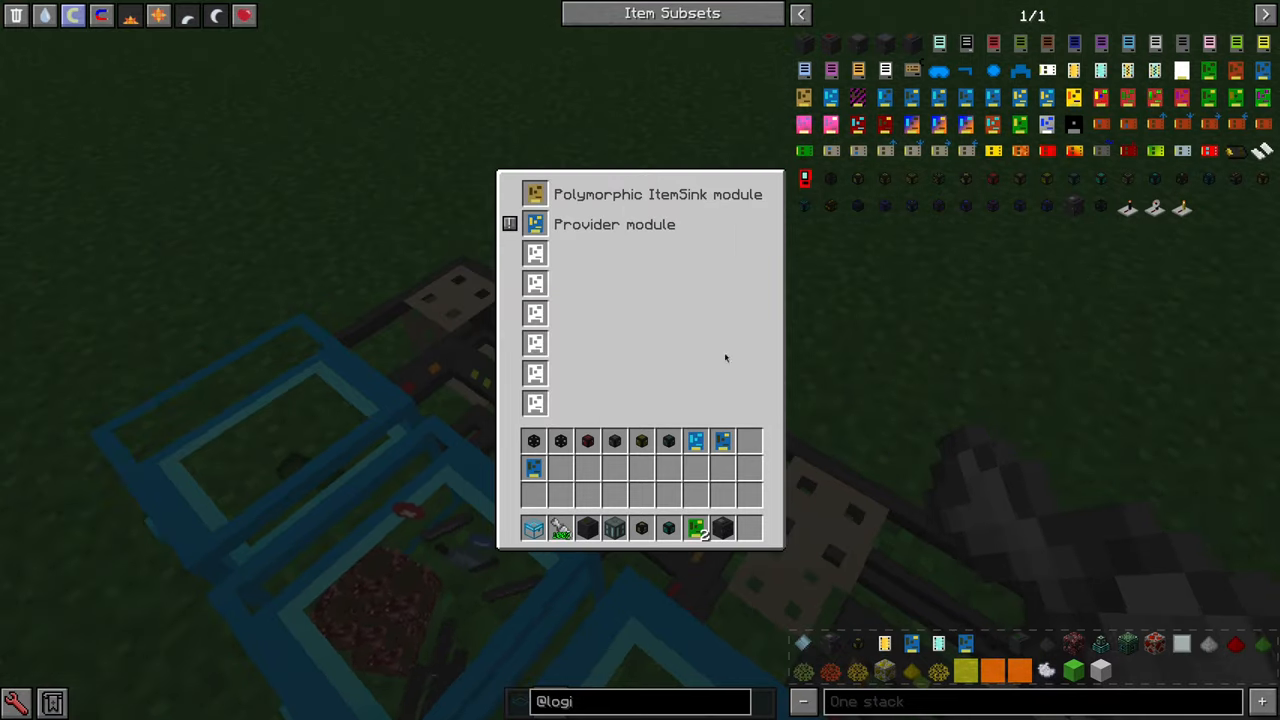
key(Escape)
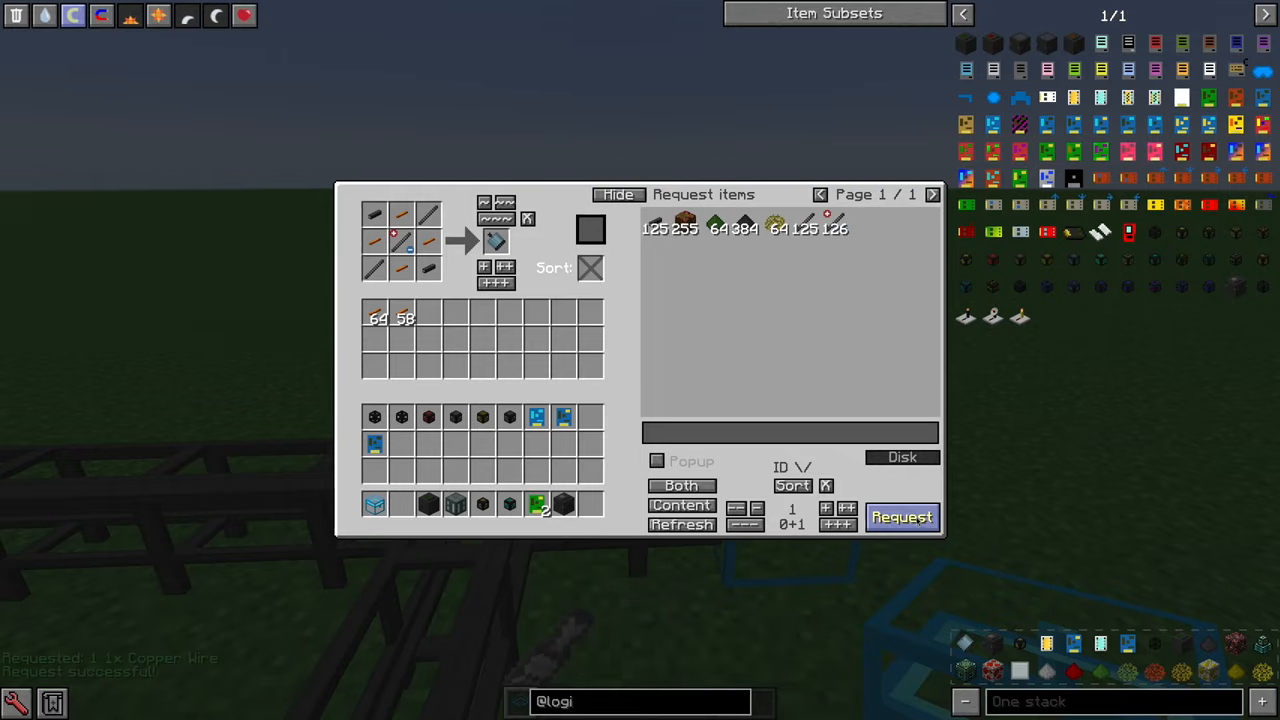
click(900, 516)
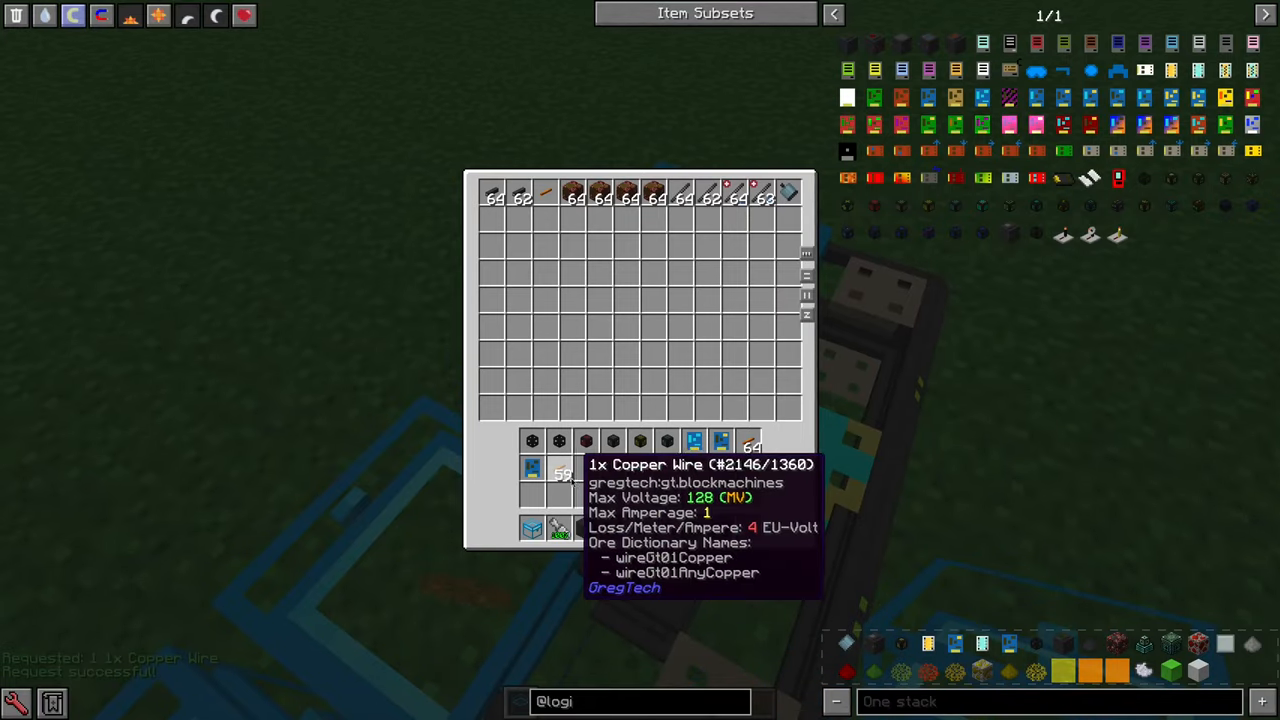
key(Escape)
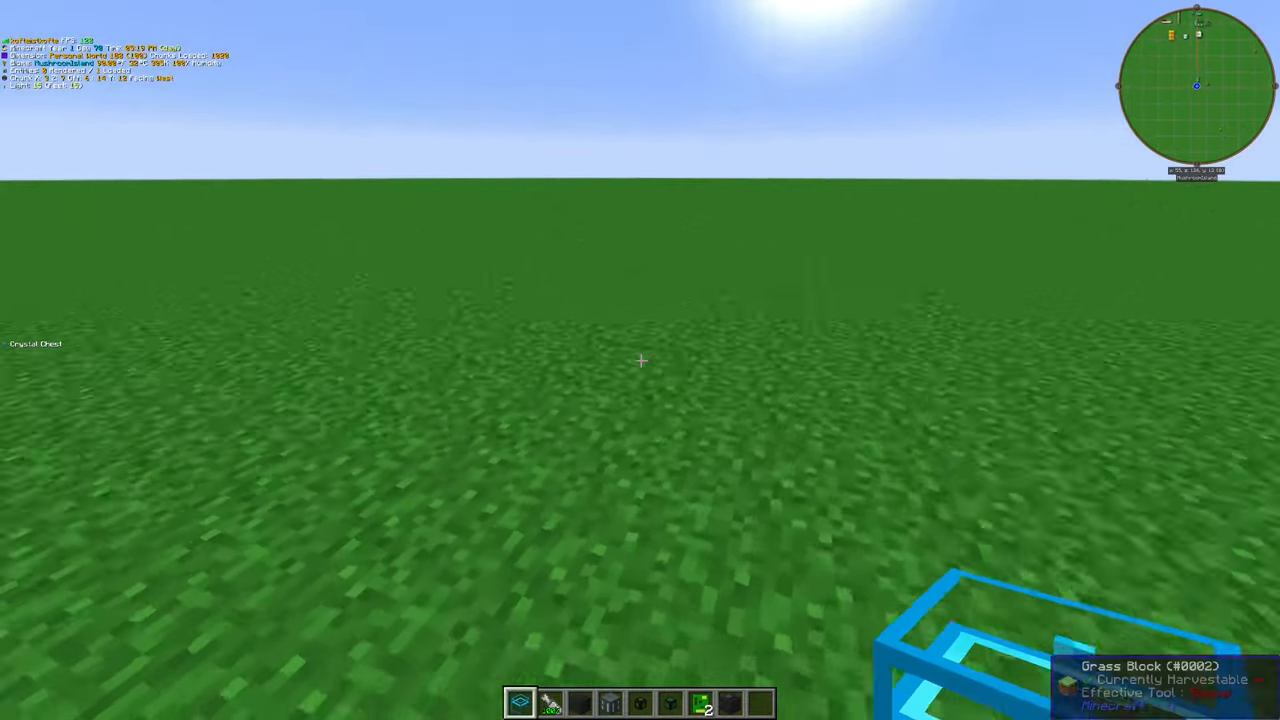
mouse_move(640, 360)
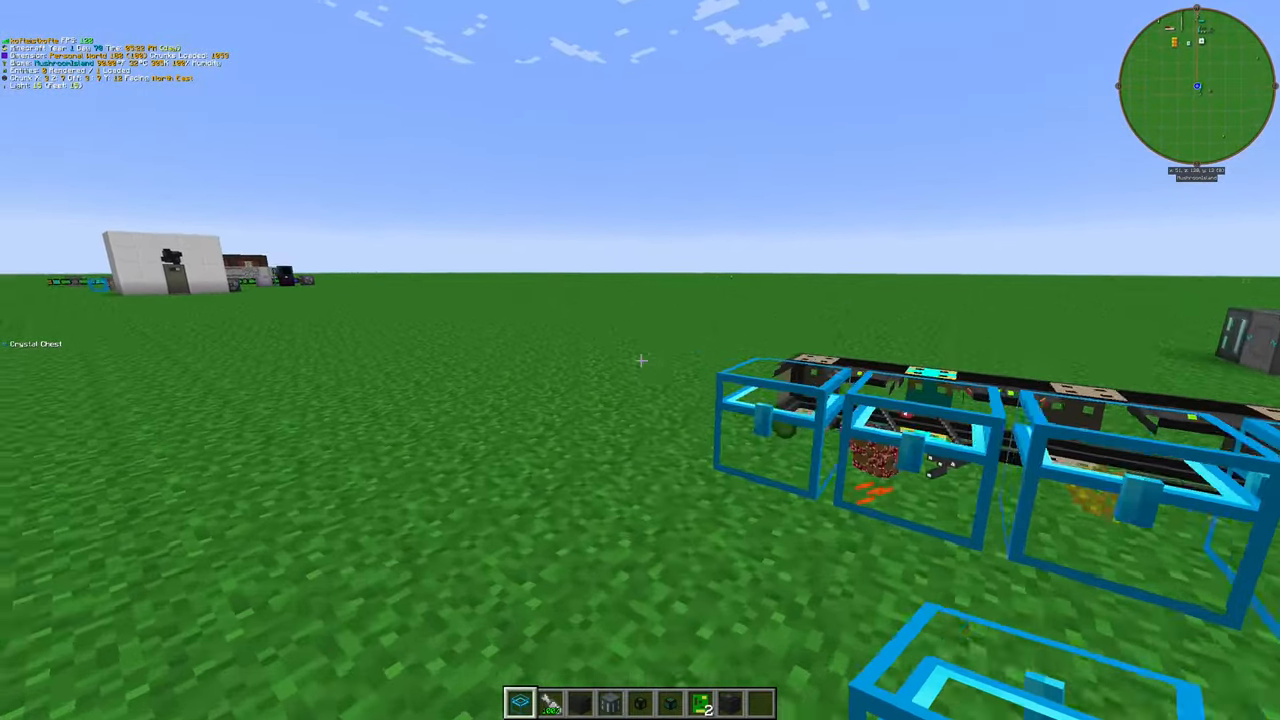
mouse_move(640, 360)
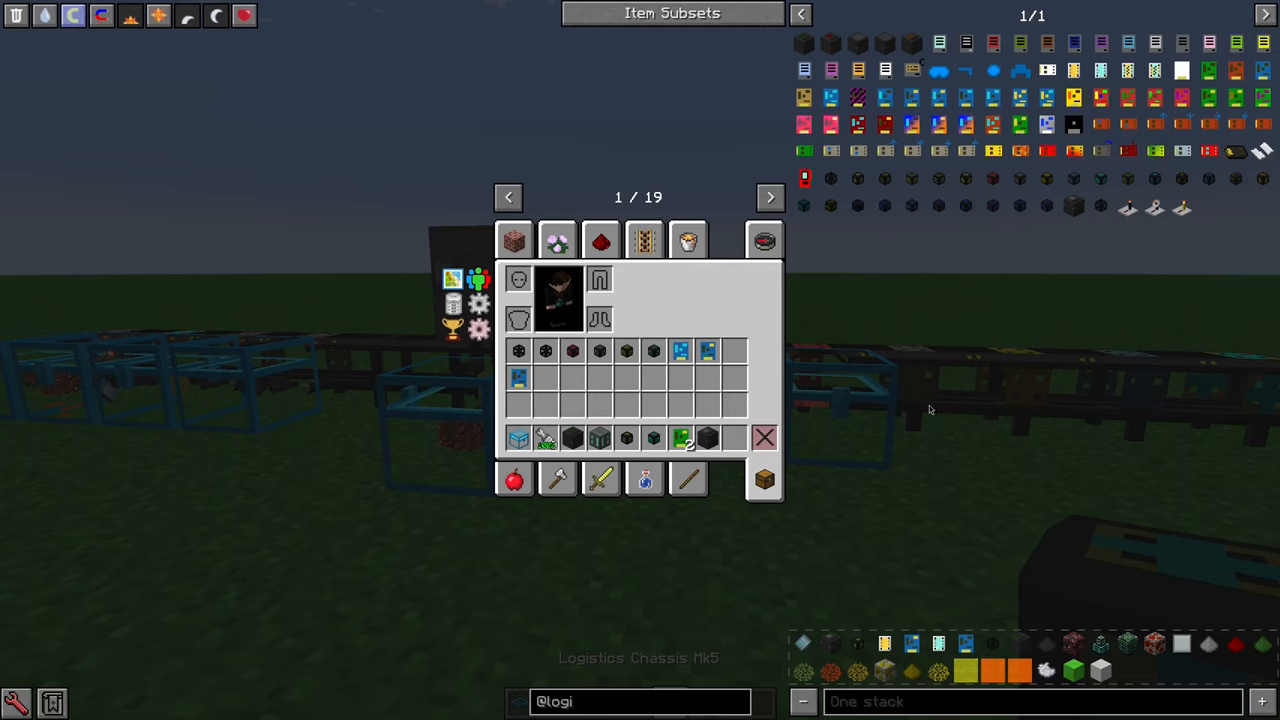
mouse_move(910, 392)
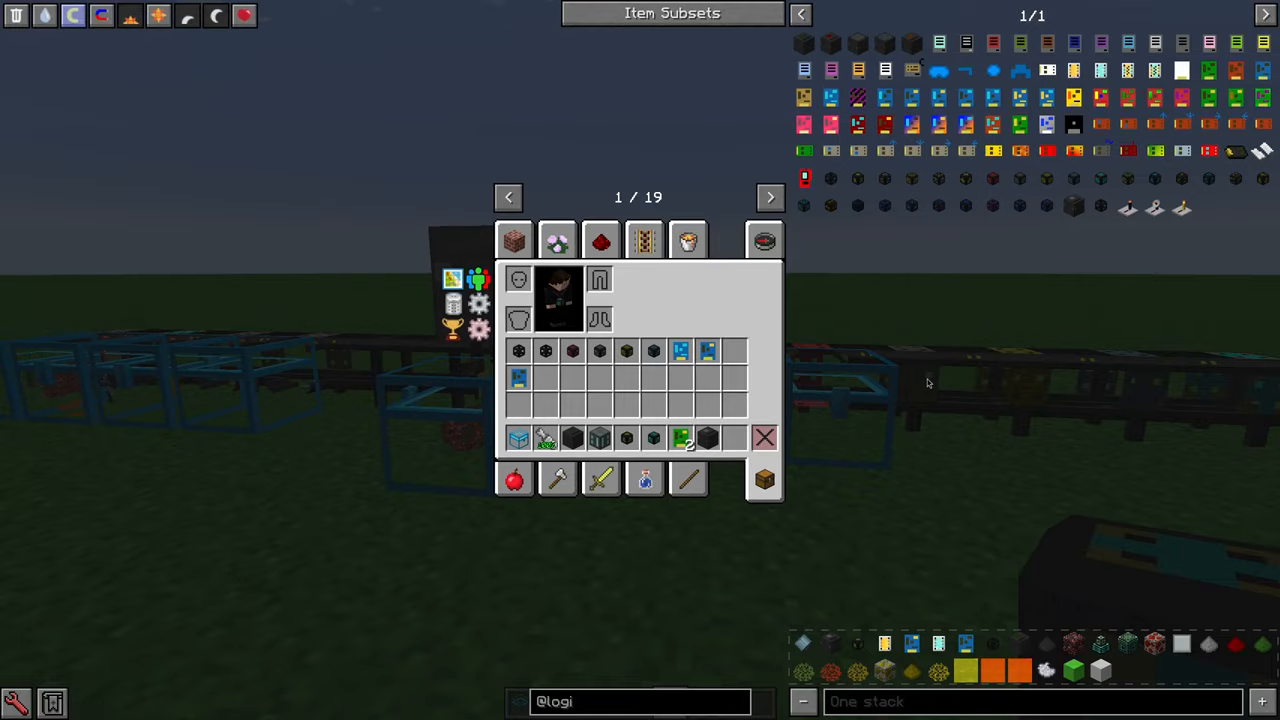
mouse_move(992, 178)
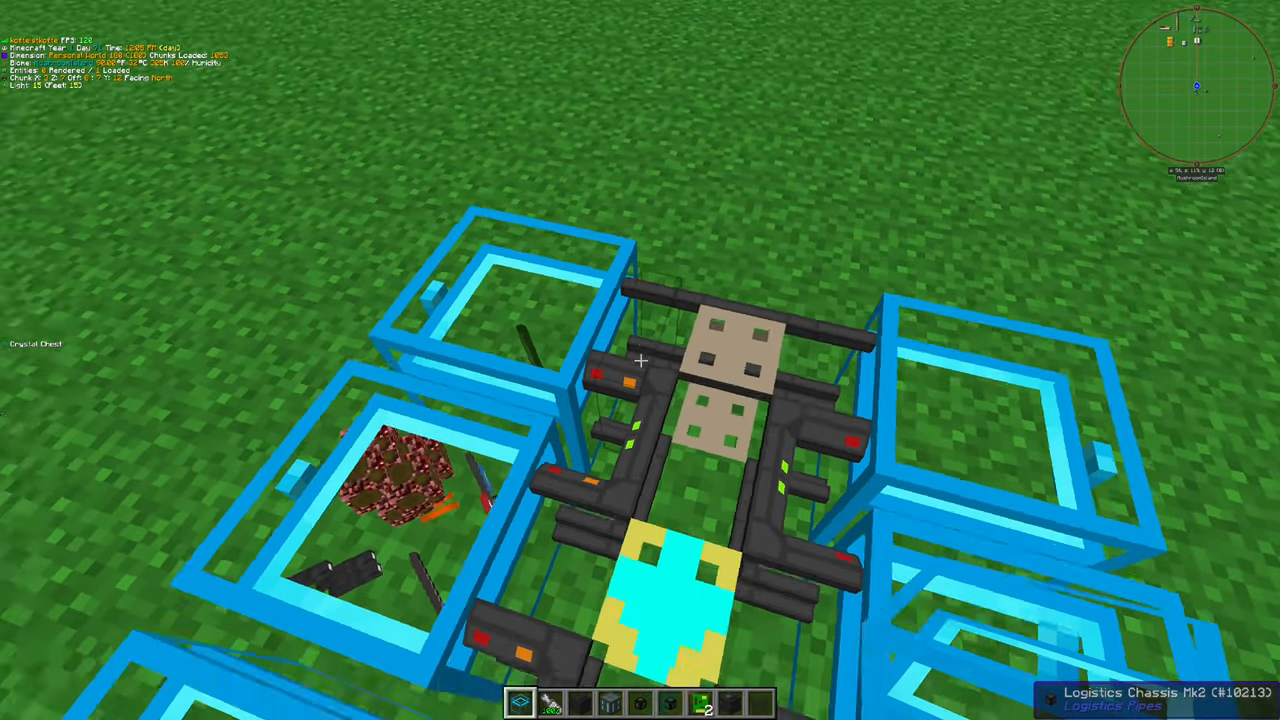
mouse_move(640, 360)
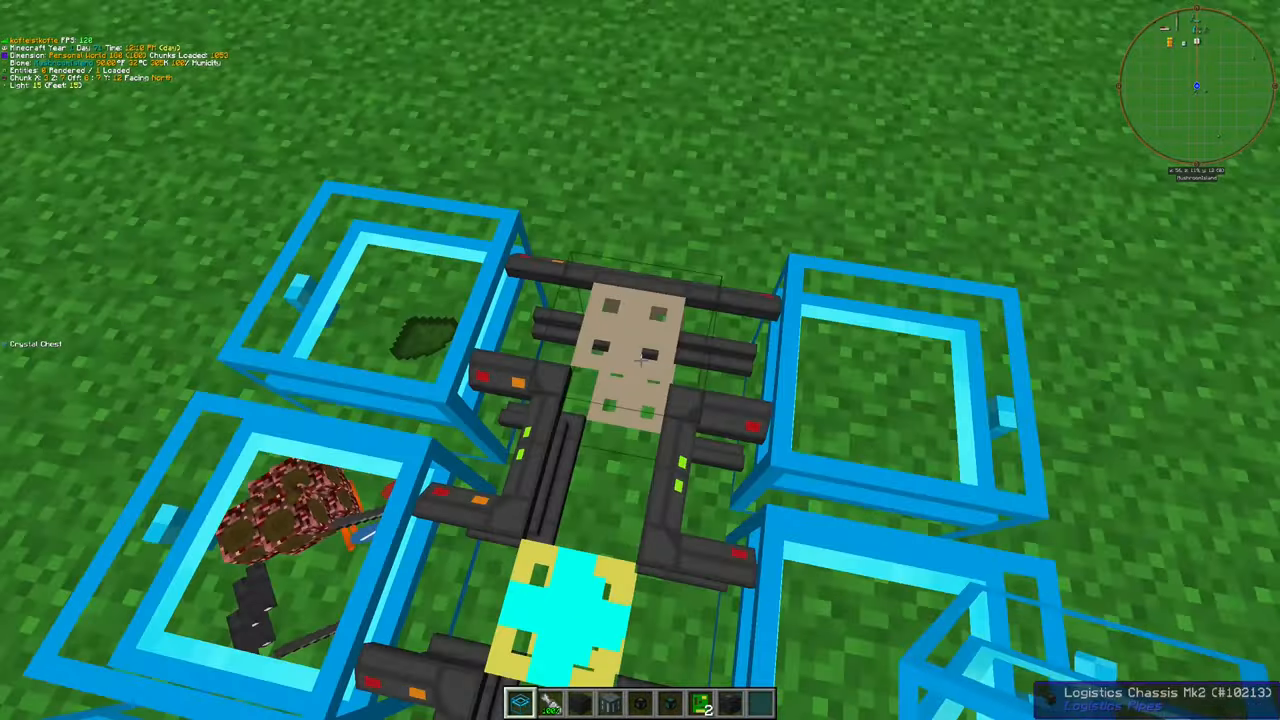
mouse_move(640, 360)
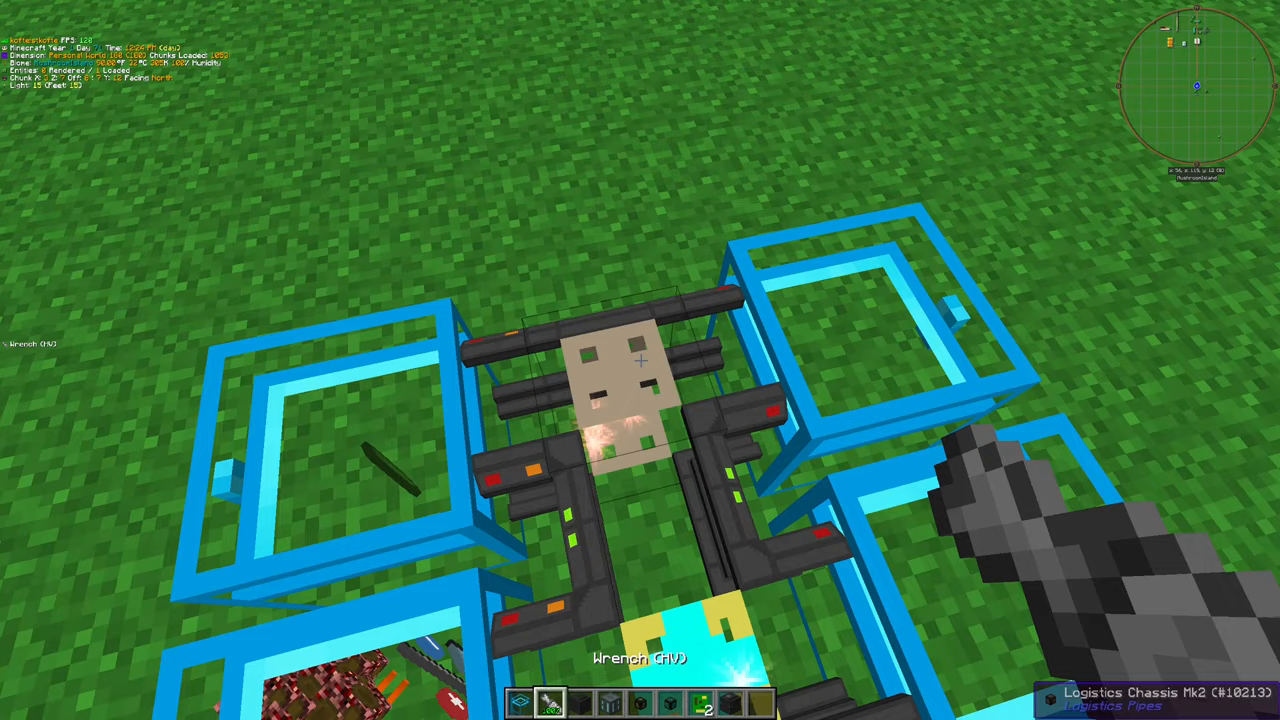
mouse_move(640, 360)
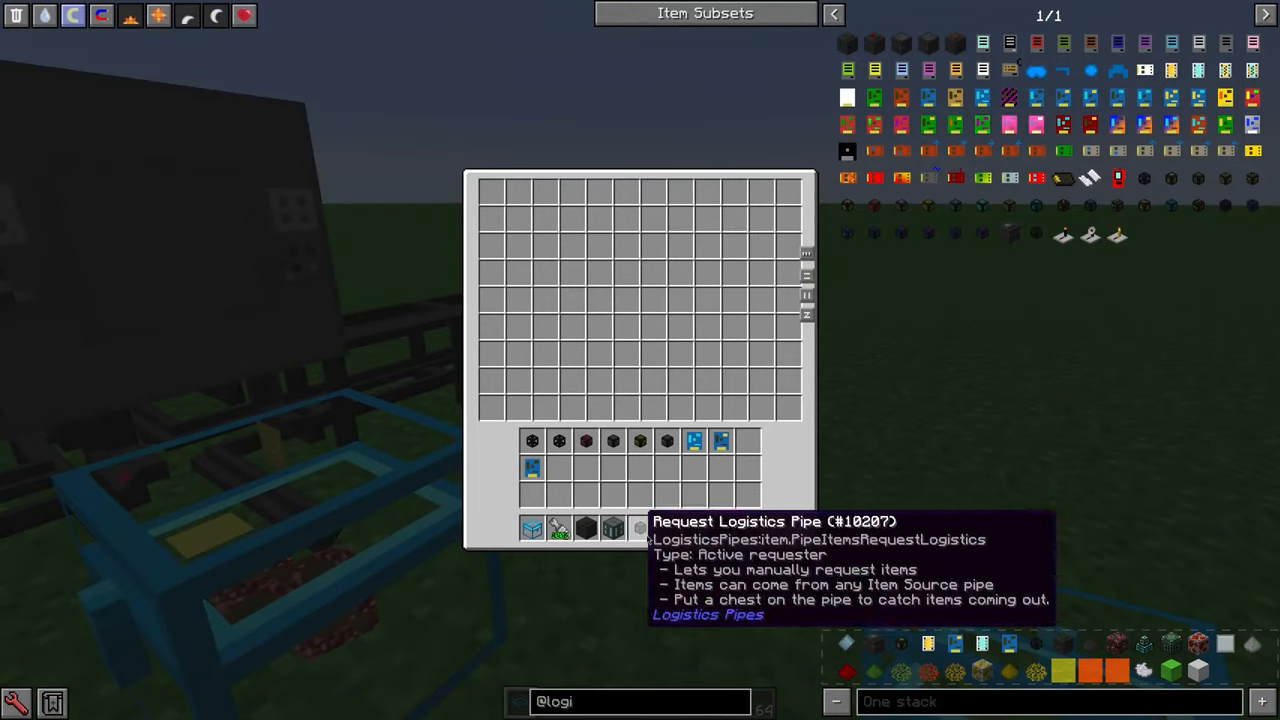
key(Escape)
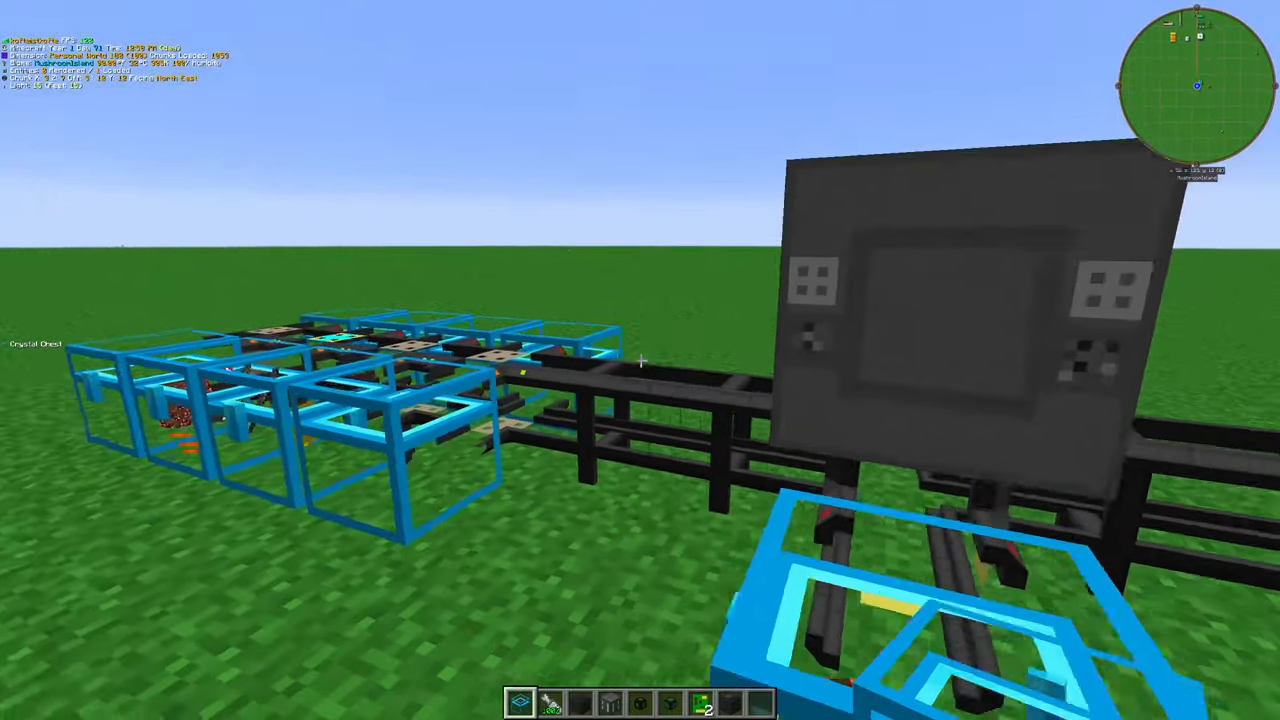
mouse_move(640, 360)
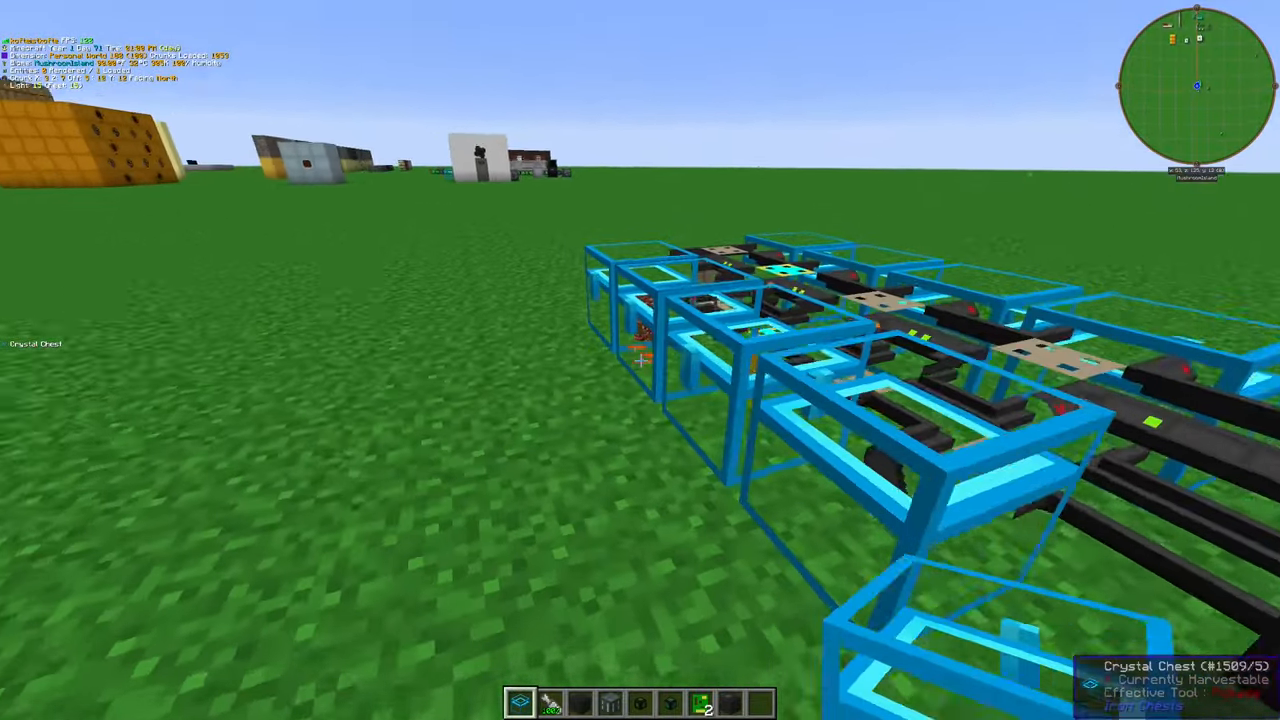
mouse_move(640, 360)
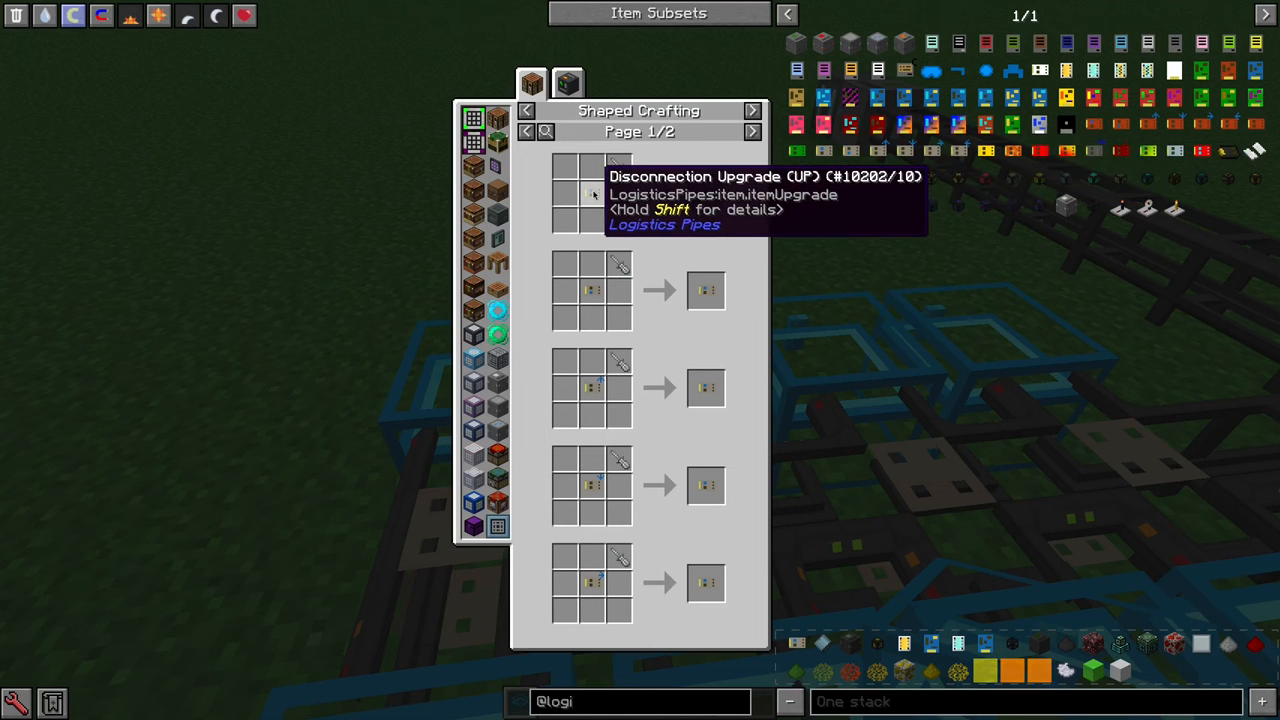
Look up the Disconnection Upgrade's assembler recipe in NEI and return to the inventory
click(568, 84)
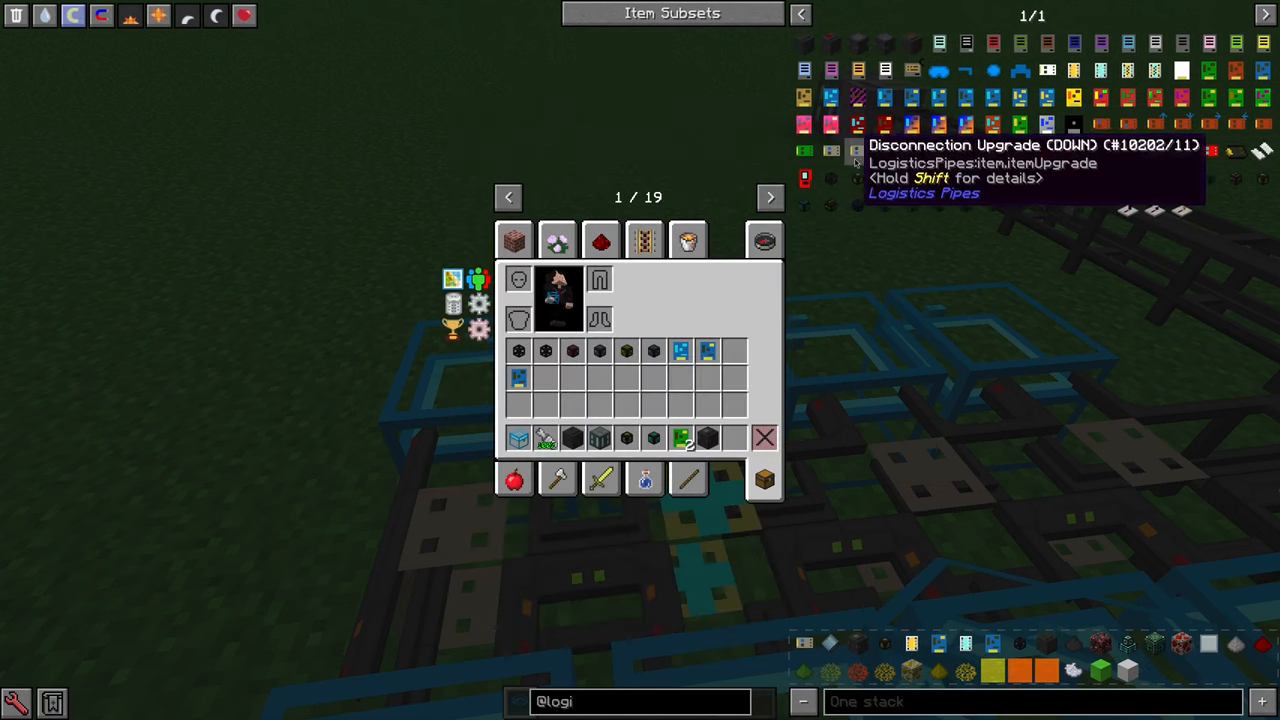
mouse_move(964, 150)
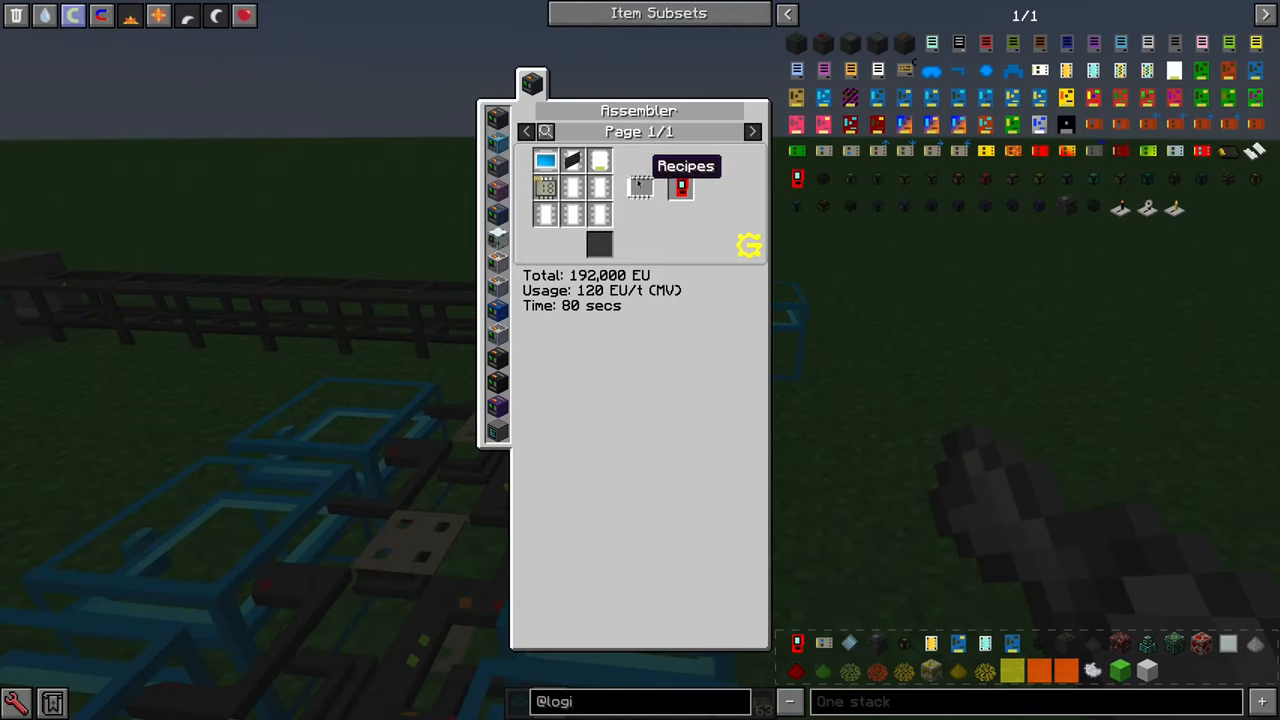
mouse_move(546, 160)
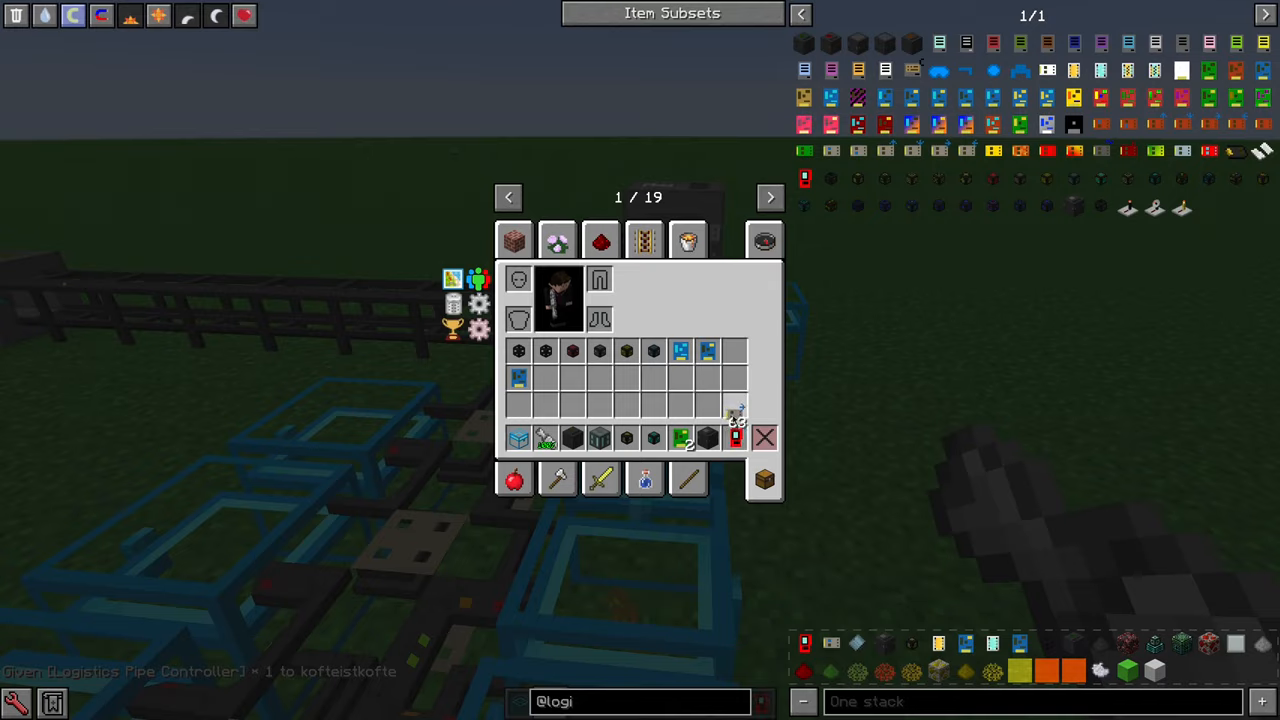
Browse the pipe's security and other upgrade settings tabs, then close them
key(Escape)
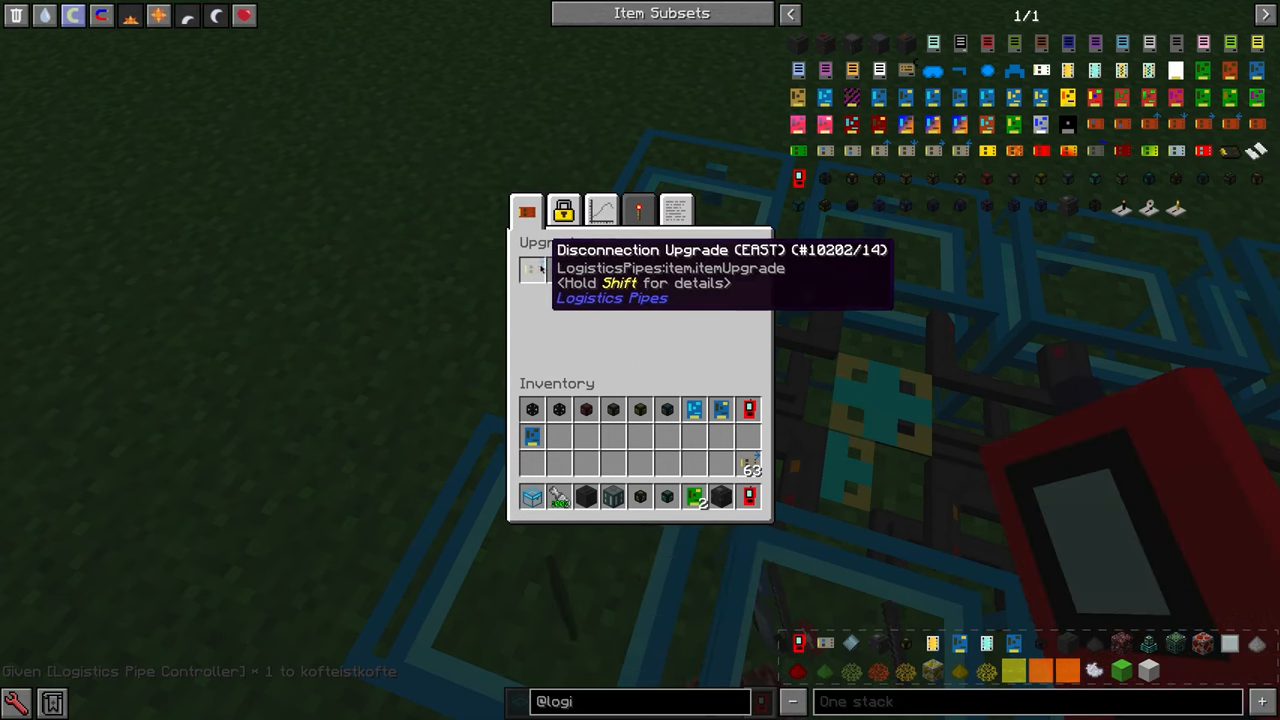
click(564, 210)
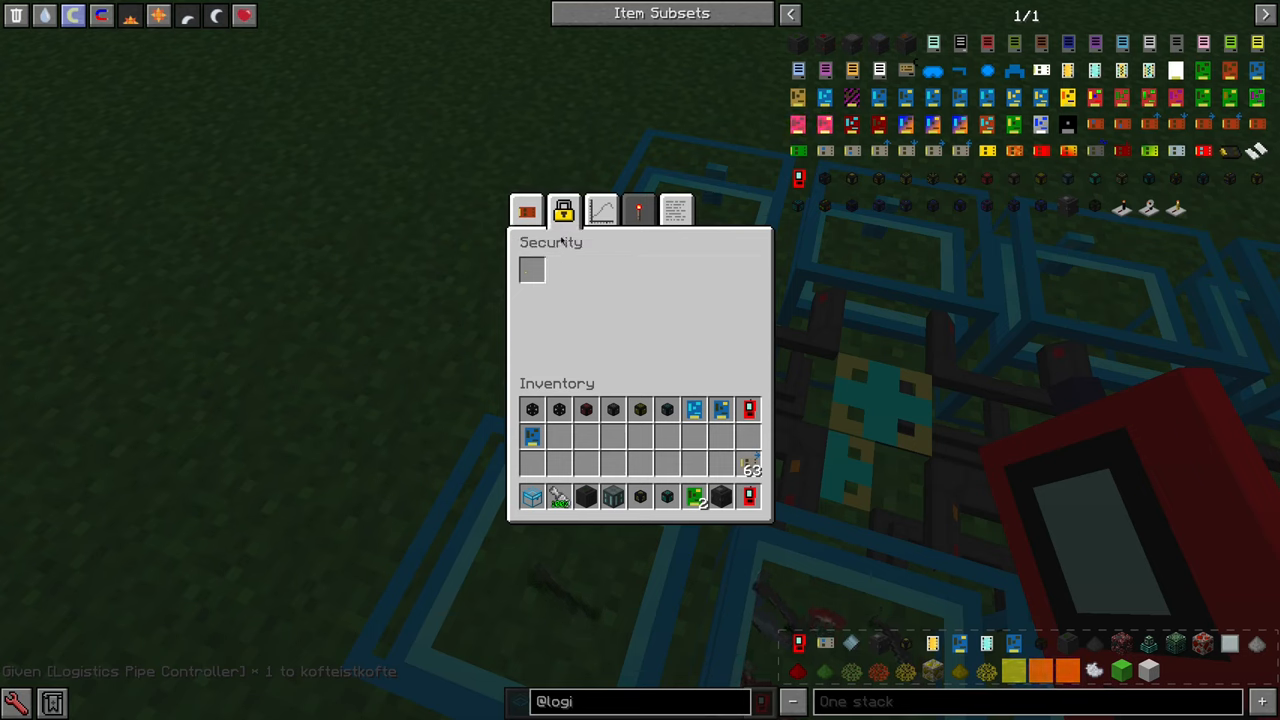
click(638, 210)
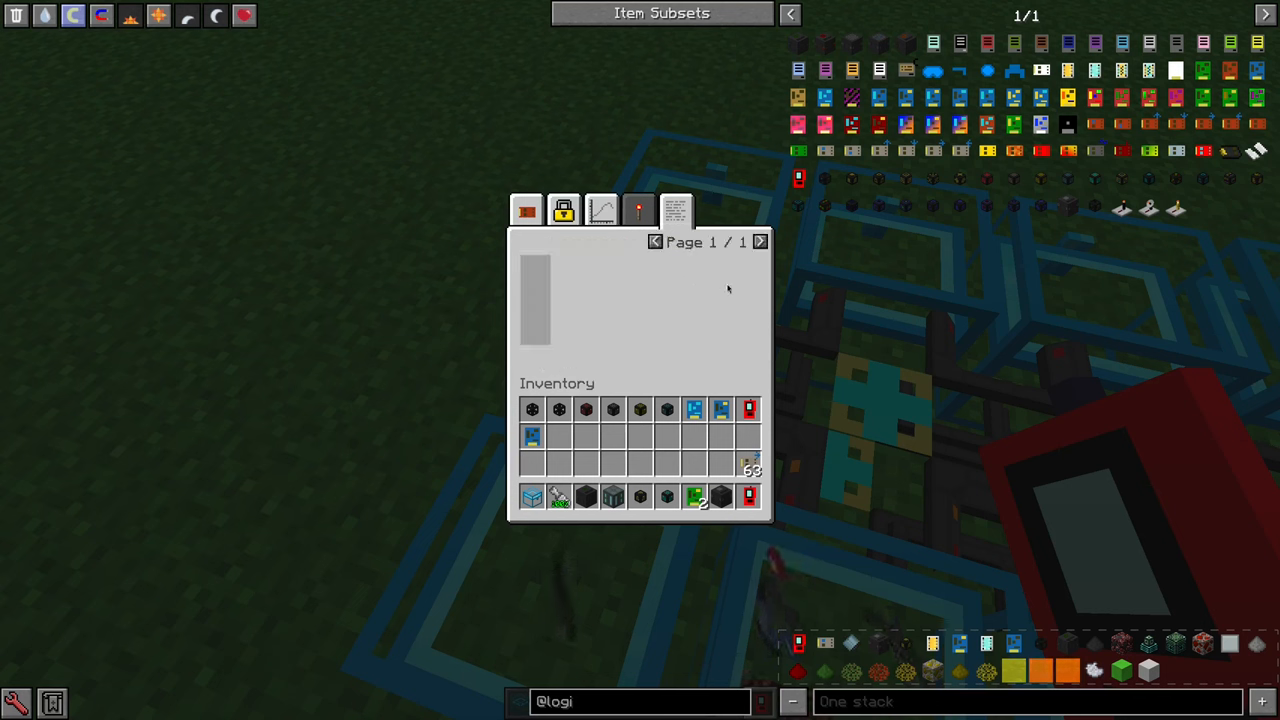
key(Escape)
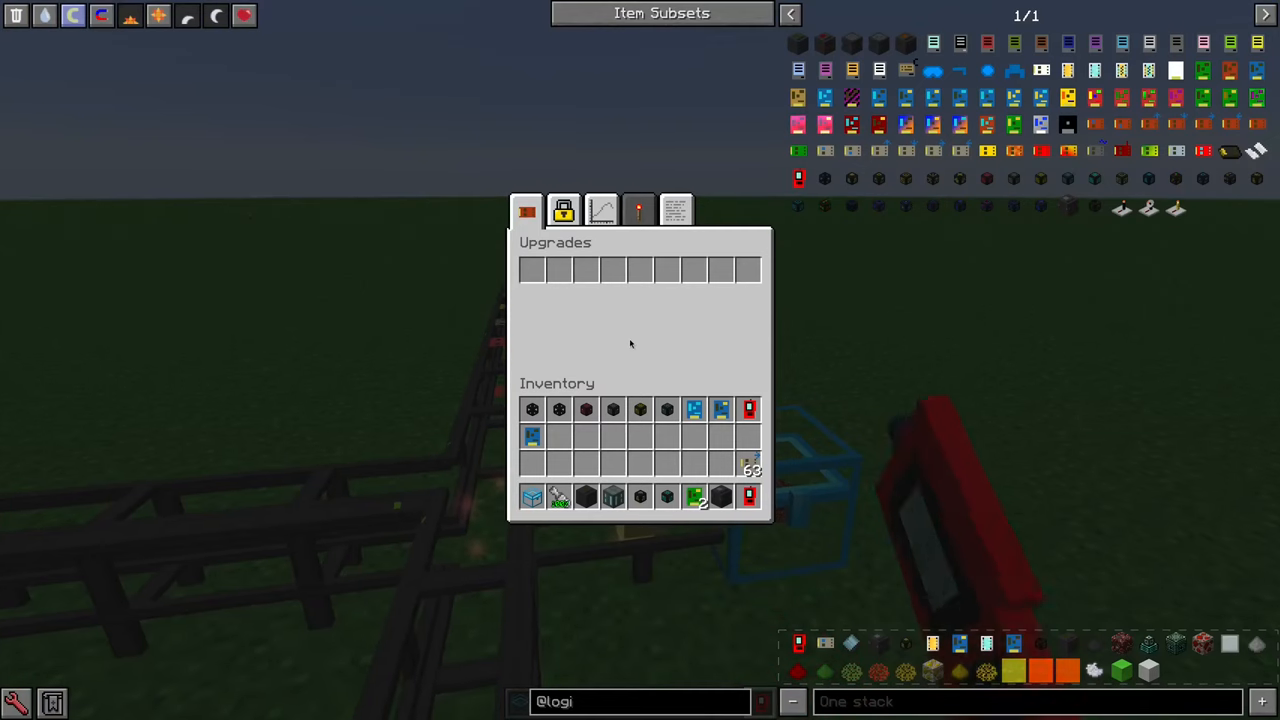
Enable Use Fallback Renderer in the Logistics Pipes renderer settings and return to the world
key(Escape)
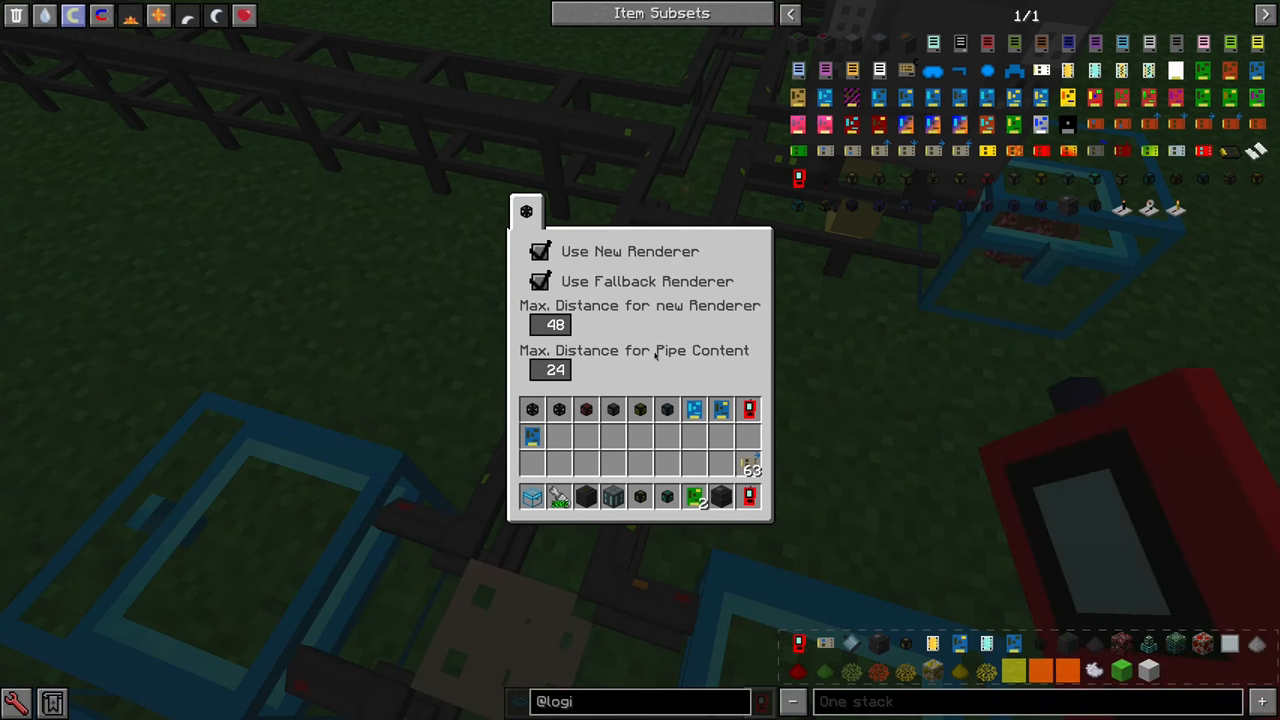
click(540, 252)
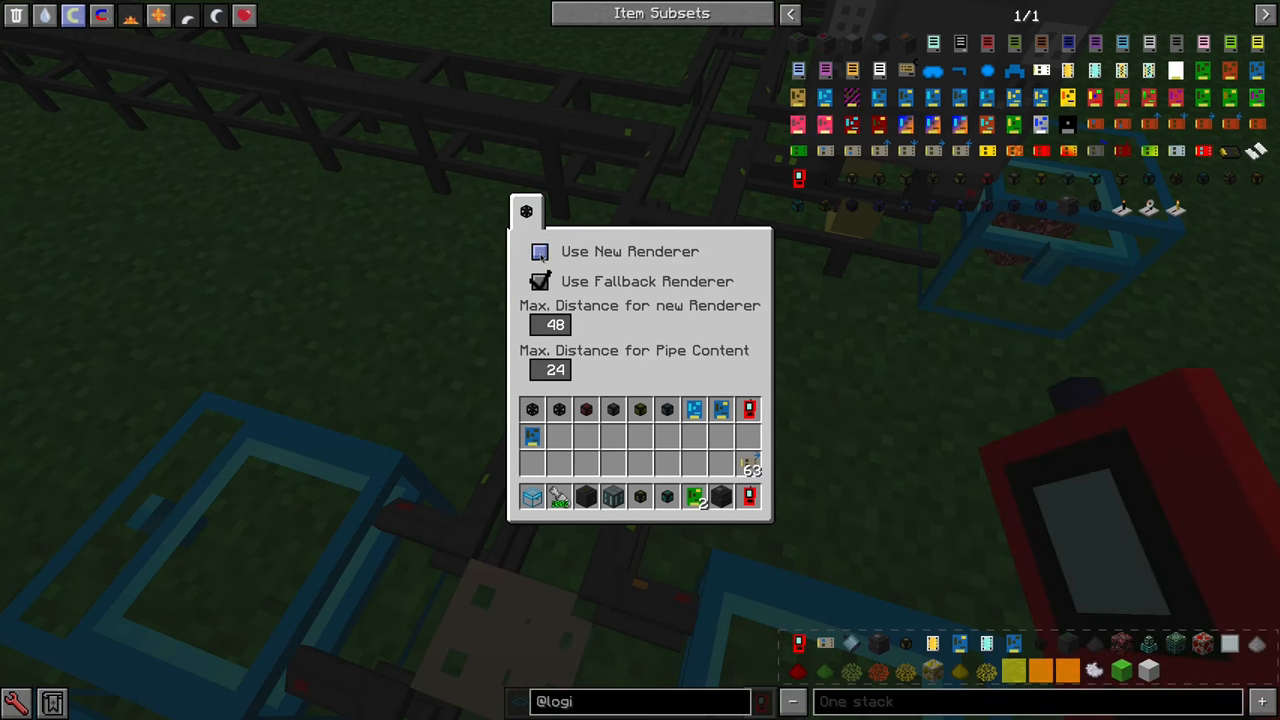
key(Escape)
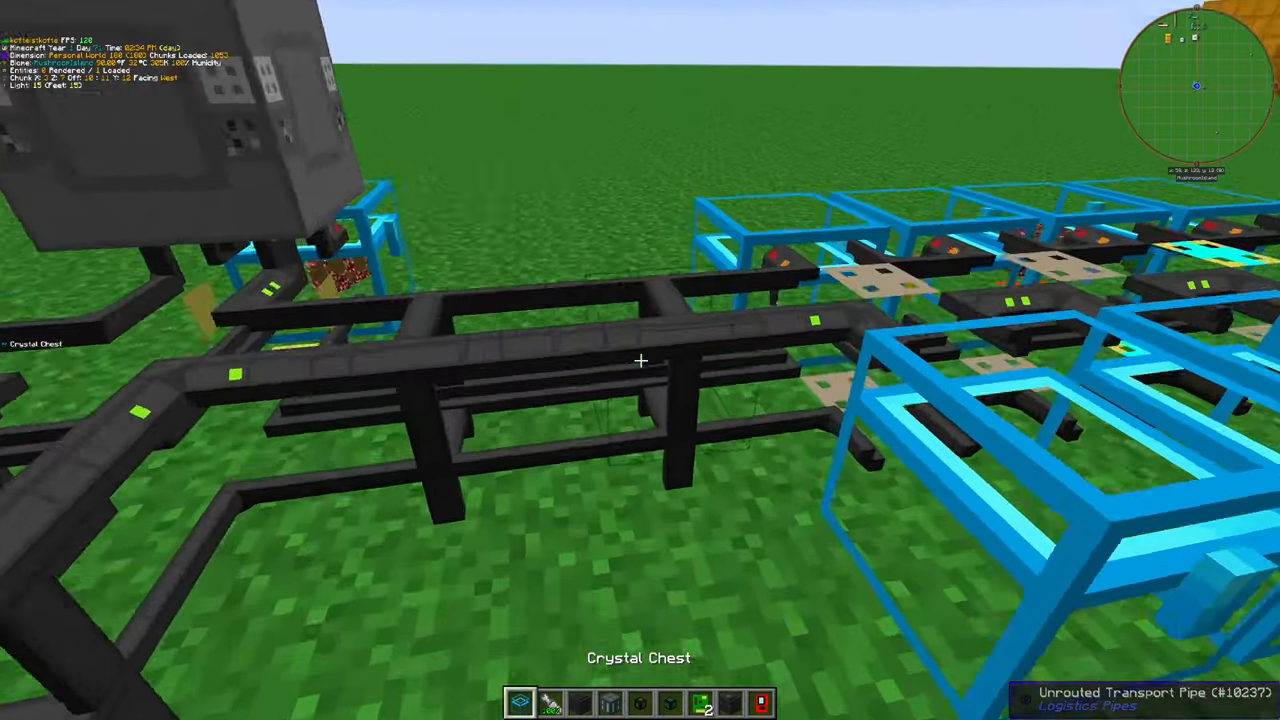
mouse_move(640, 360)
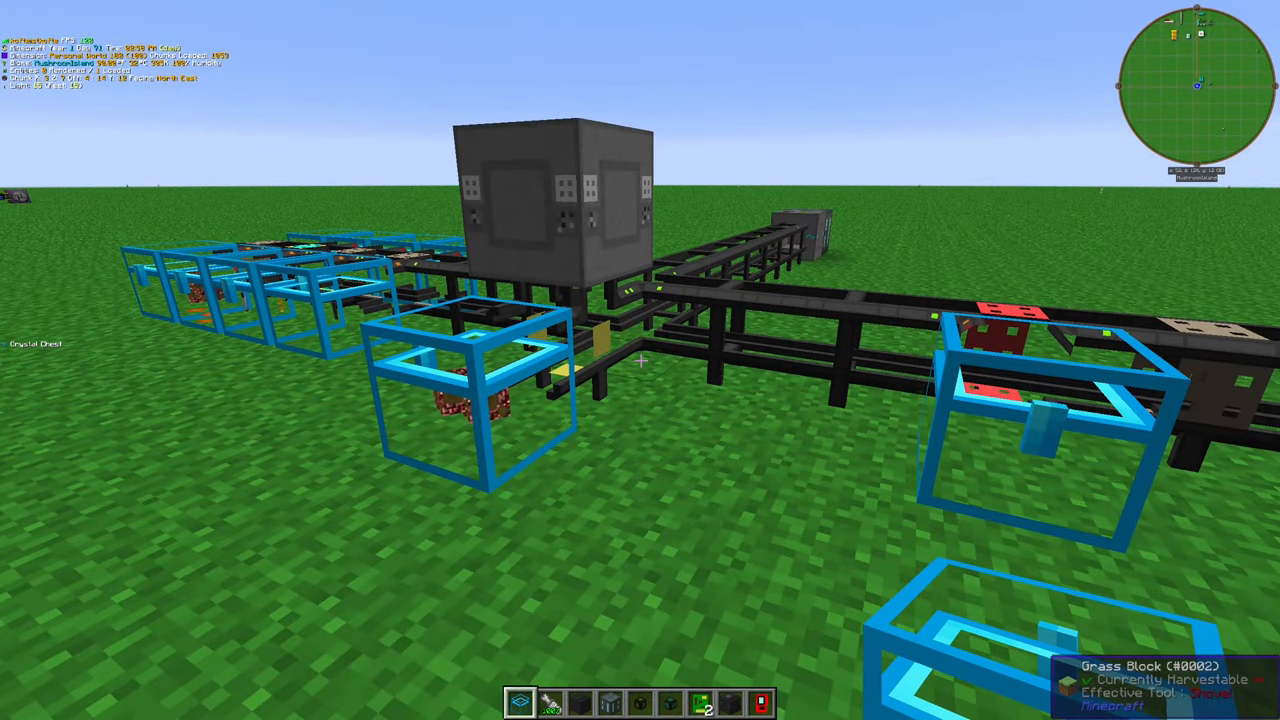
mouse_move(640, 360)
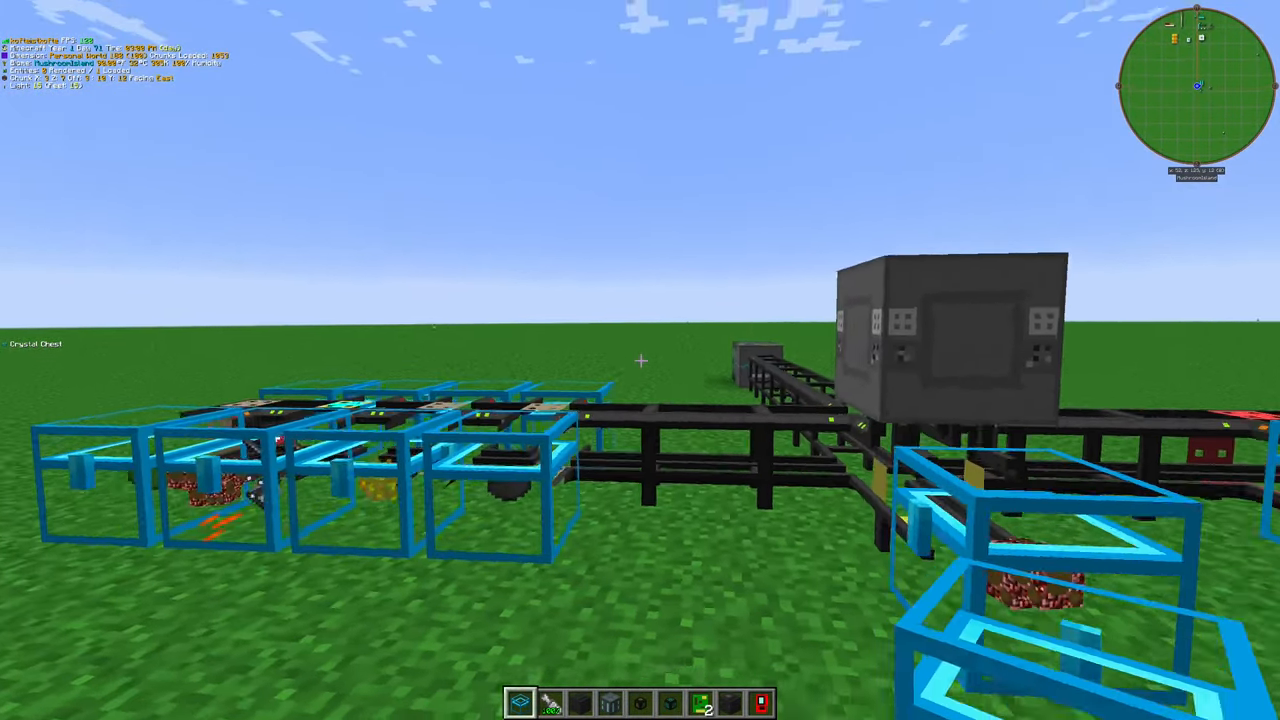